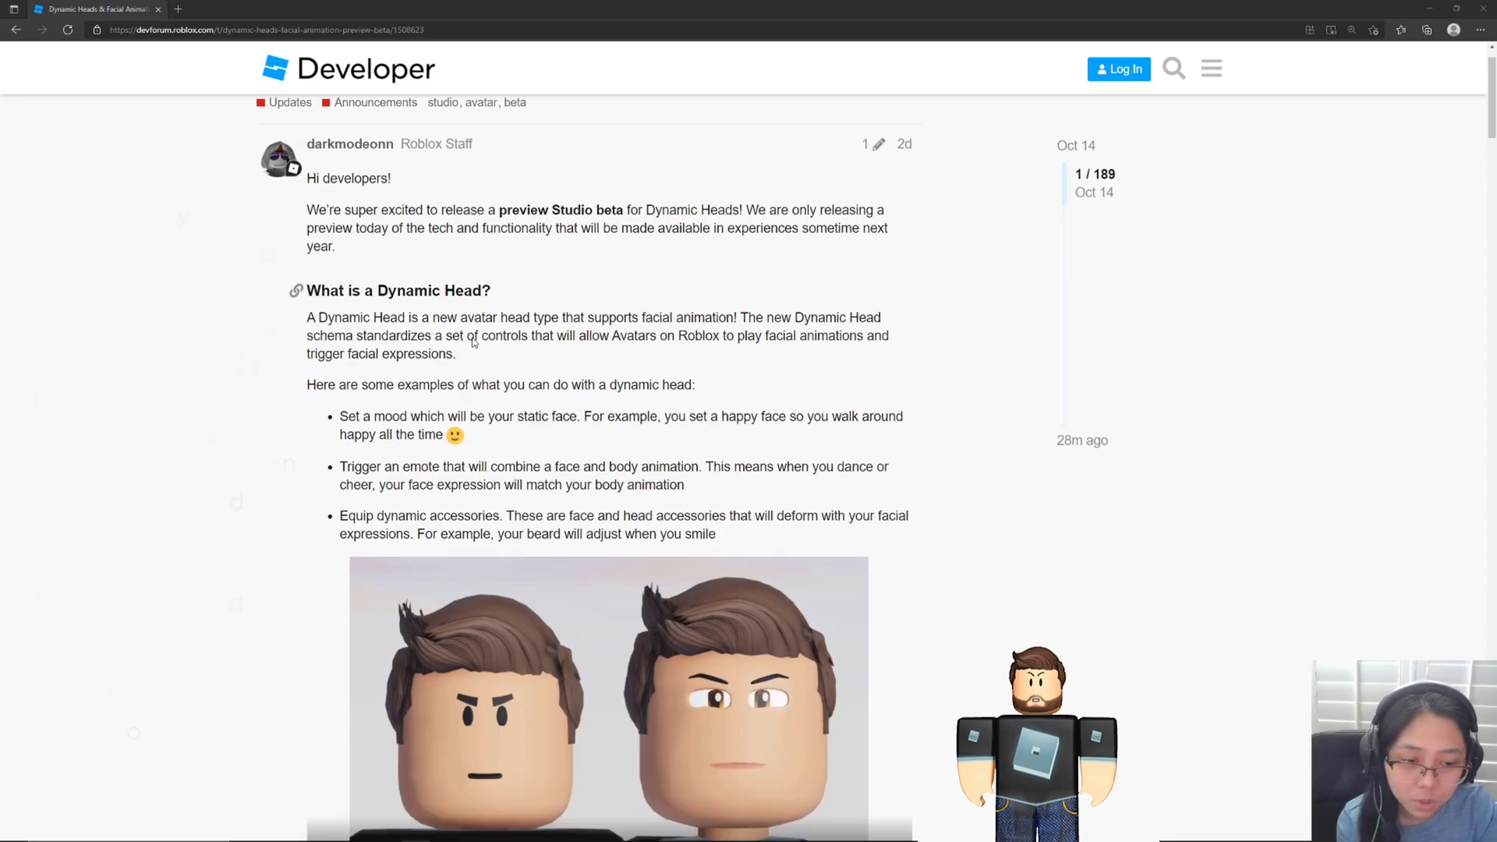
Scroll the Dynamic Heads & Facial Animation Preview Beta post down to How to Try.
scroll("down", 3)
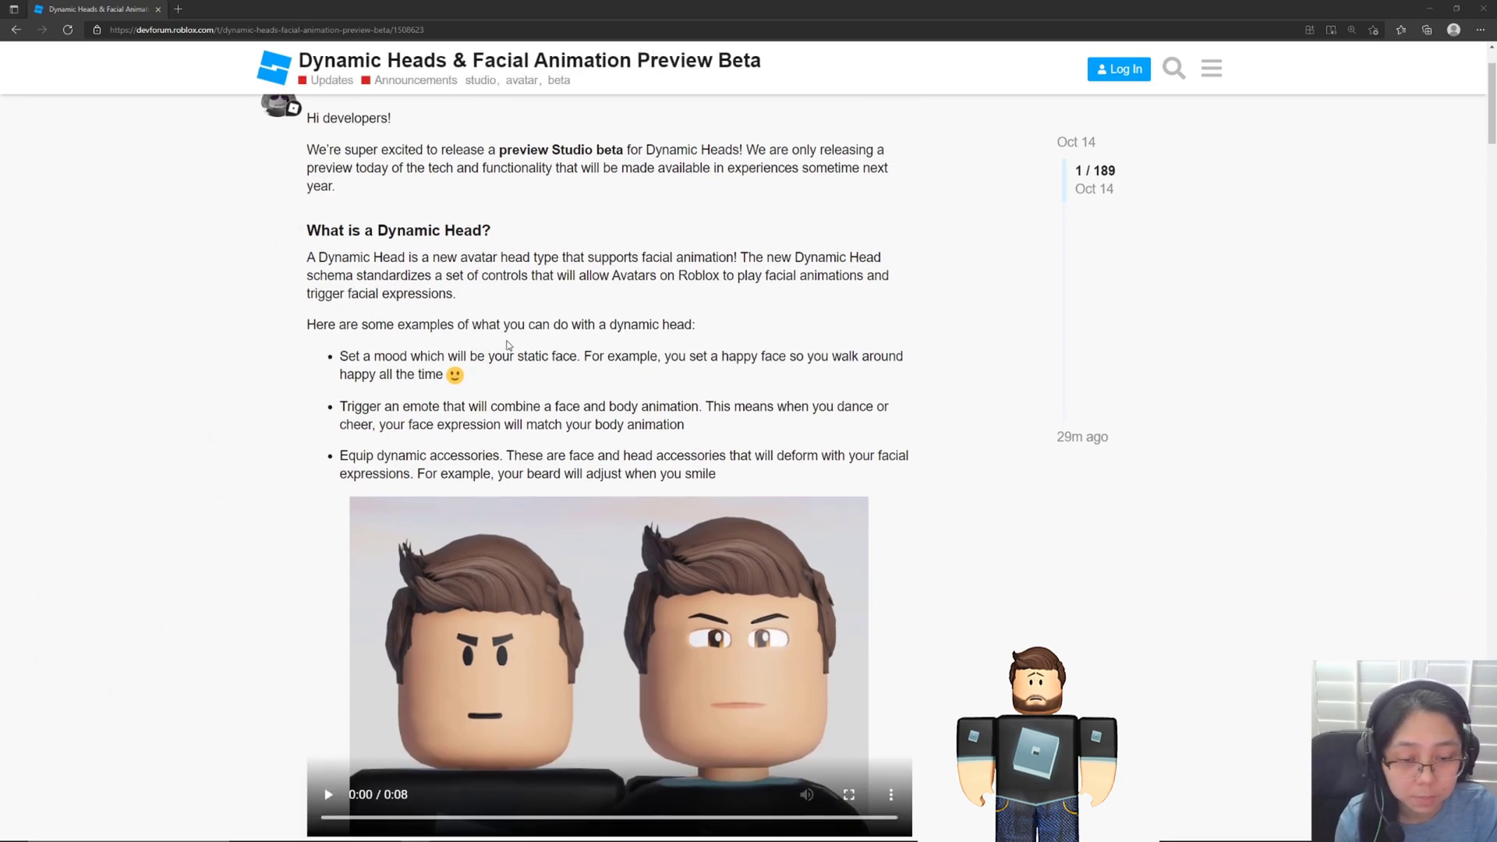
mouse_move(491, 373)
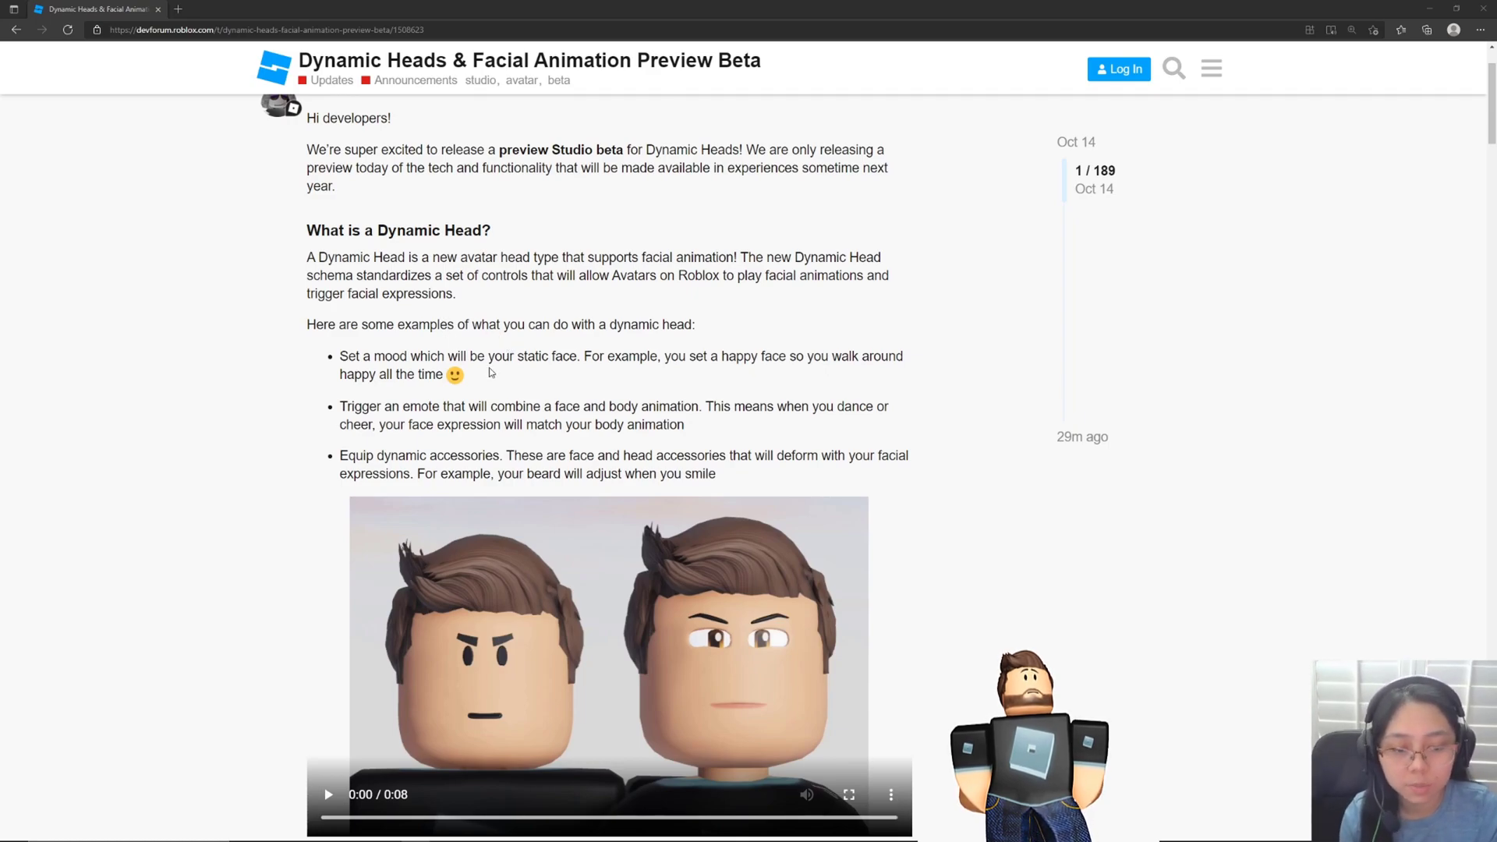
scroll("down", 3)
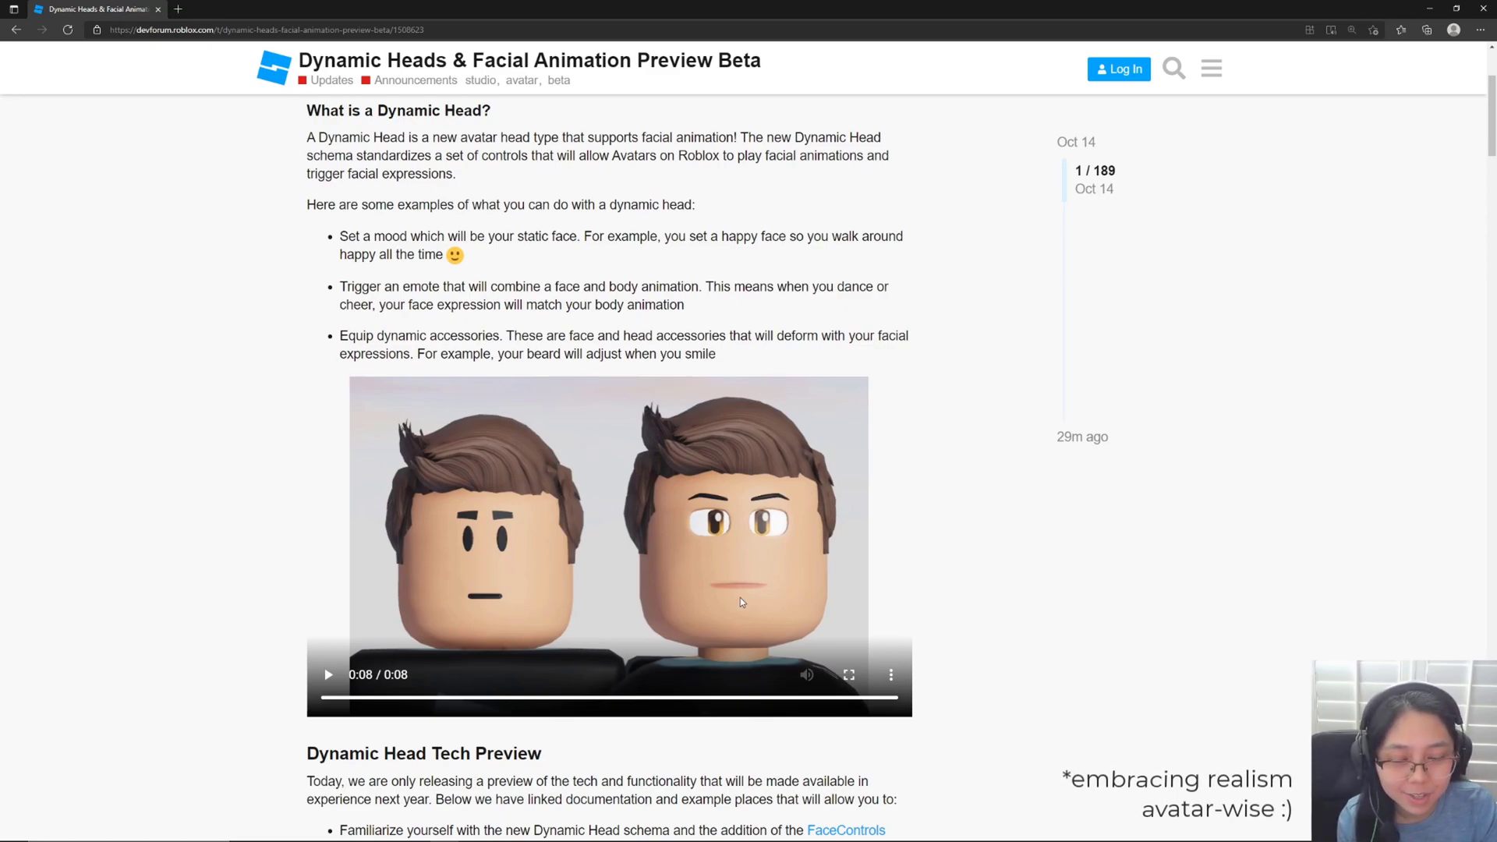
scroll("down", 3)
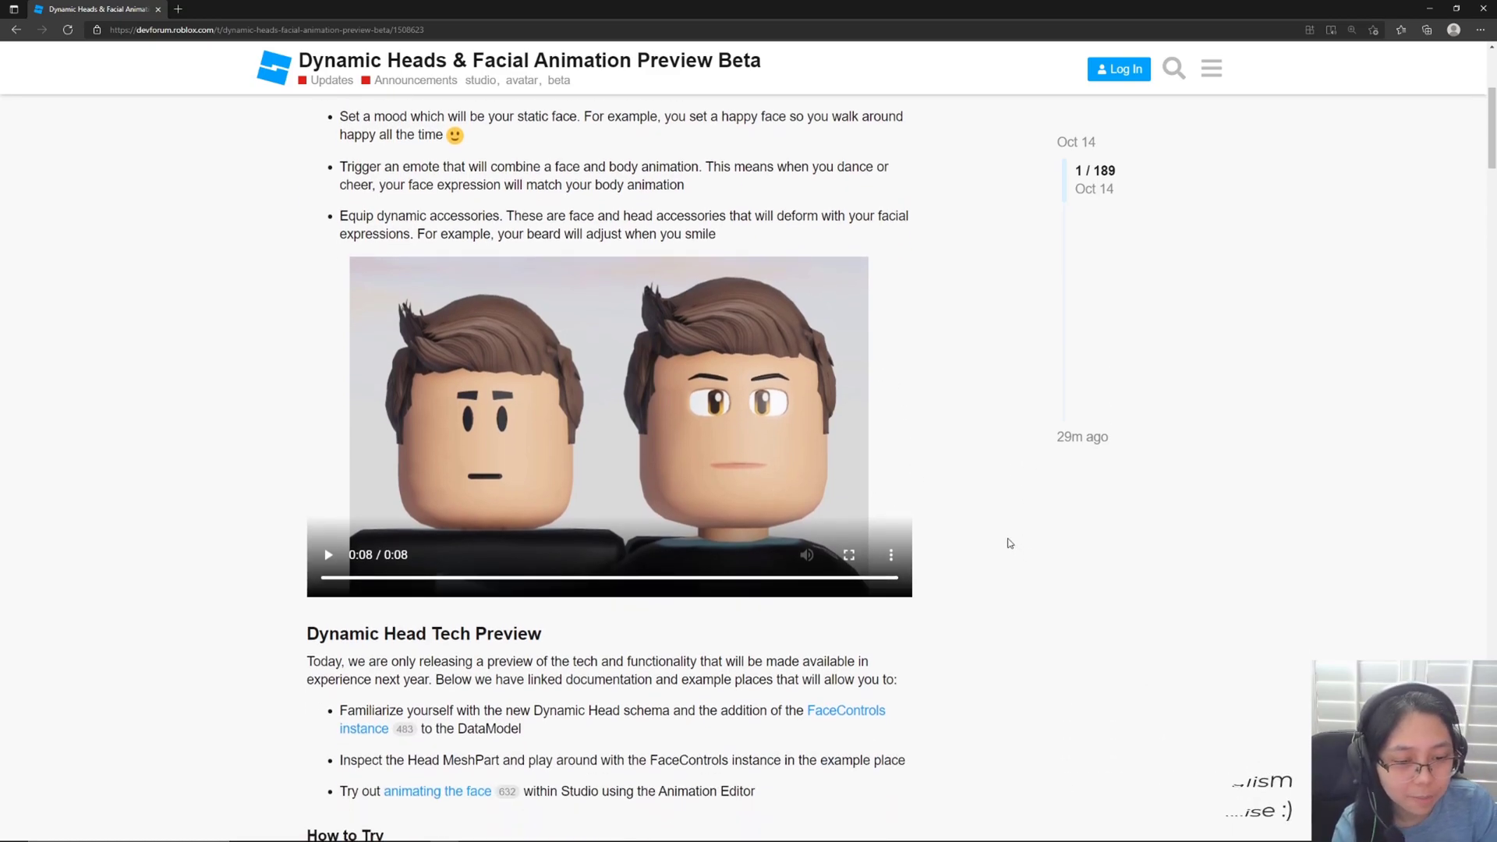
scroll("down", 3)
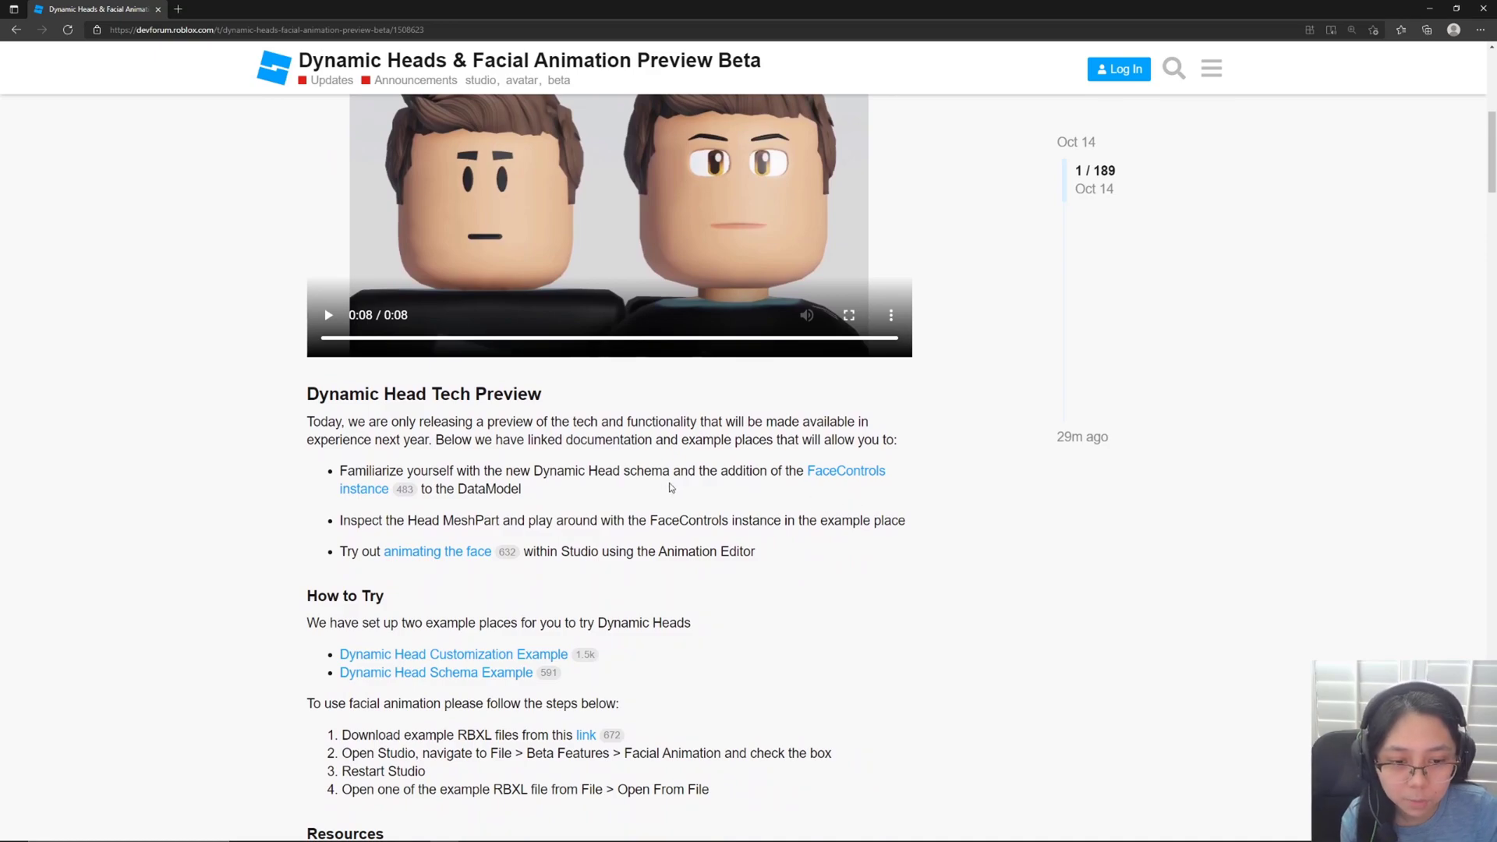
mouse_move(862, 475)
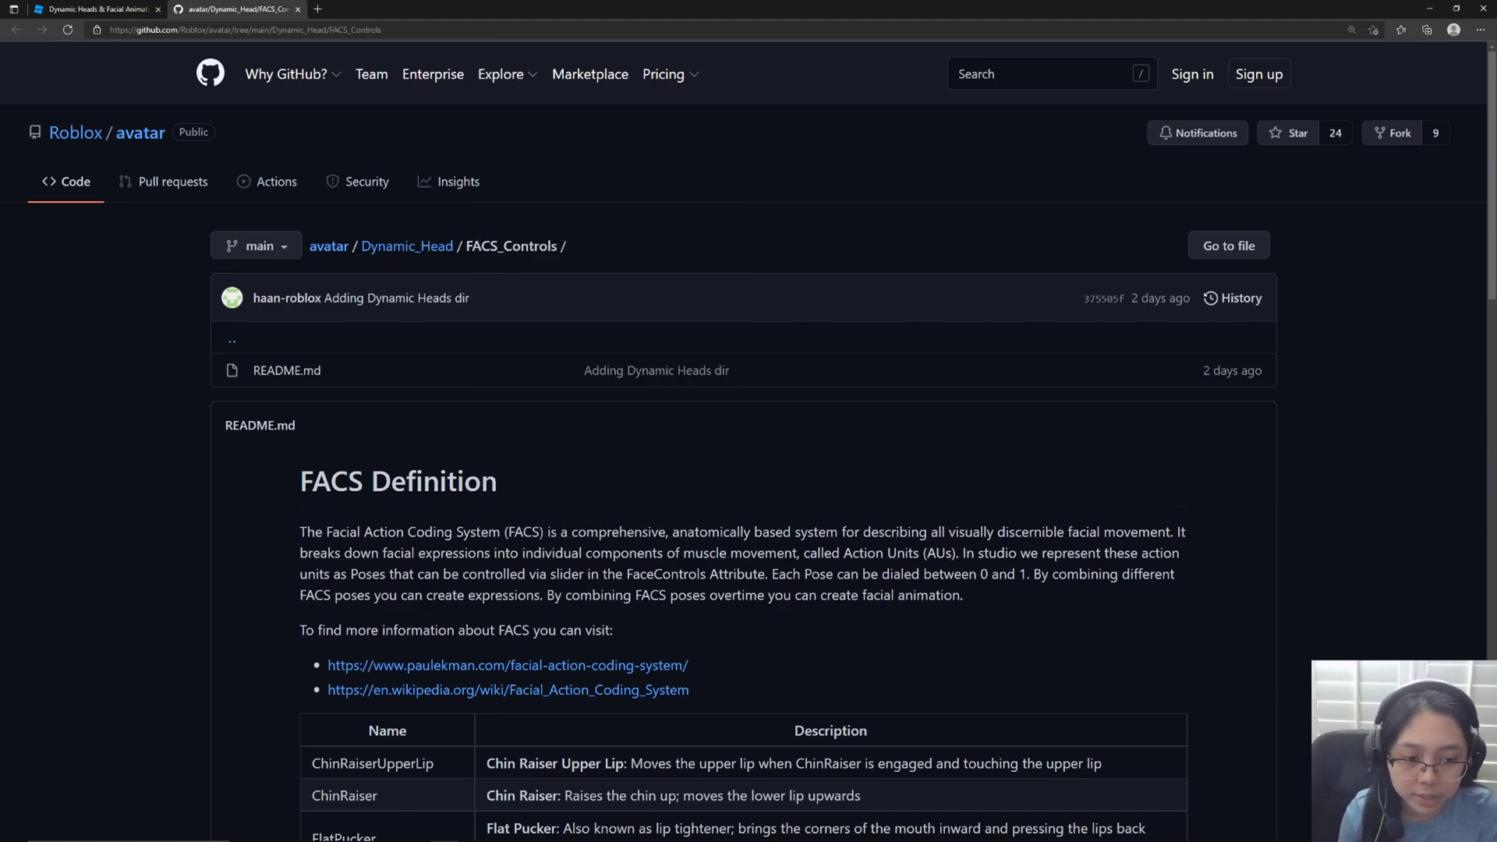
Scroll the FACS Controls README table and select the Left Dimpler pose description.
scroll("down", 3)
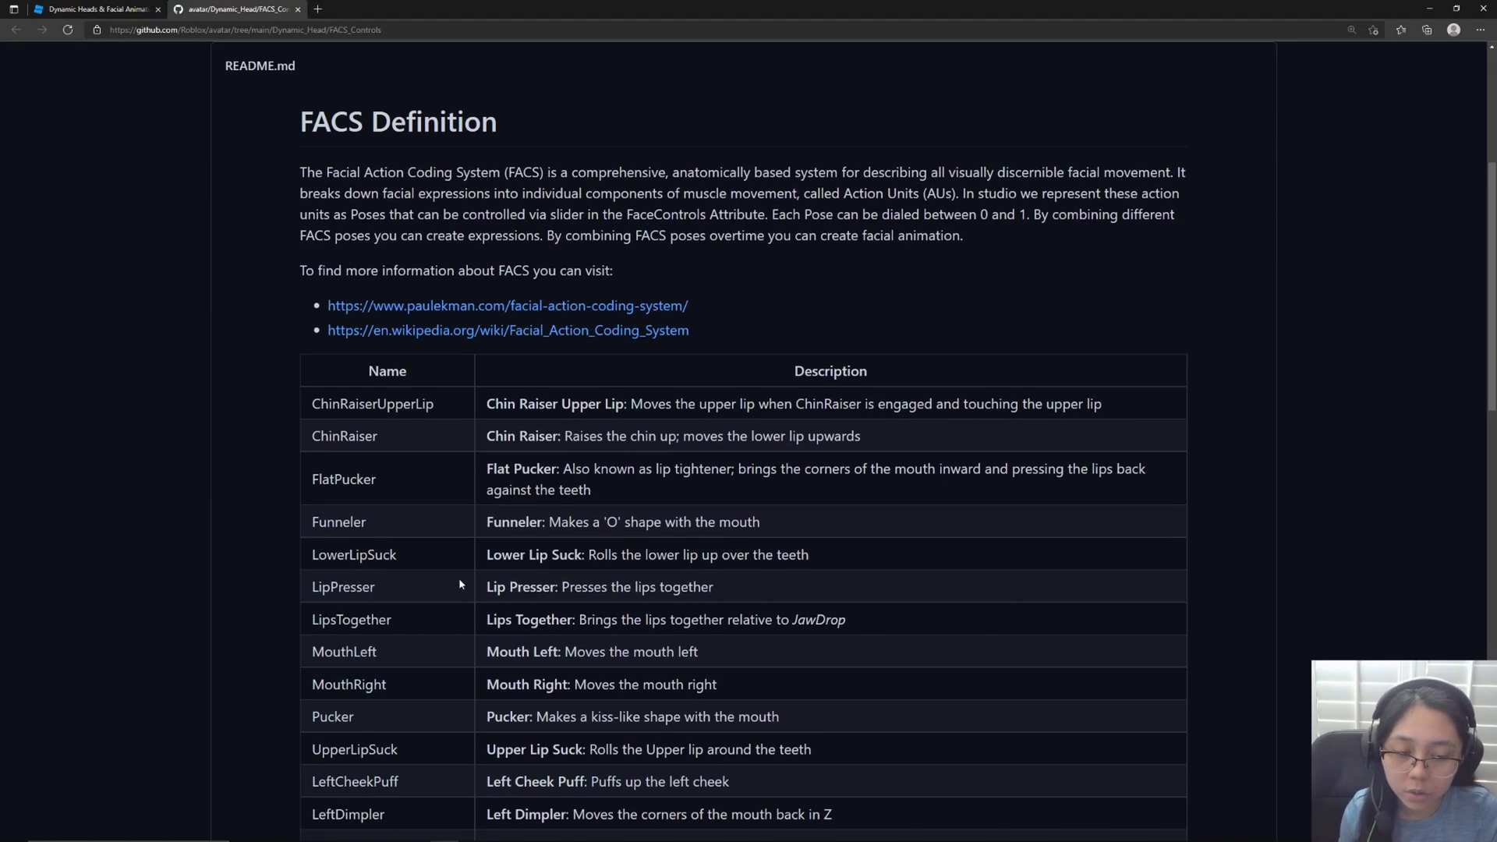
scroll("down", 3)
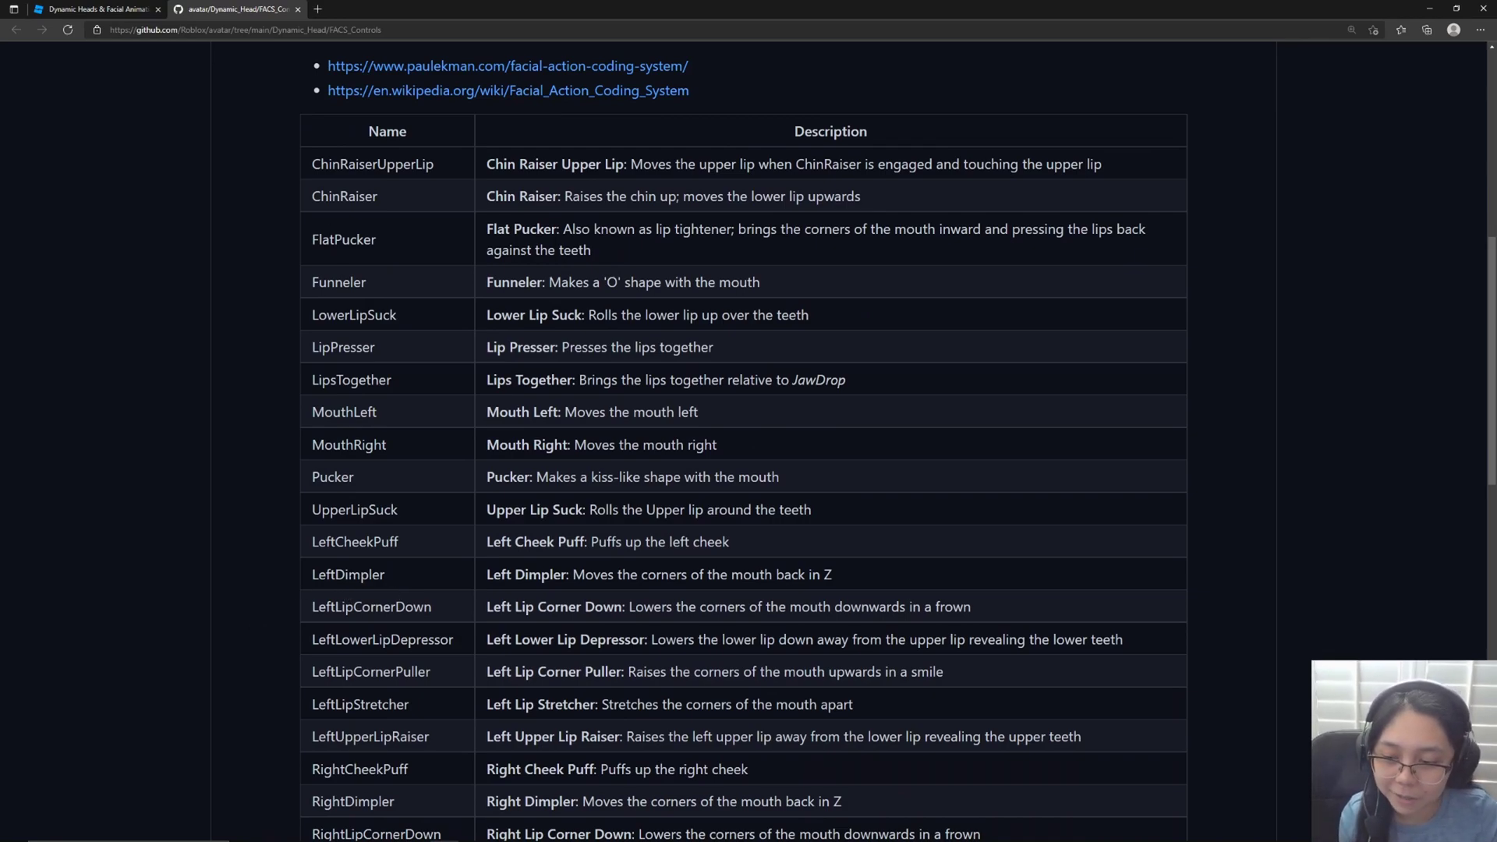
triple_click(658, 573)
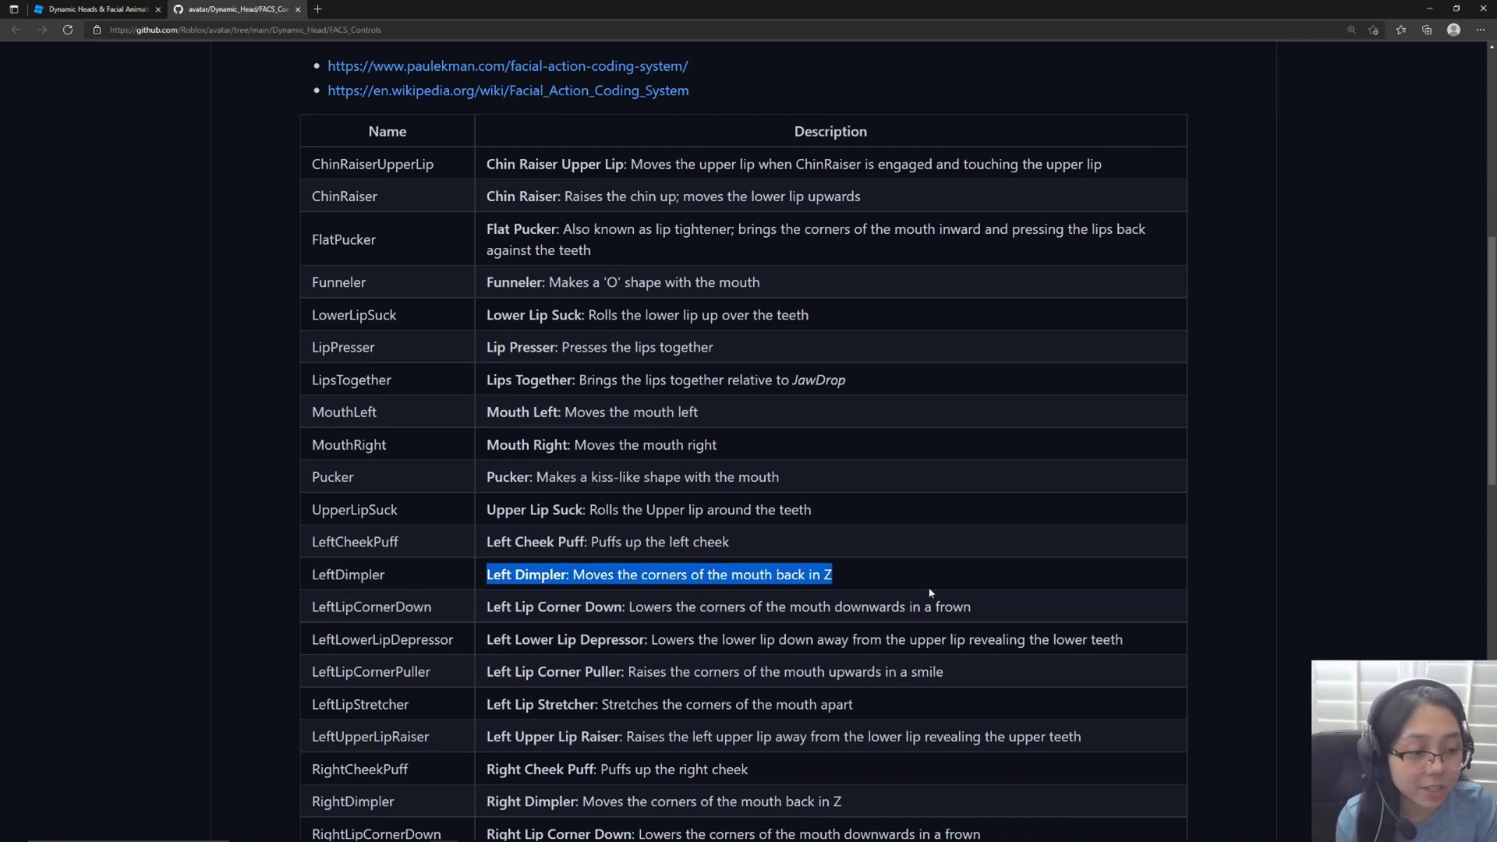
mouse_move(689, 399)
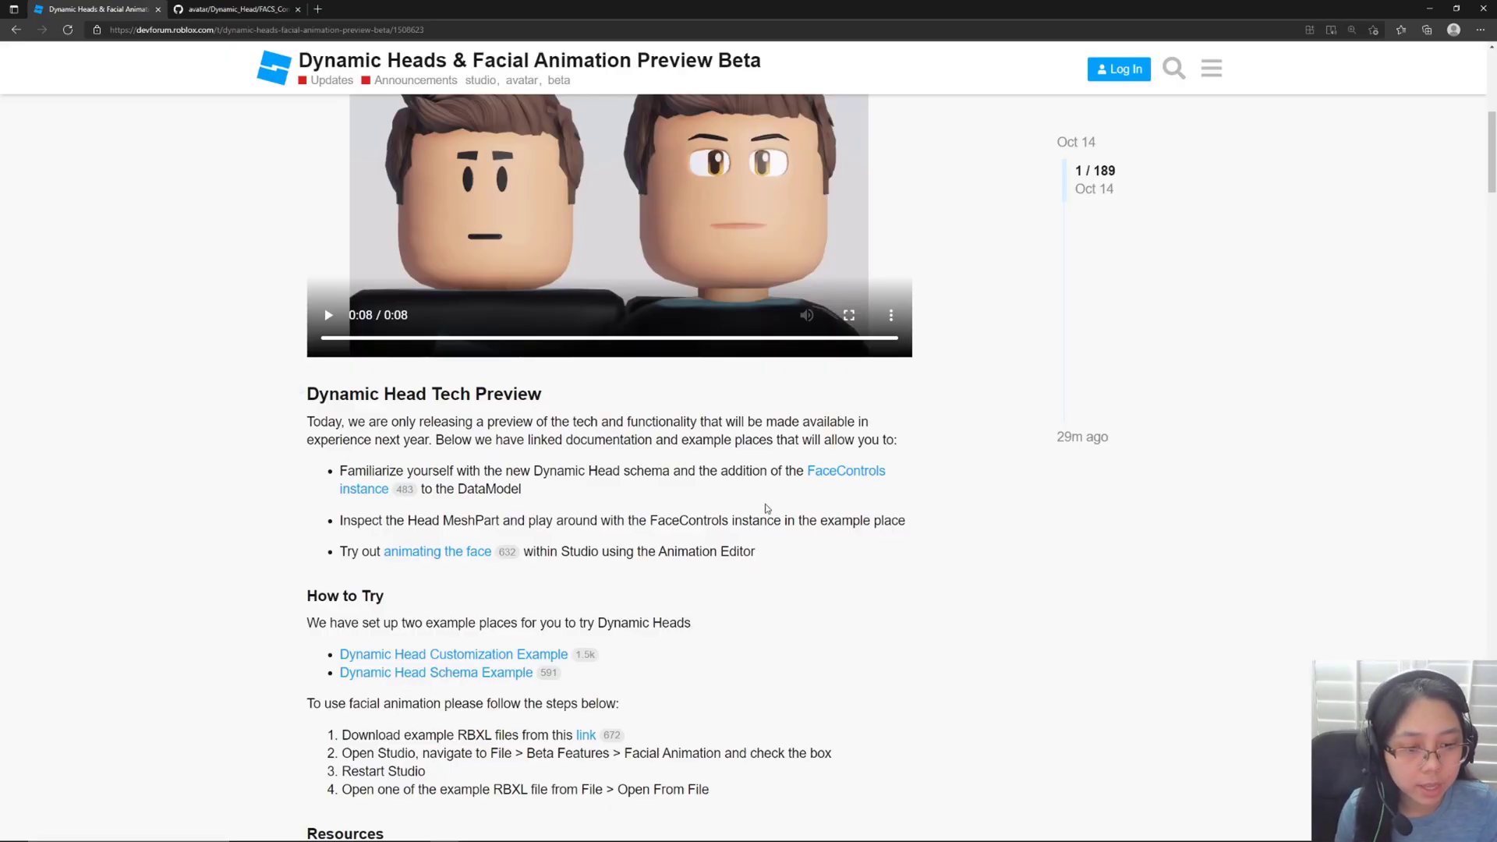
mouse_move(489, 513)
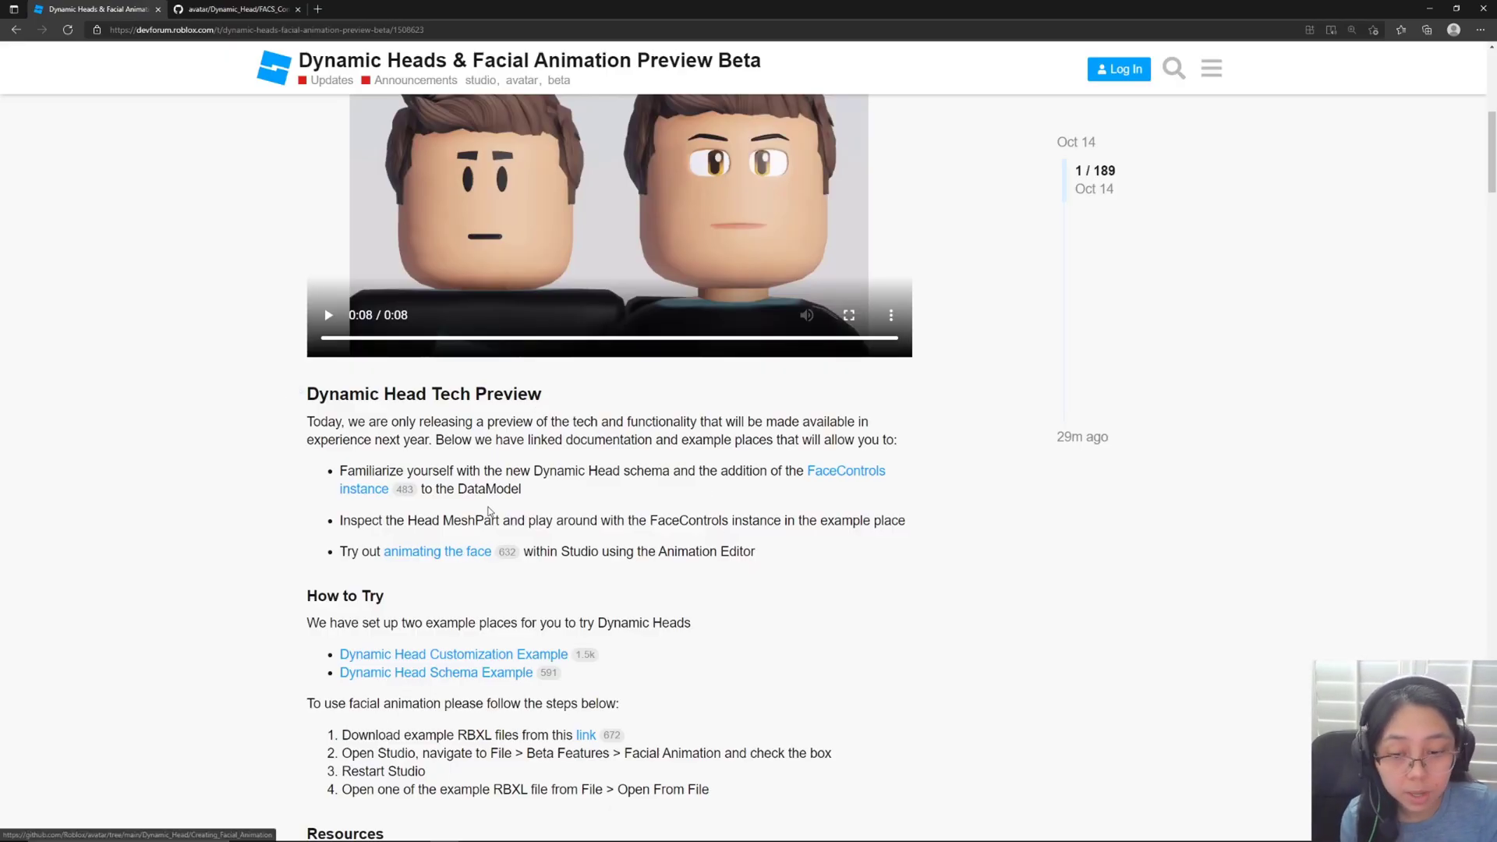
Scroll the forum announcement down toward the How to Try and Resources links.
scroll("down", 3)
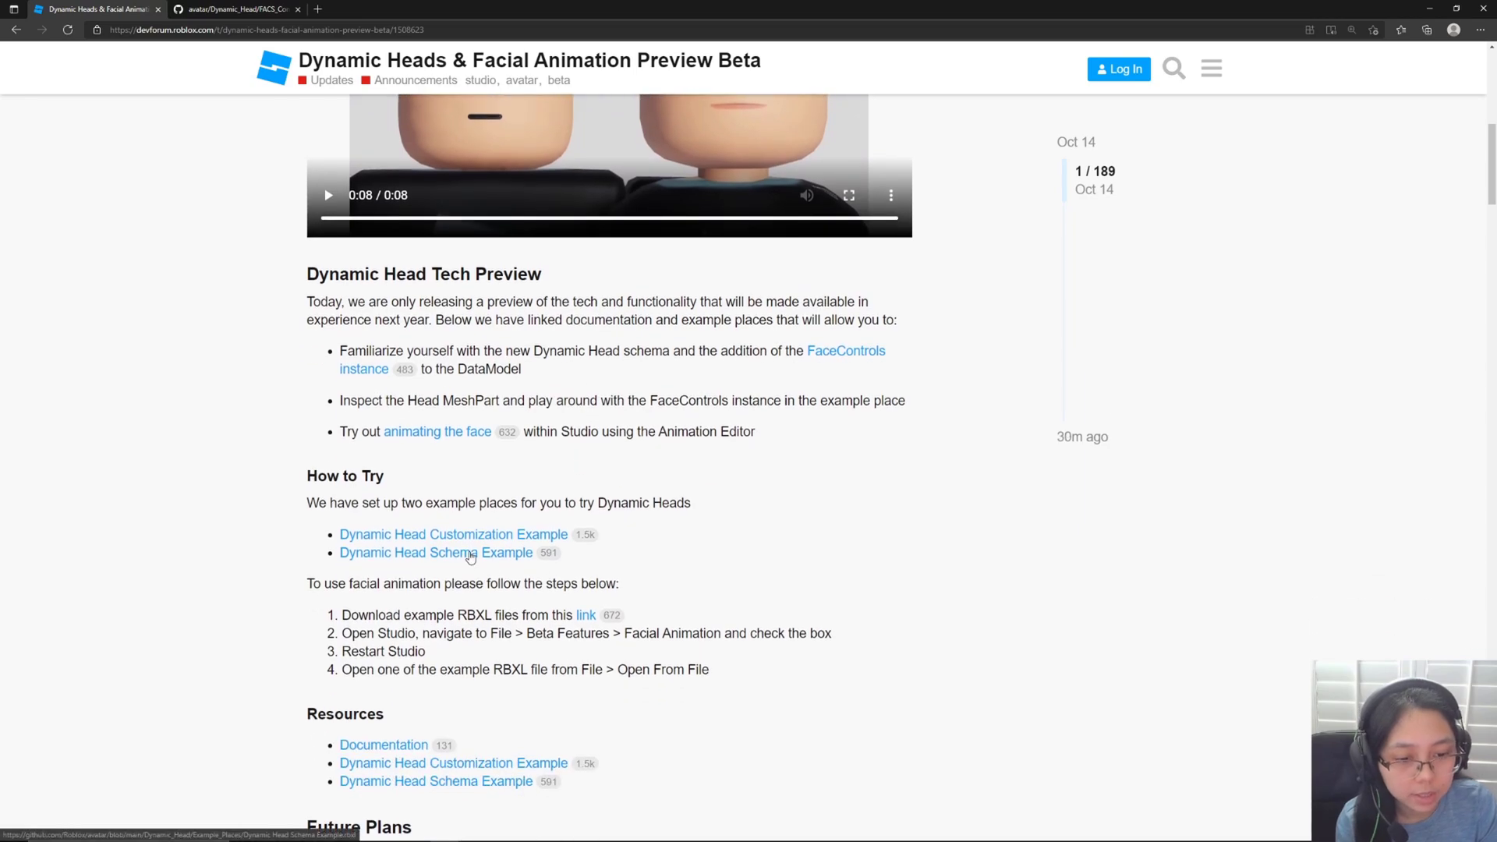
mouse_move(641, 548)
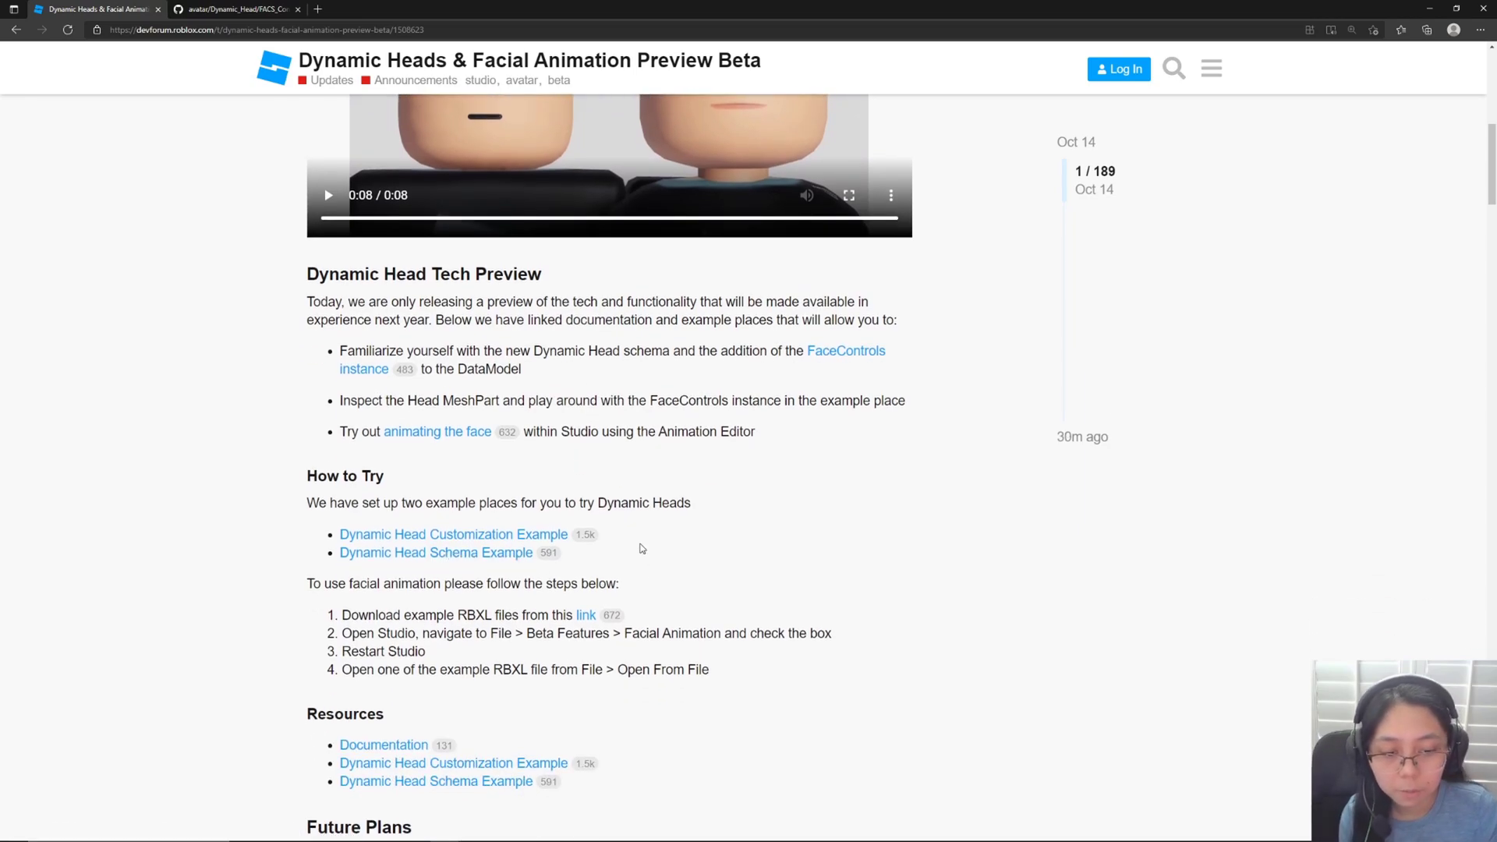
scroll("down", 3)
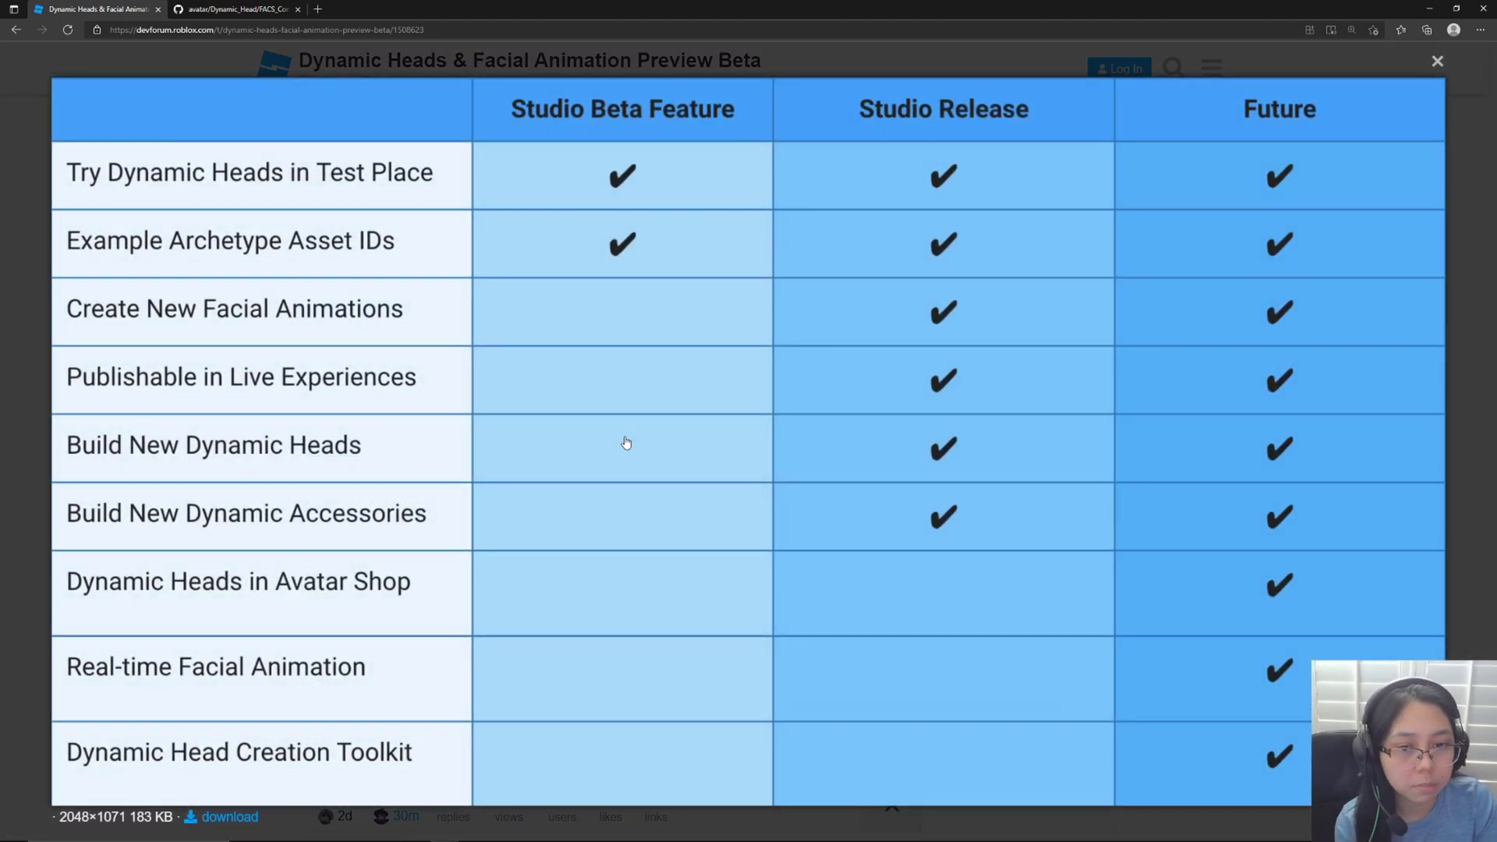
mouse_move(692, 277)
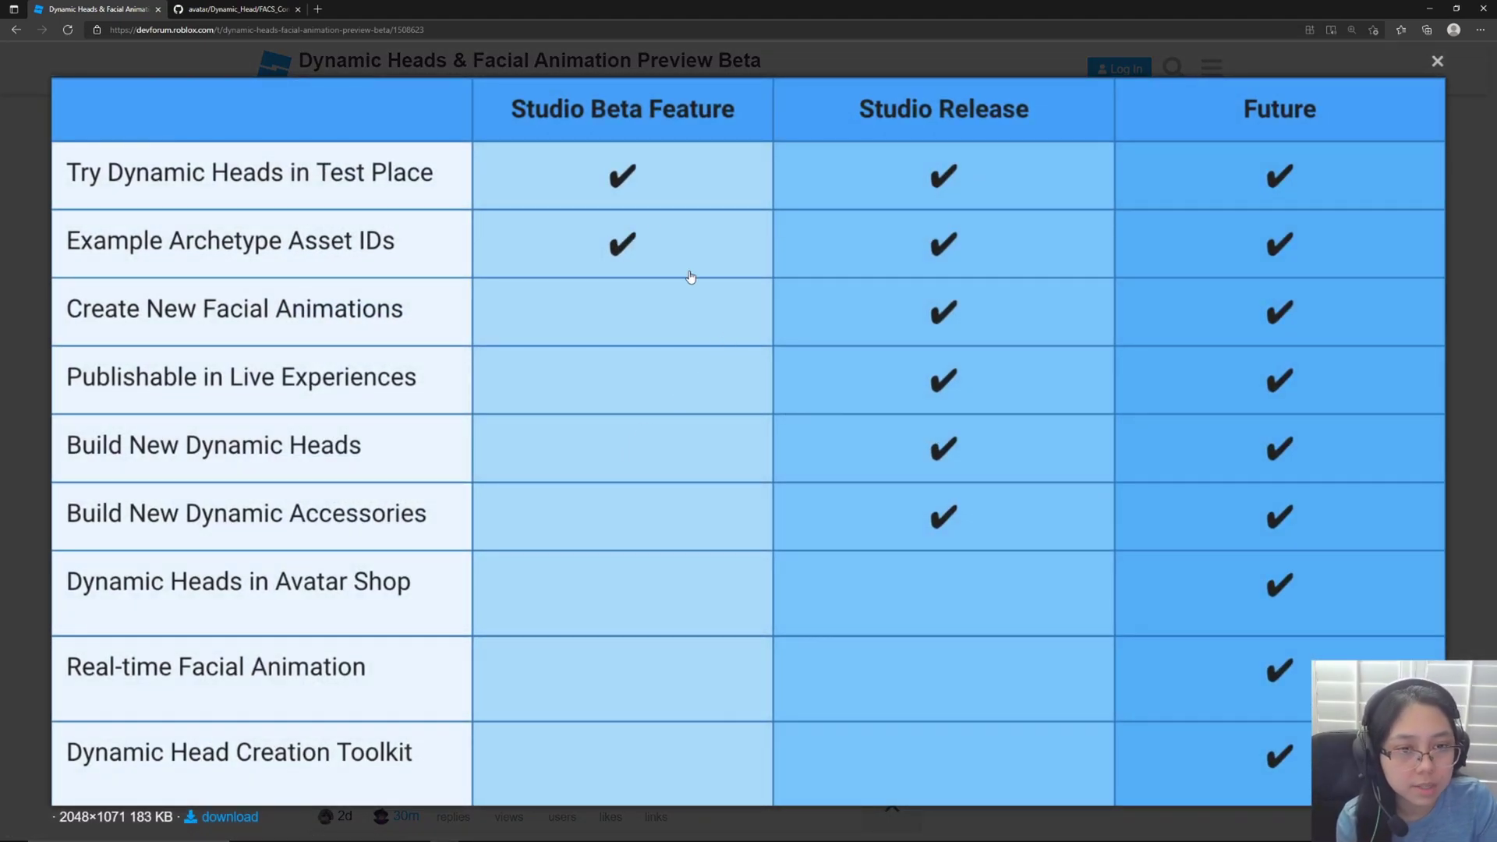
mouse_move(636, 197)
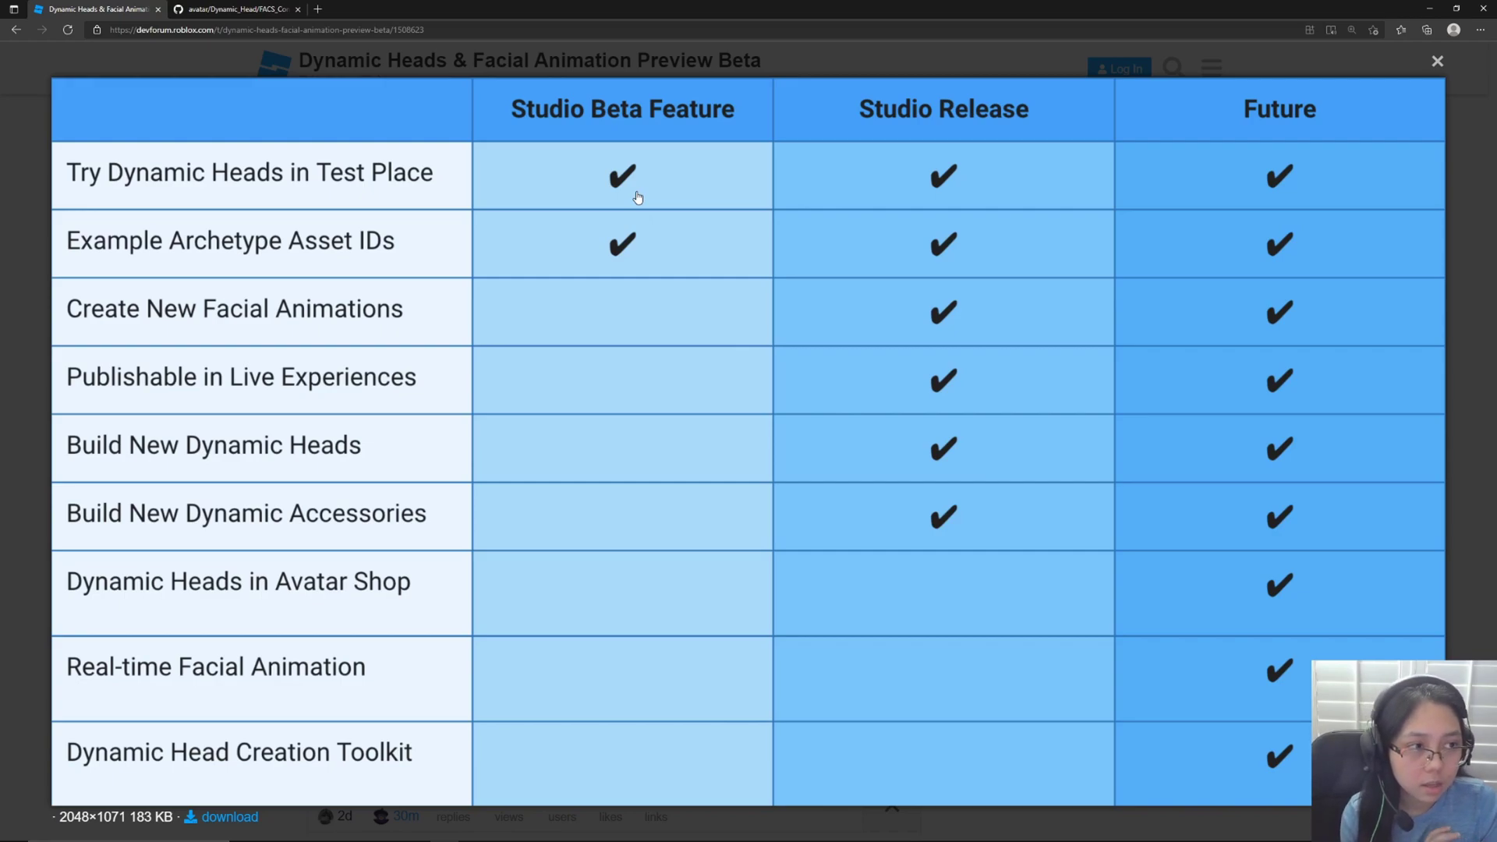
mouse_move(945, 103)
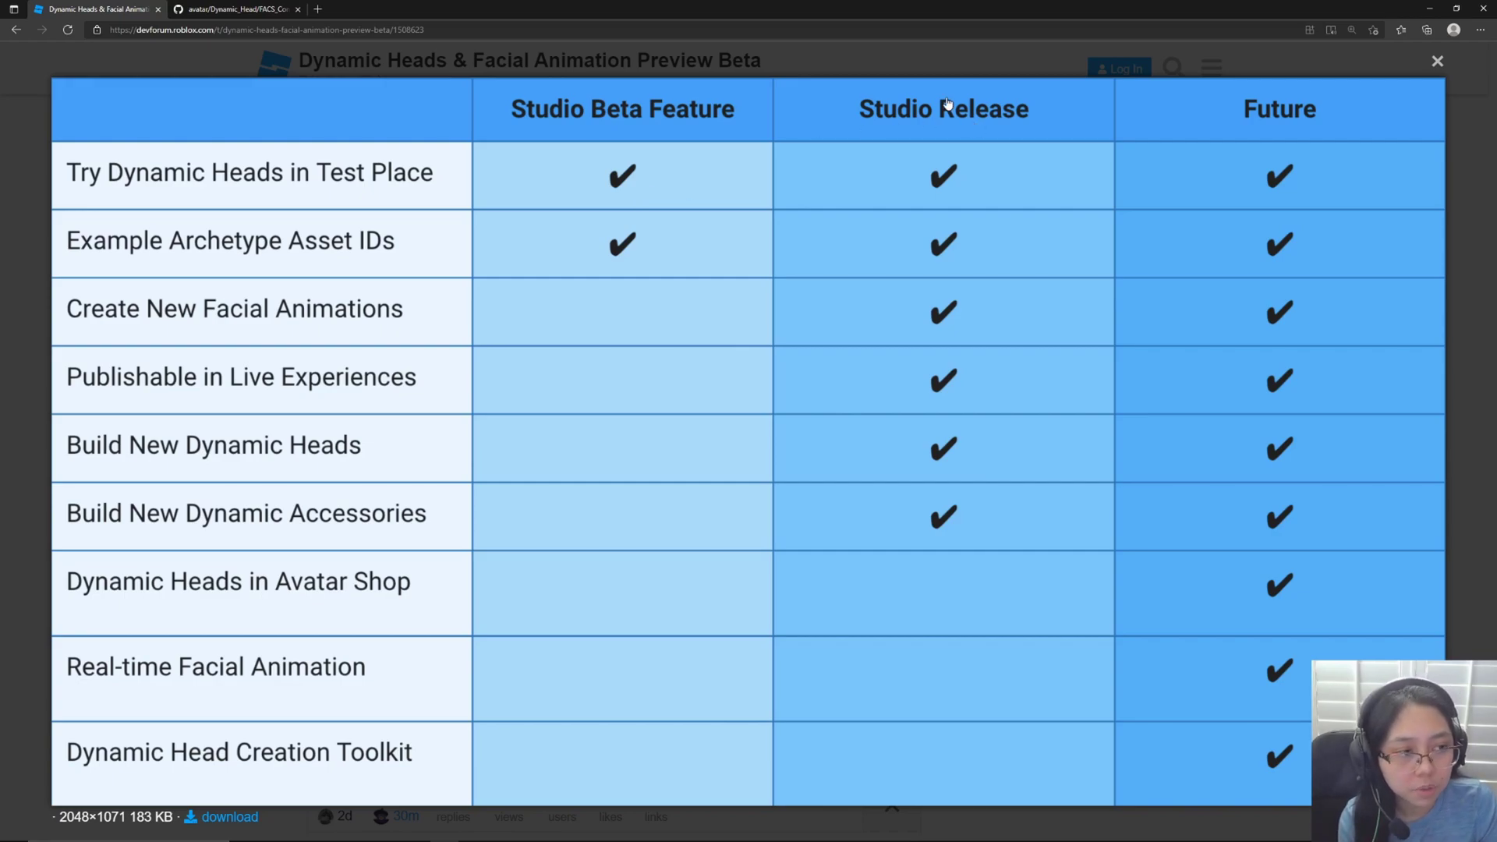
mouse_move(959, 287)
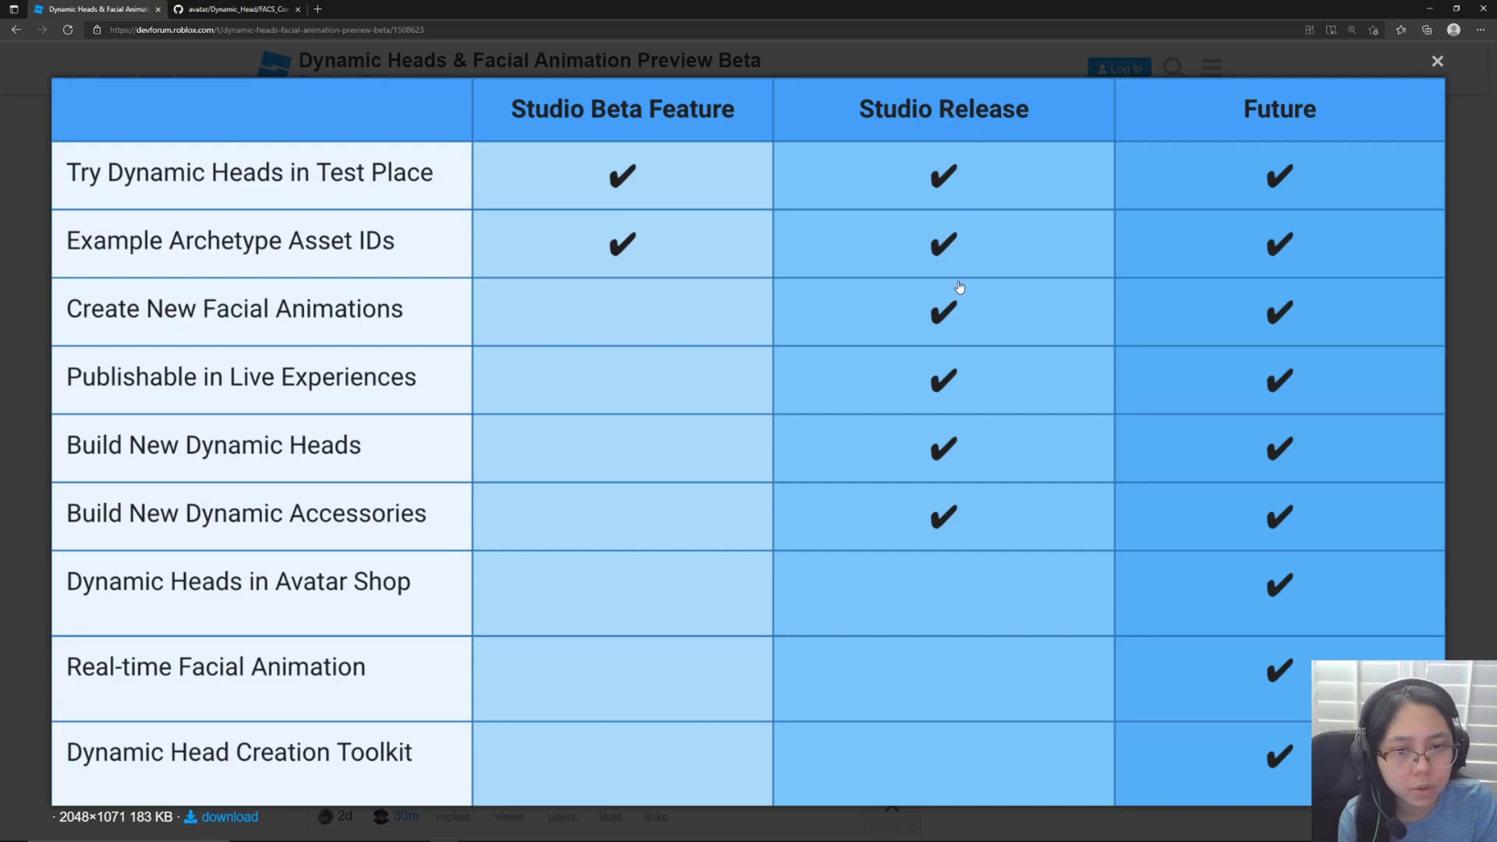
mouse_move(940, 303)
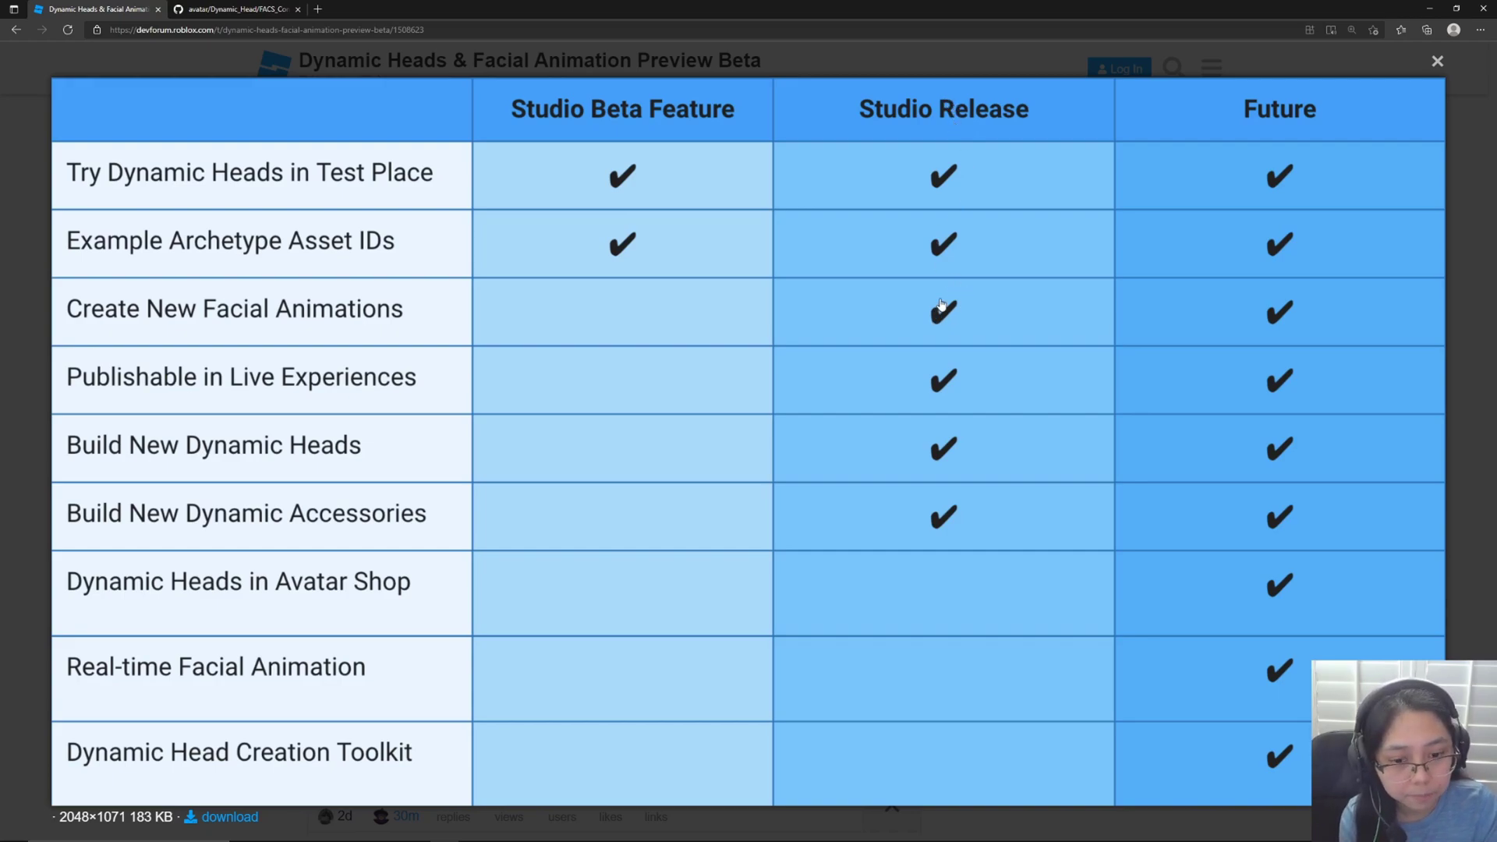
mouse_move(1132, 372)
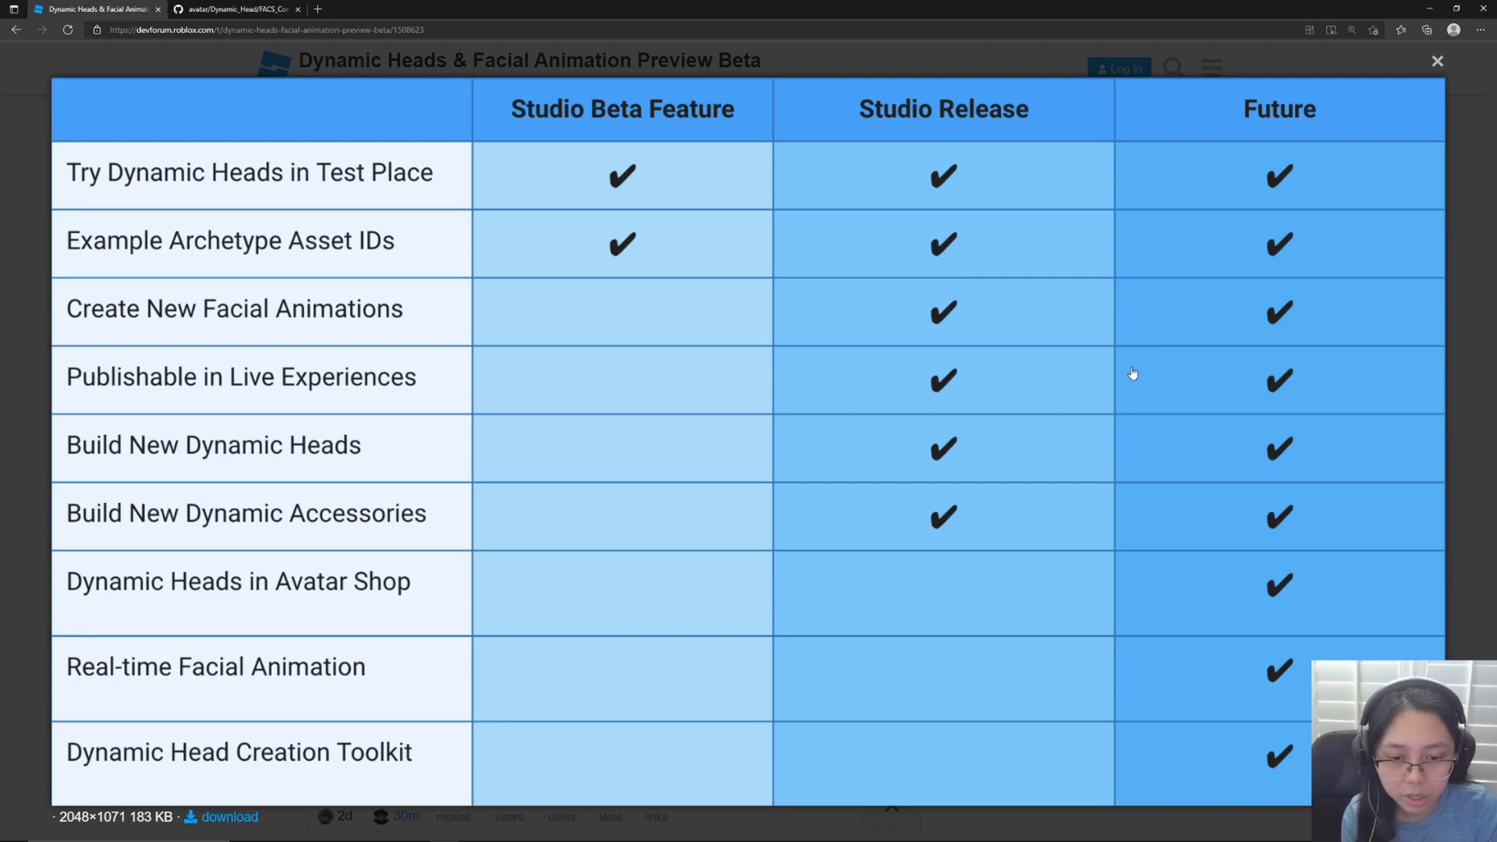
mouse_move(1357, 520)
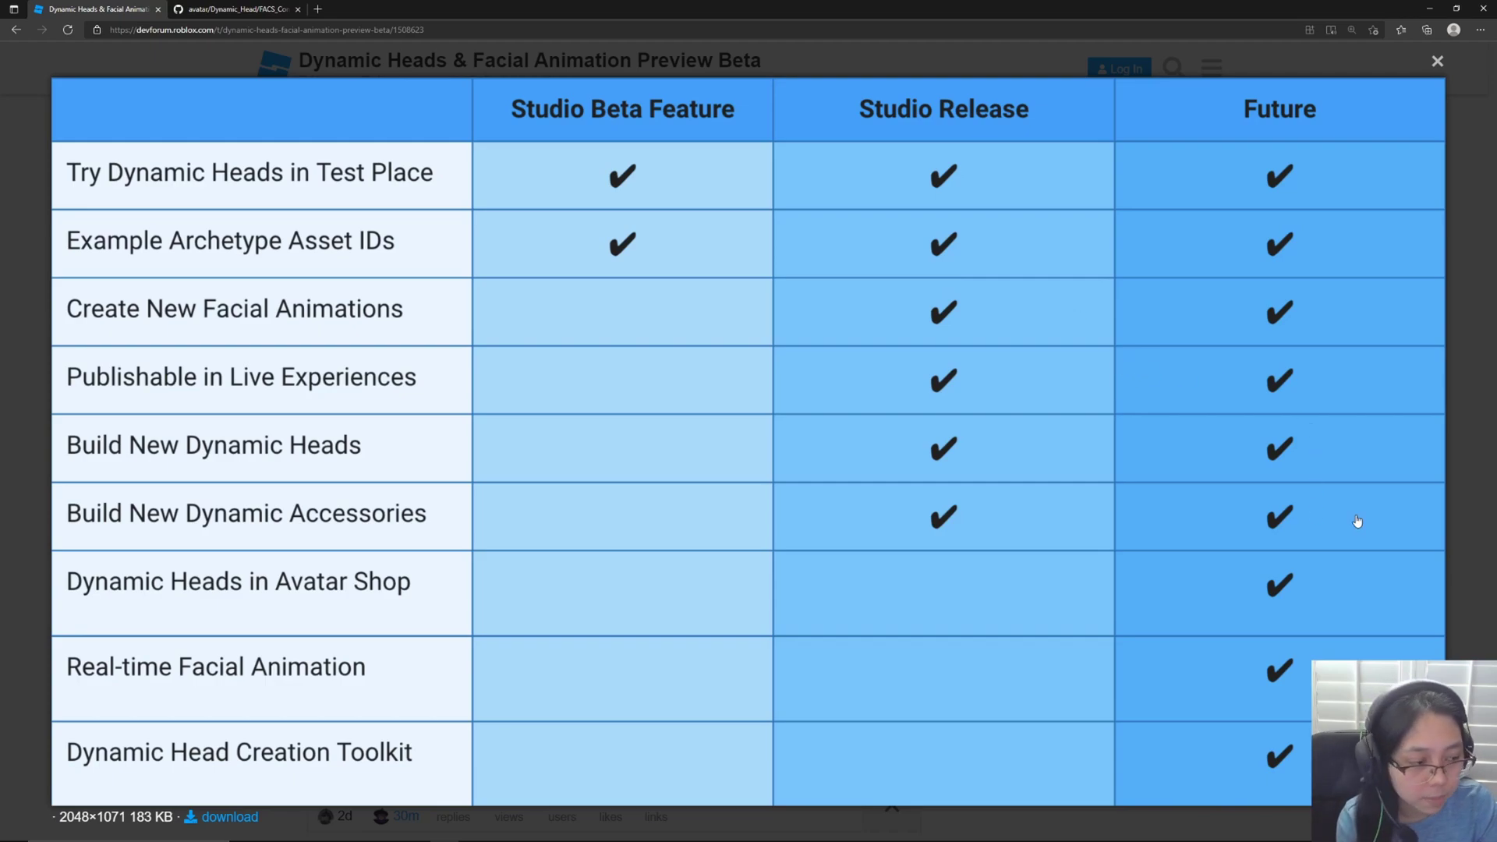
mouse_move(1251, 559)
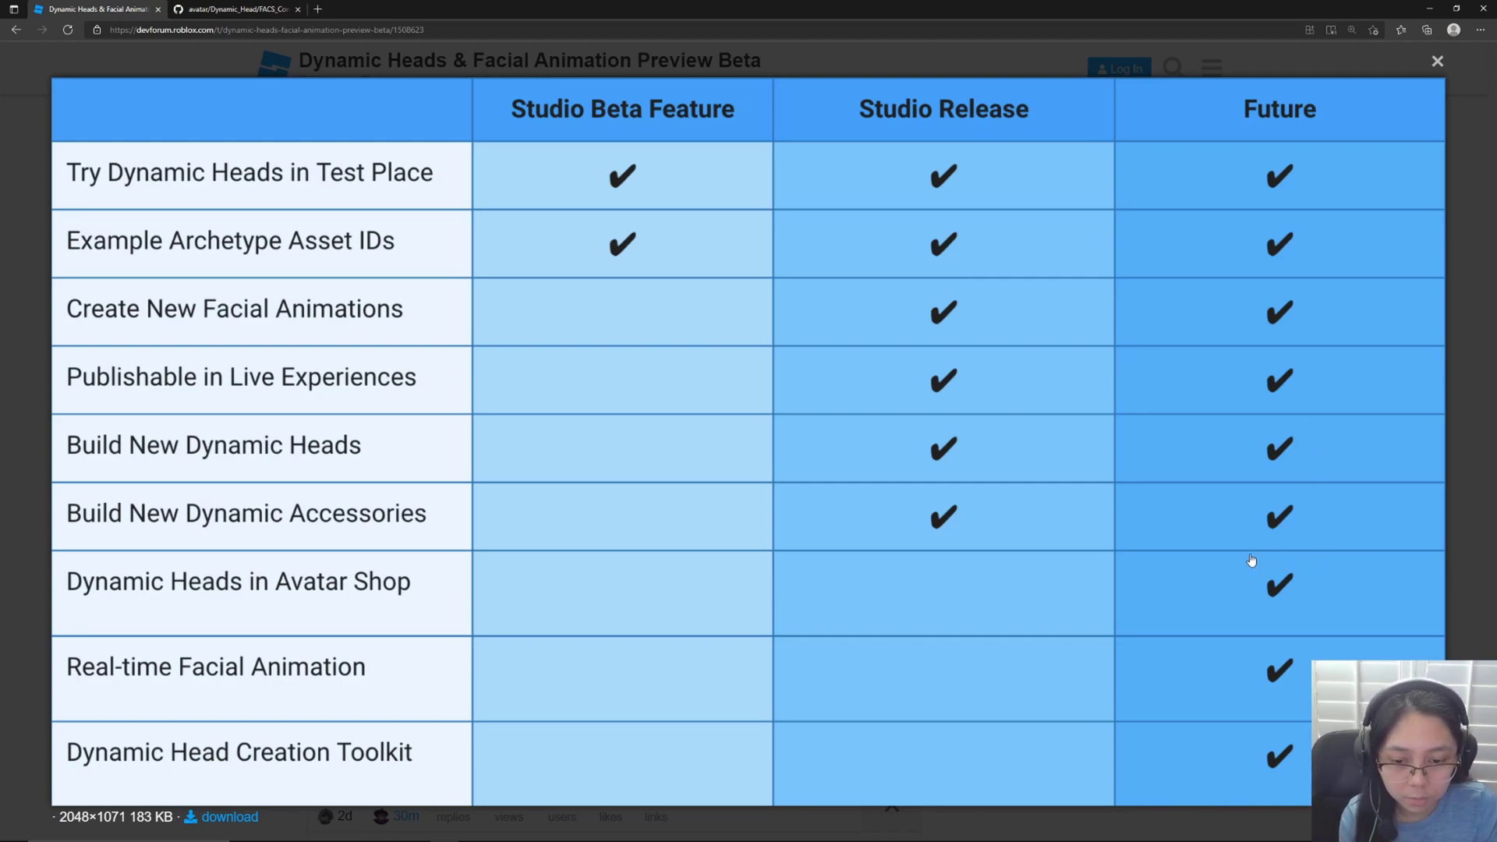
mouse_move(1229, 551)
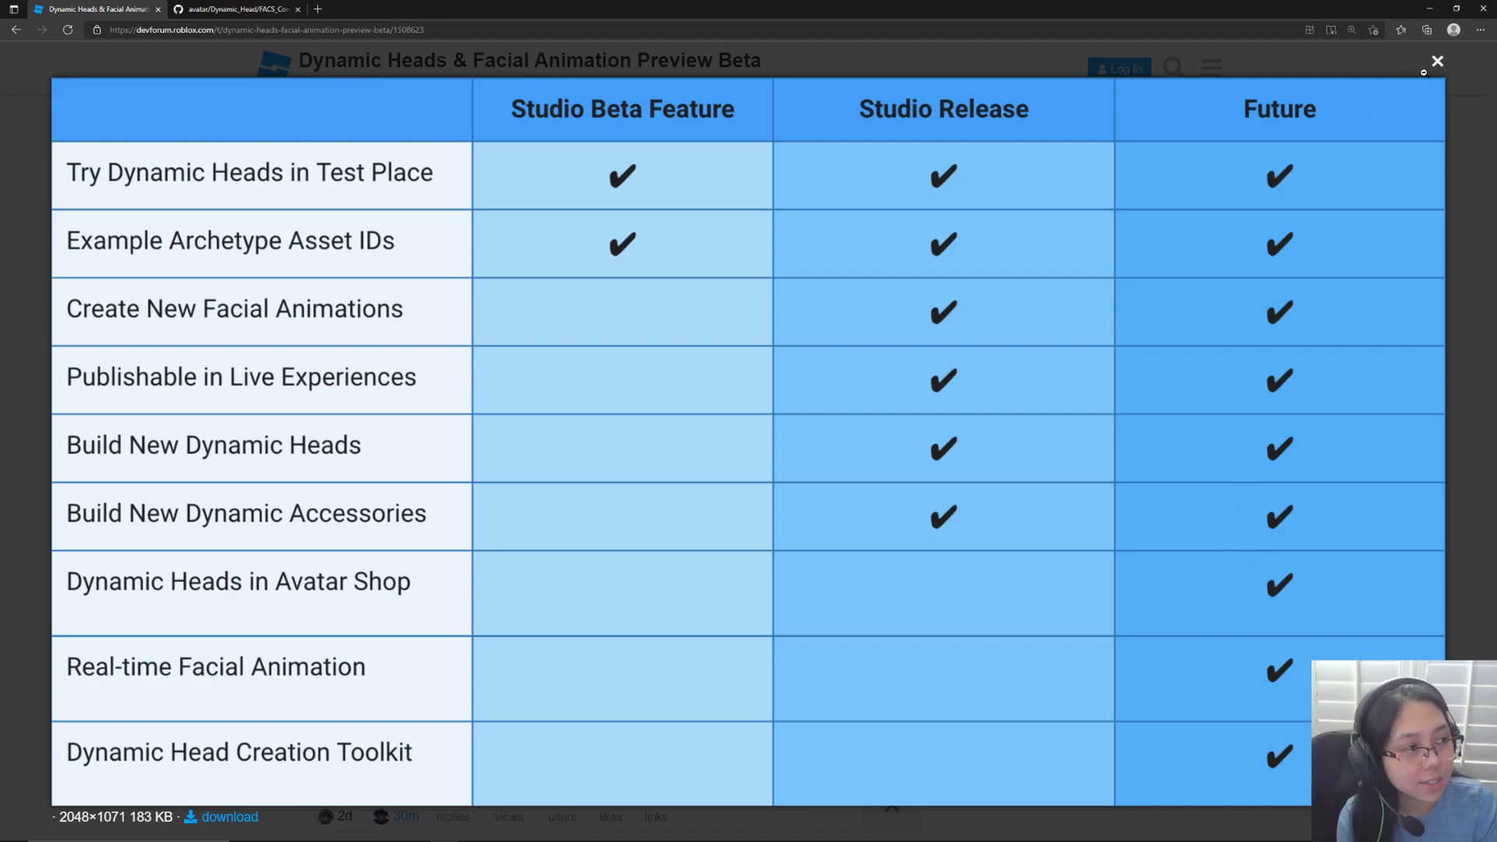
Close the enlarged roadmap table and scroll back to the How to Try section.
left_click(1435, 60)
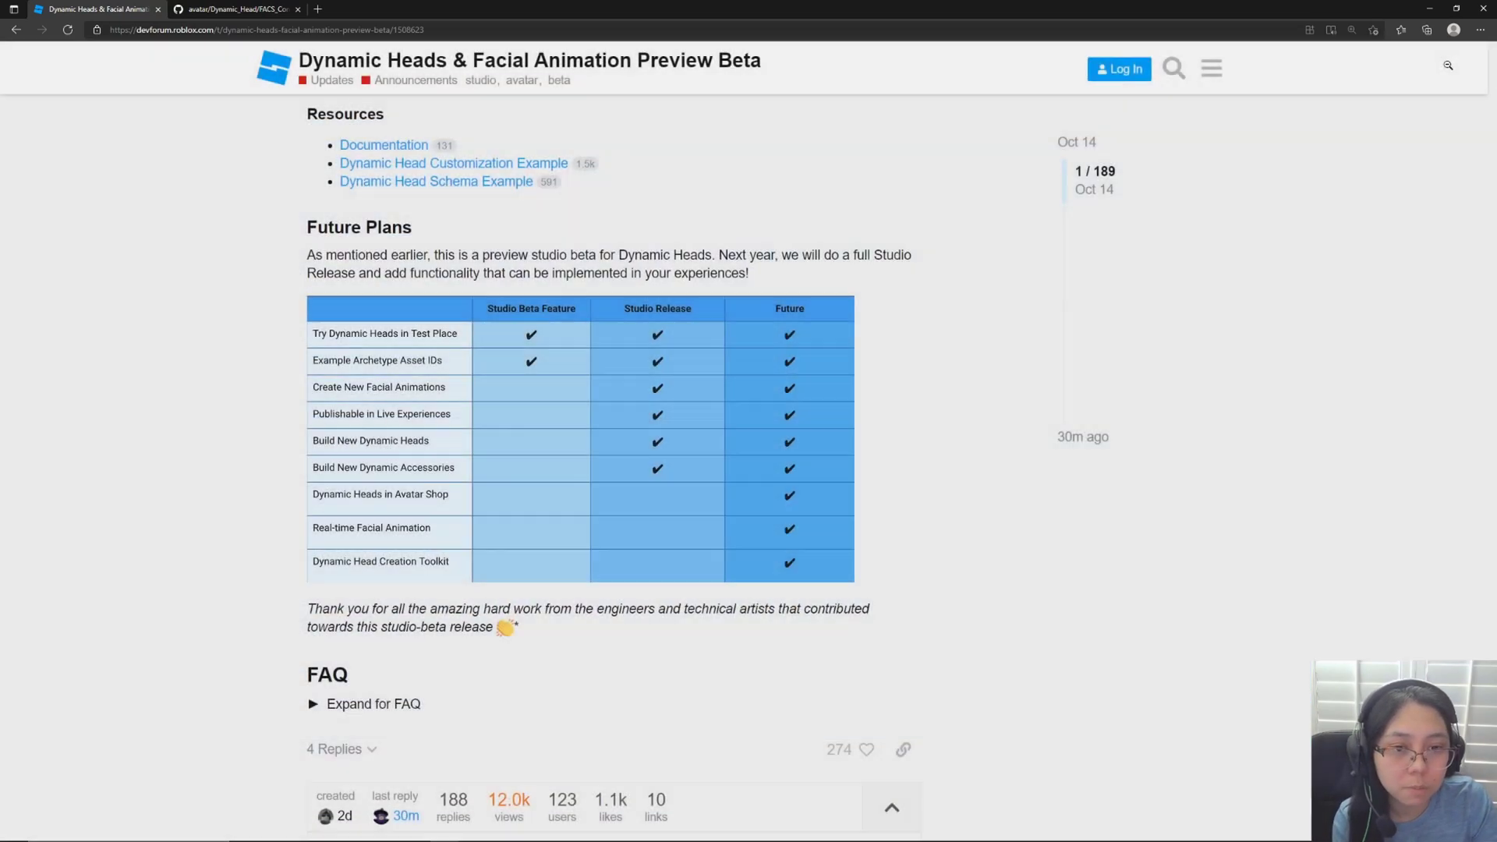
scroll("up", 3)
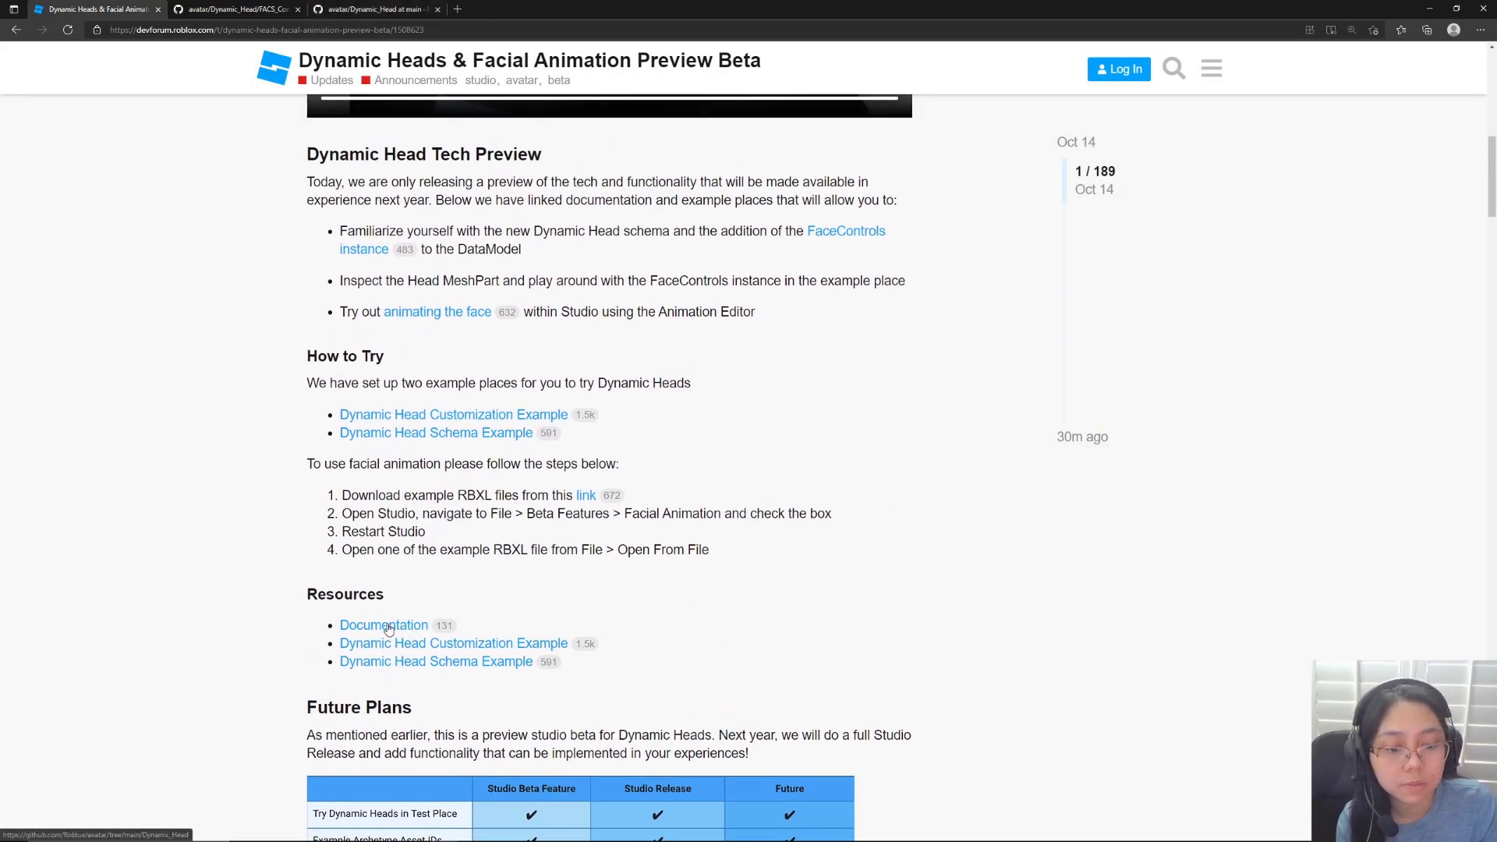
Browse the Dynamic_Head README and demo videos down to Components of a Dynamic Head.
left_click(367, 9)
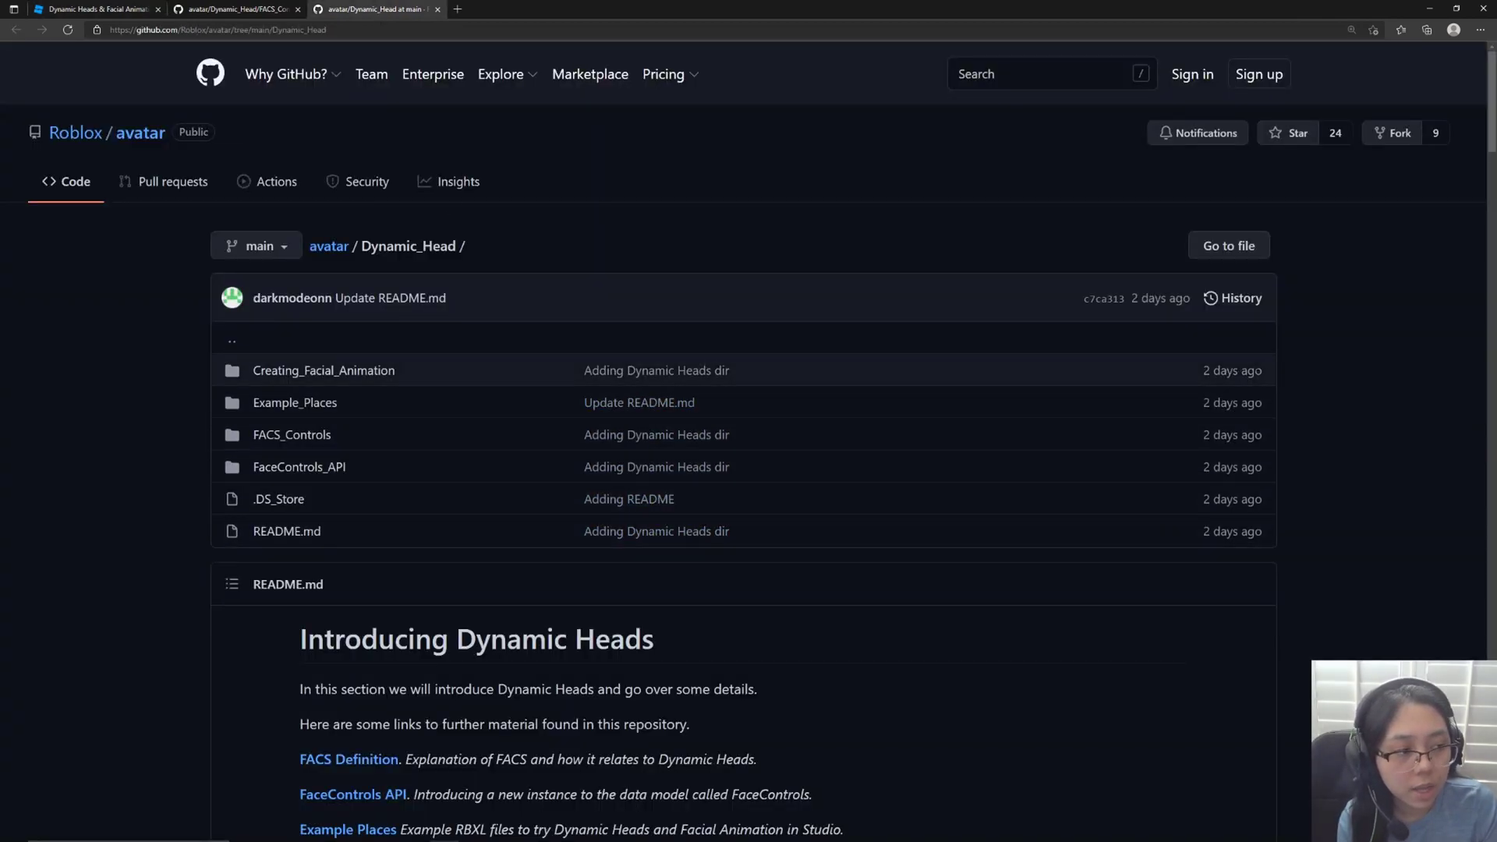
scroll("down", 3)
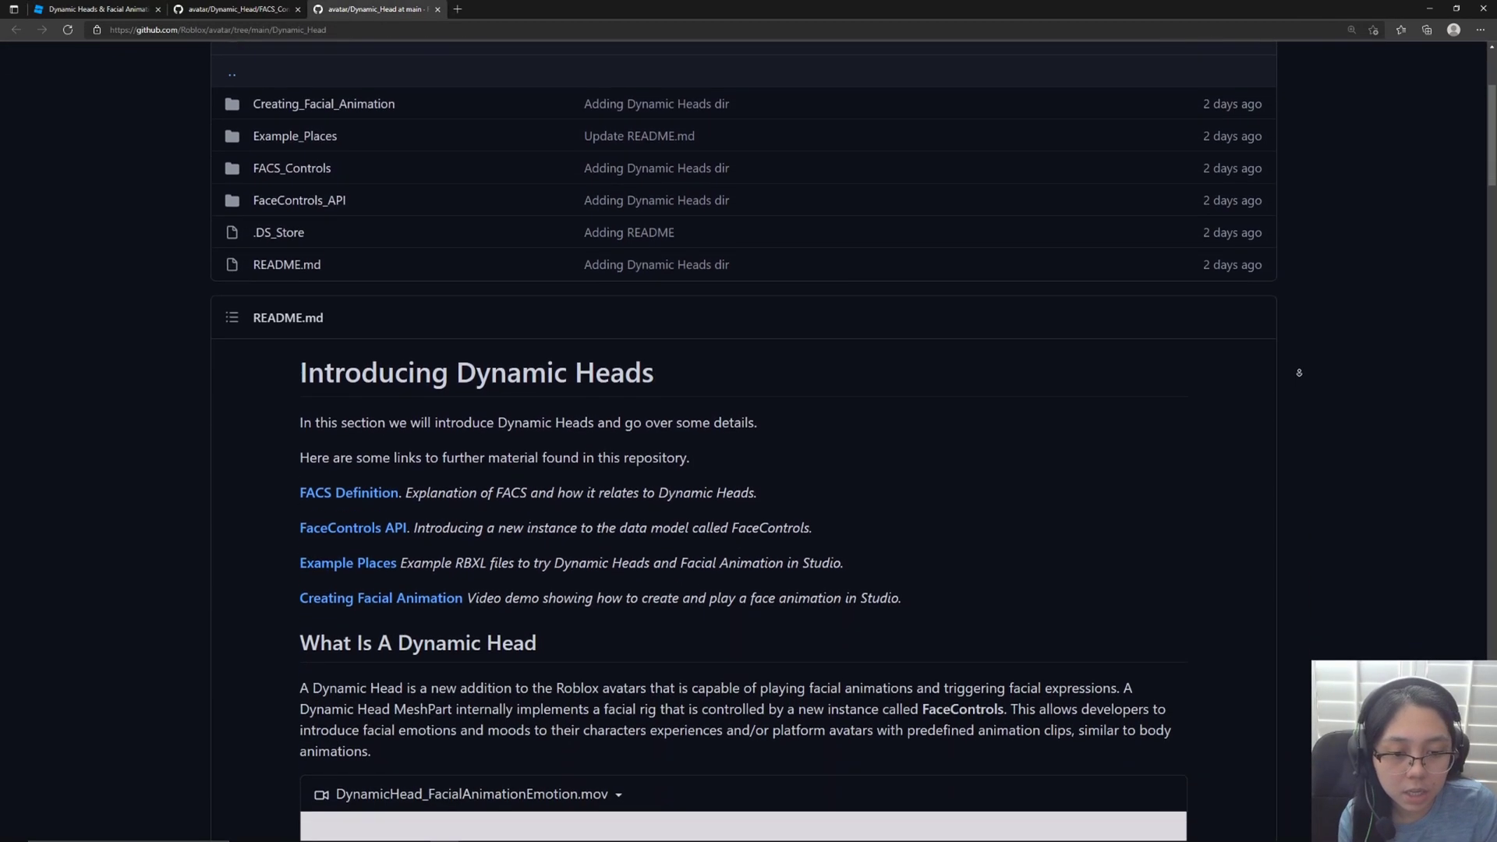
scroll("down", 3)
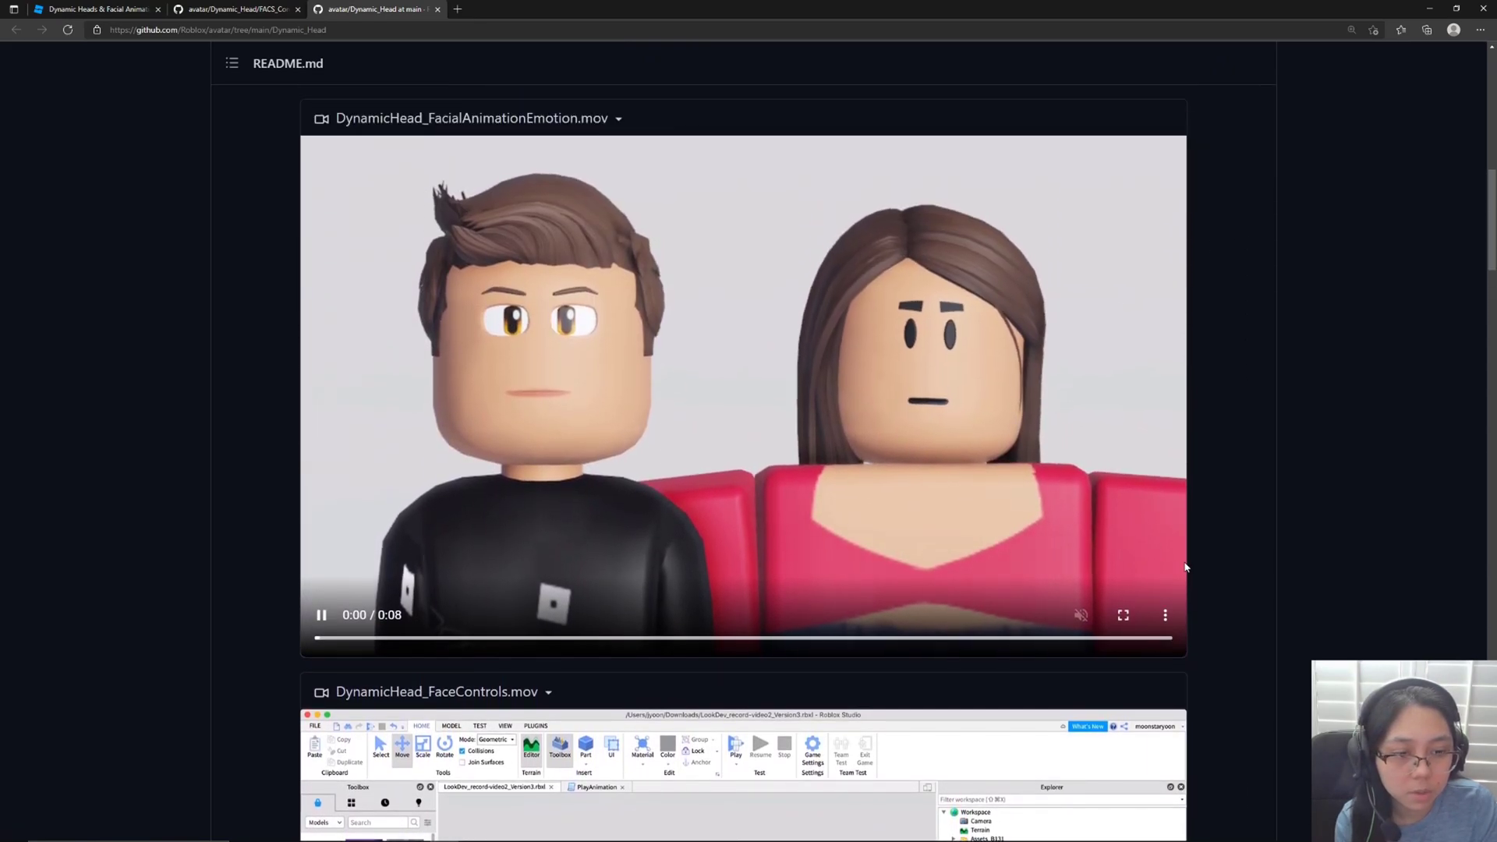
scroll("down", 3)
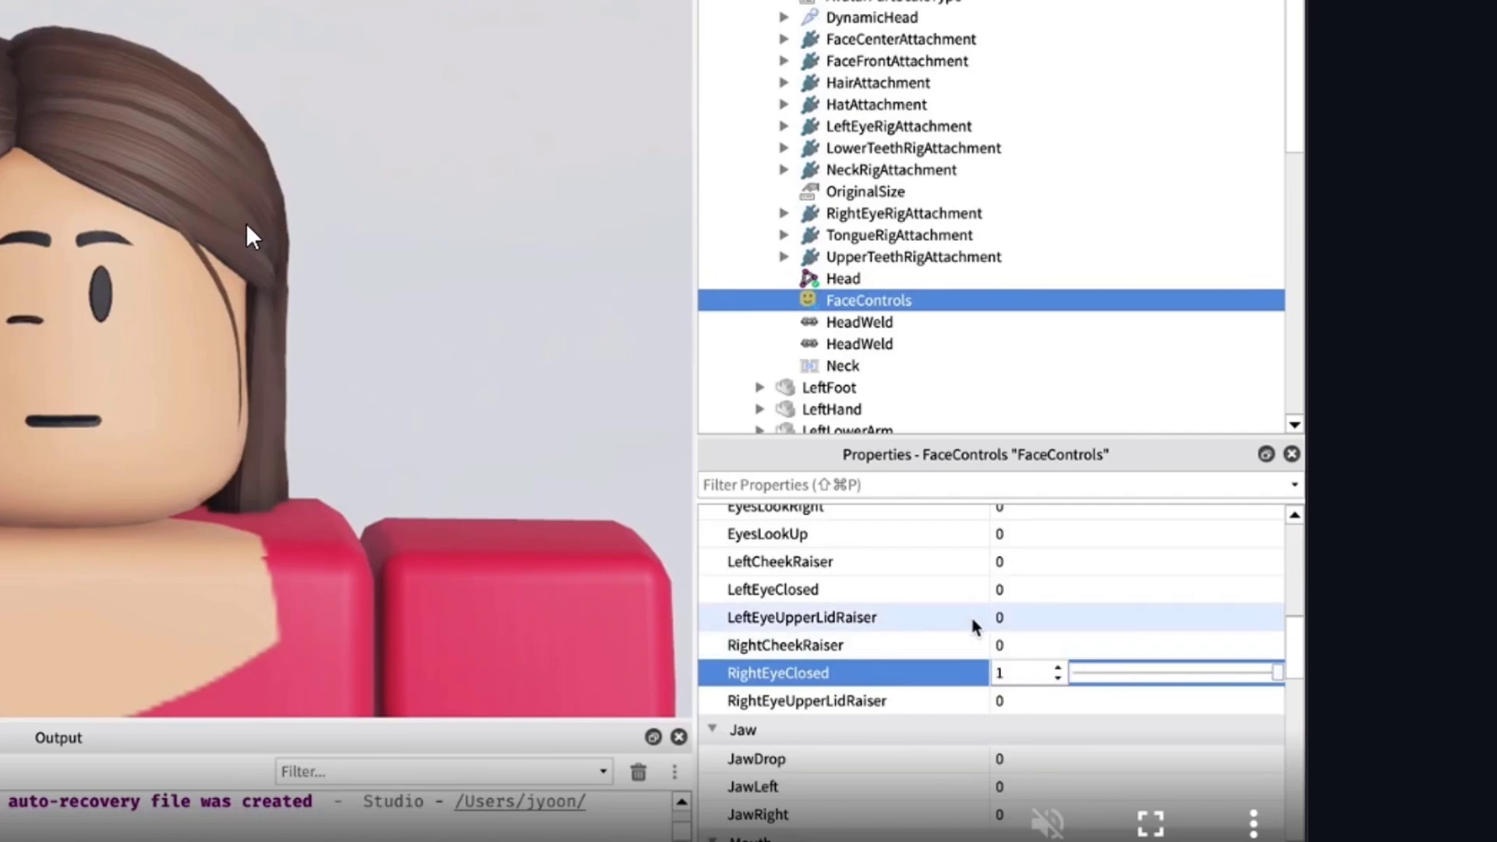
scroll("up", 3)
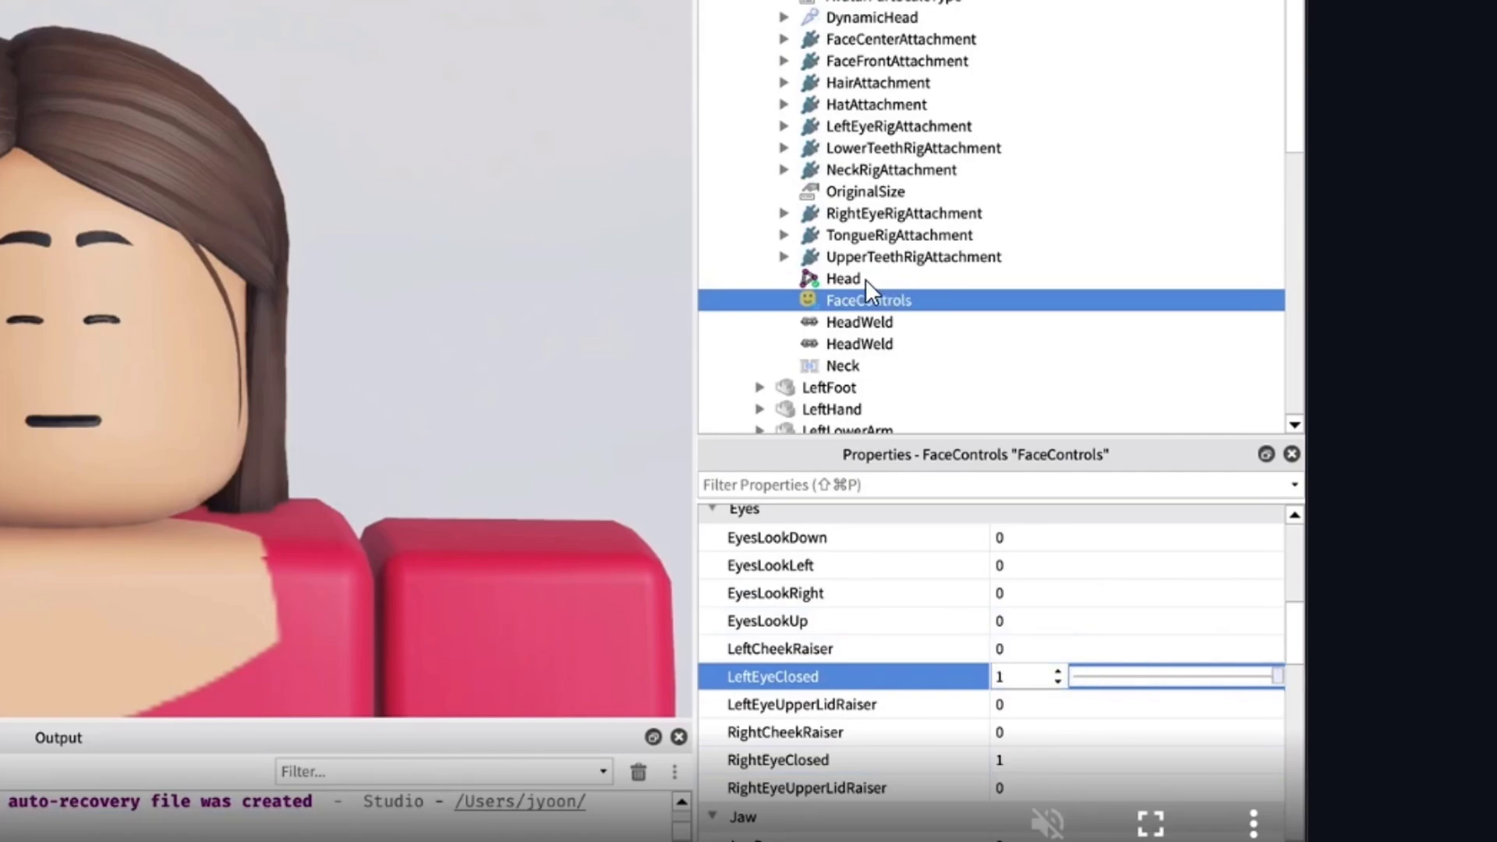
scroll("up", 3)
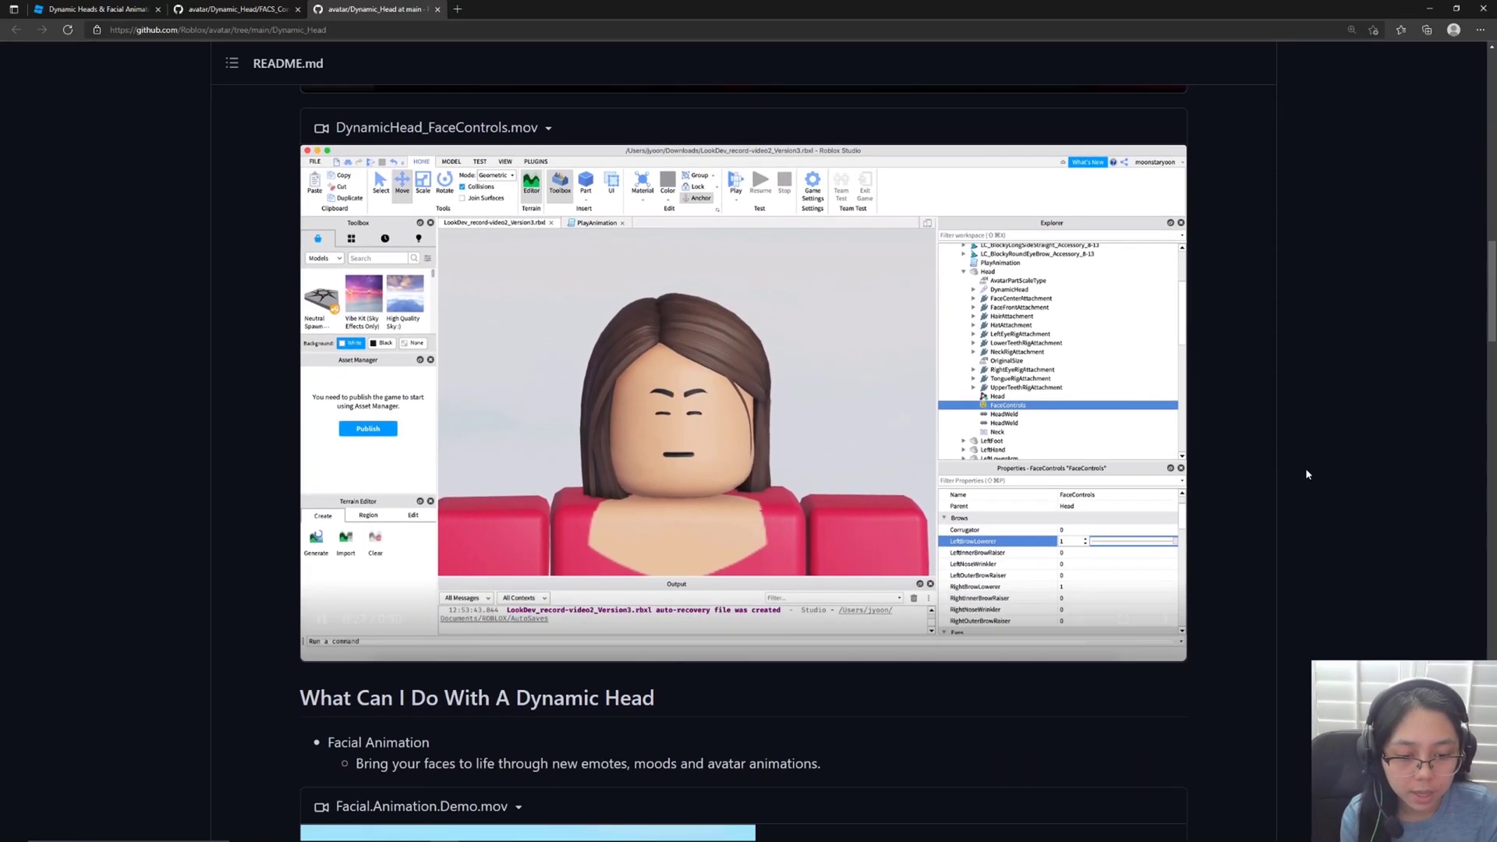
scroll("down", 3)
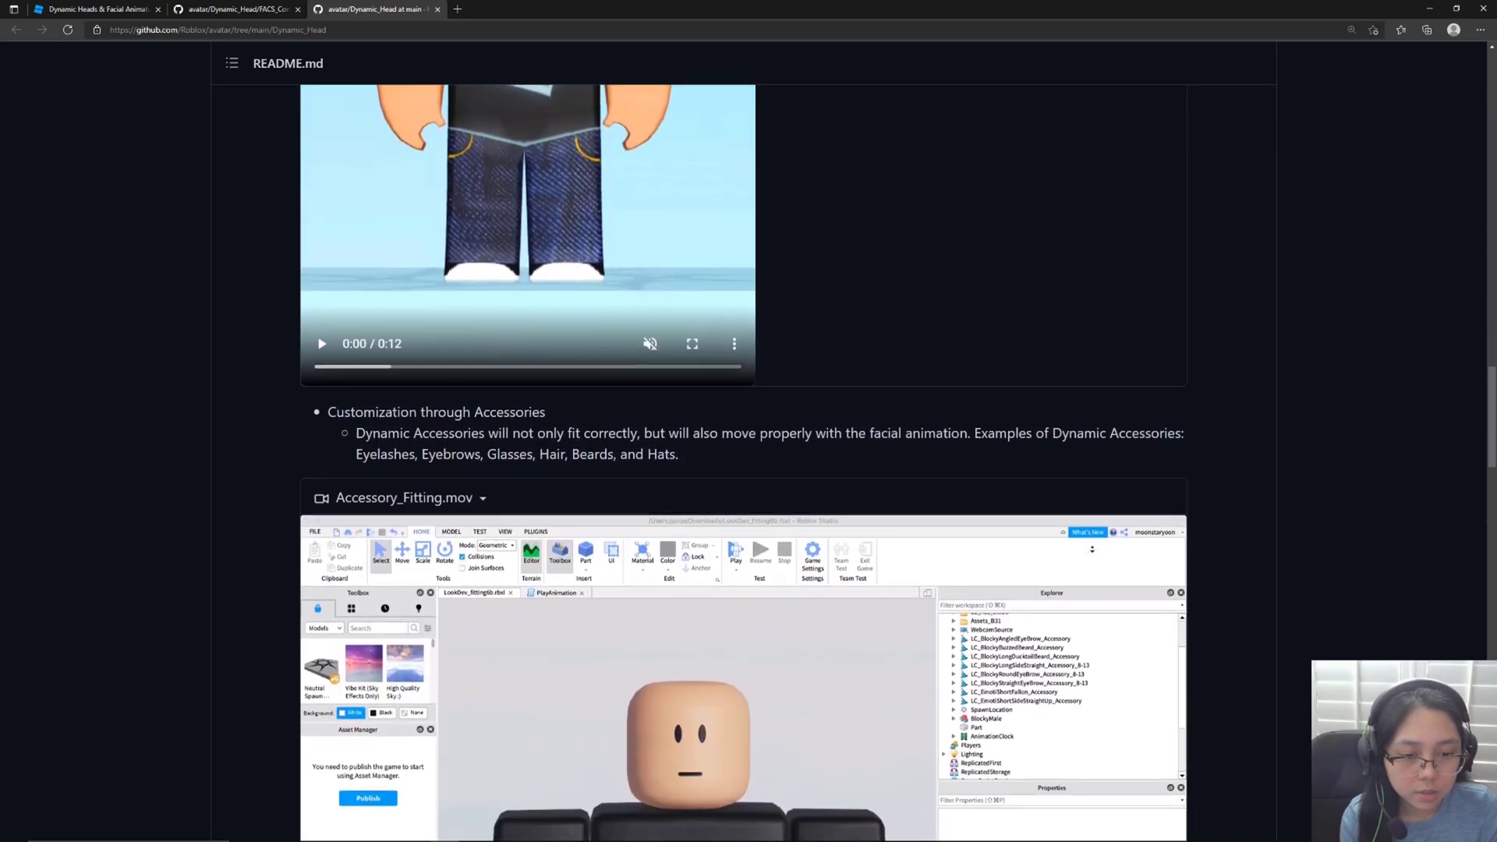
scroll("up", 3)
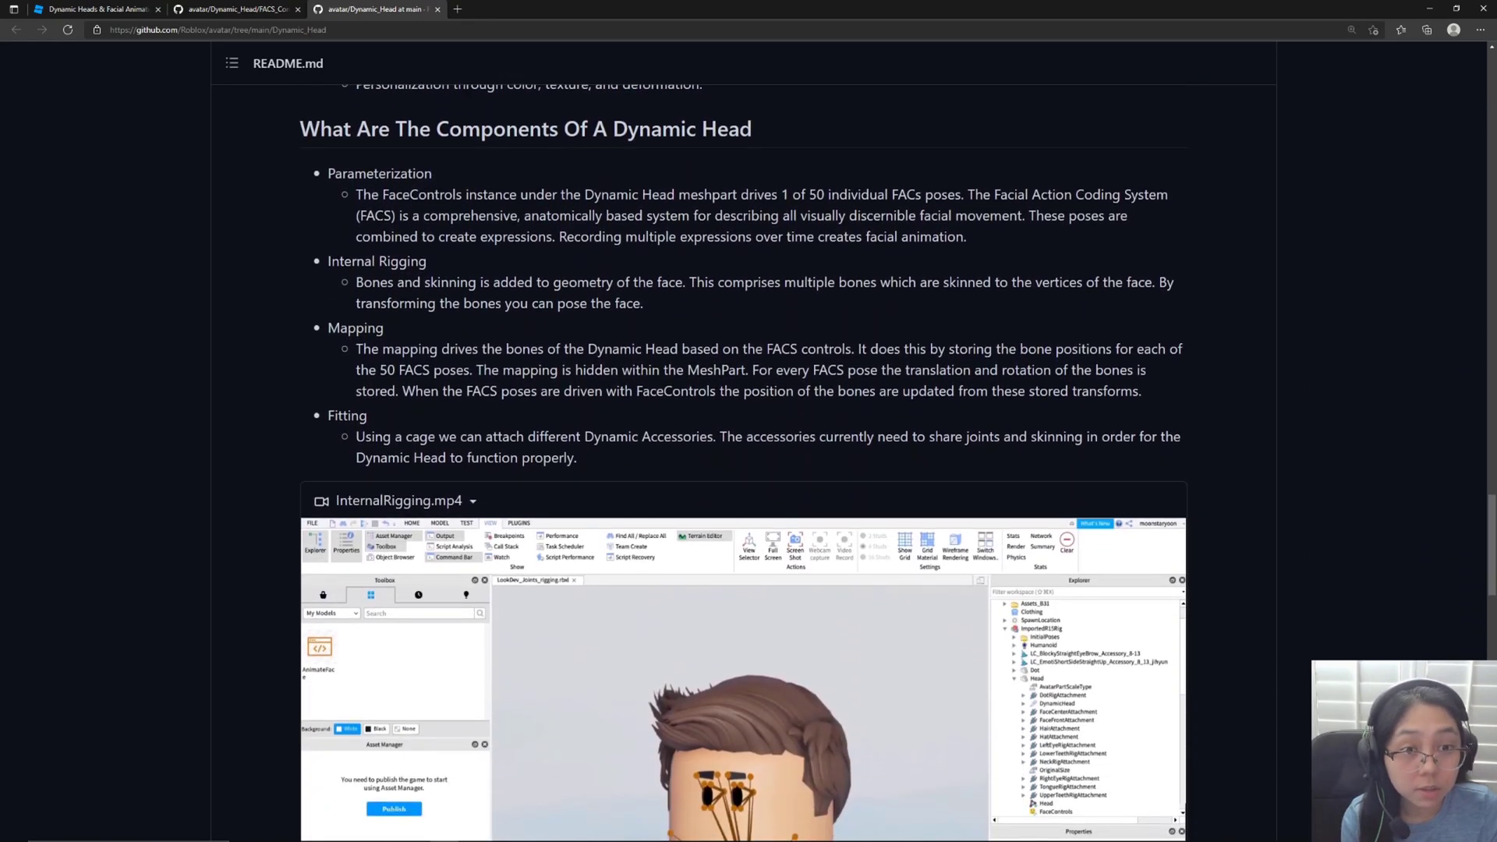
mouse_move(280, 264)
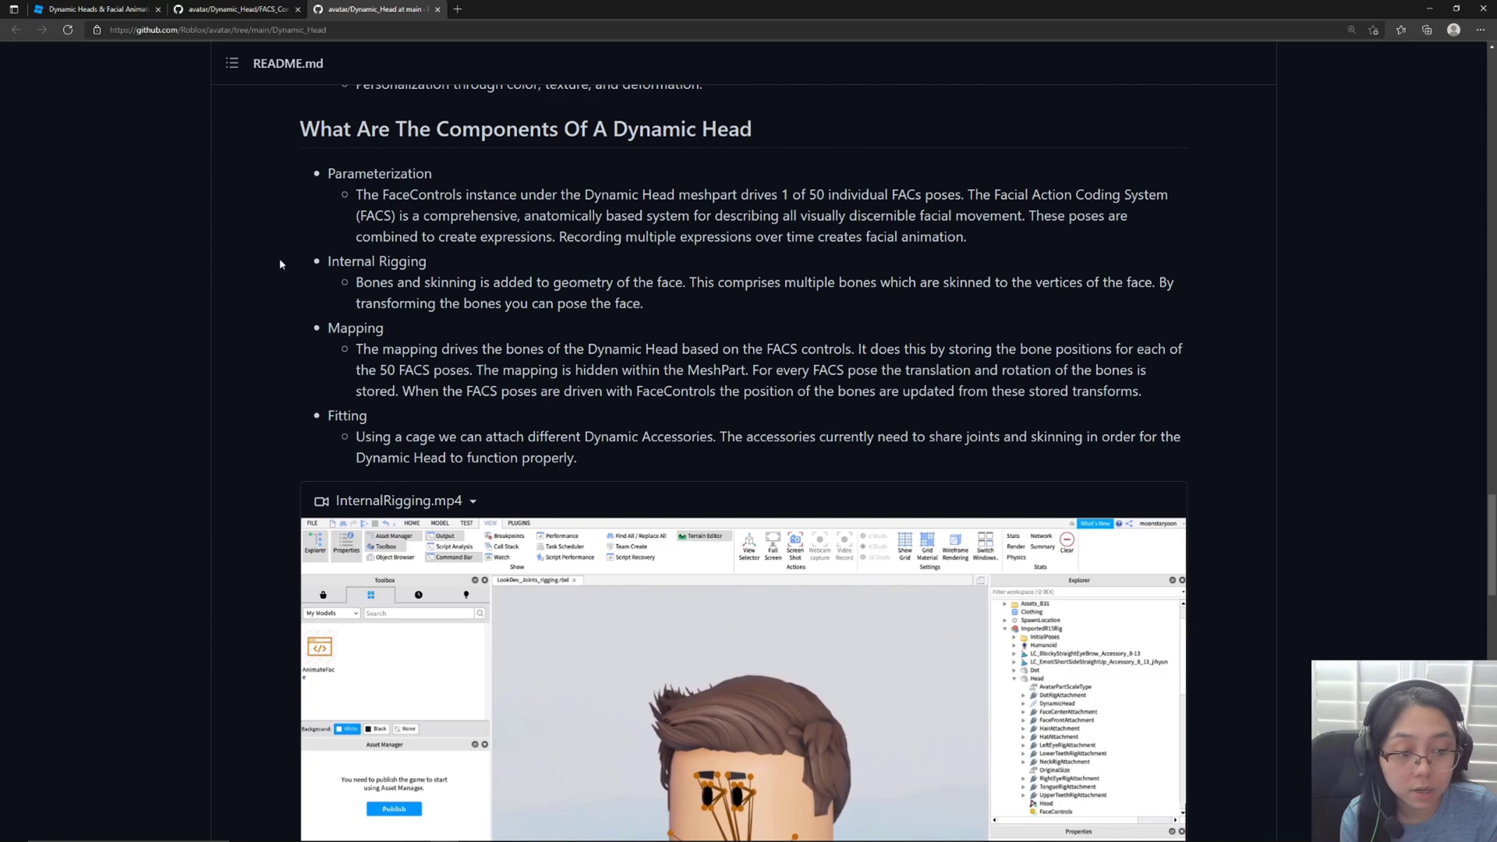
scroll("down", 3)
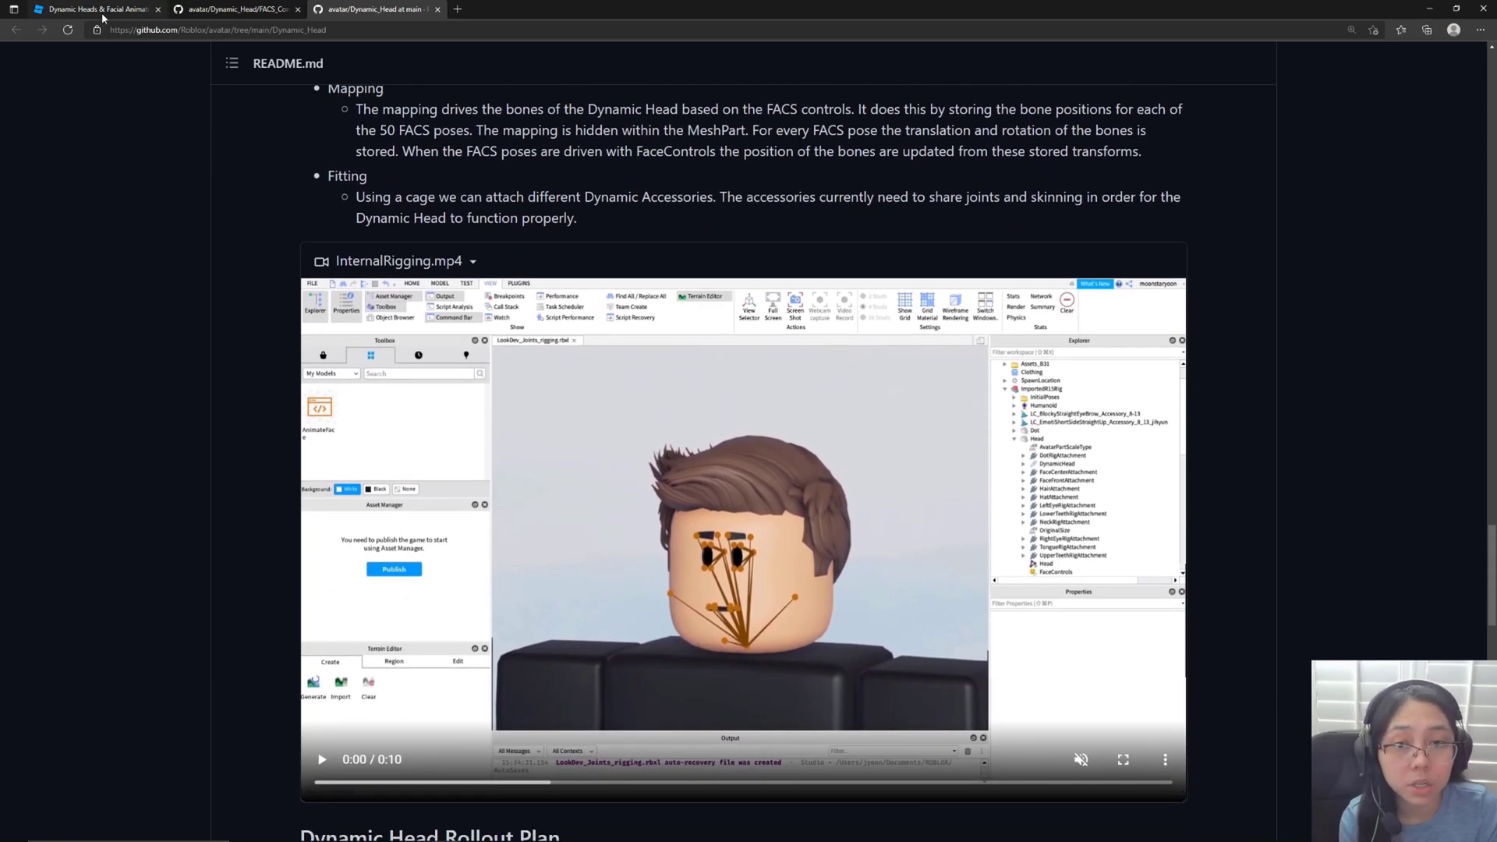
Follow the forum's Customization Example link, download the place from GitHub and open it.
left_click(90, 8)
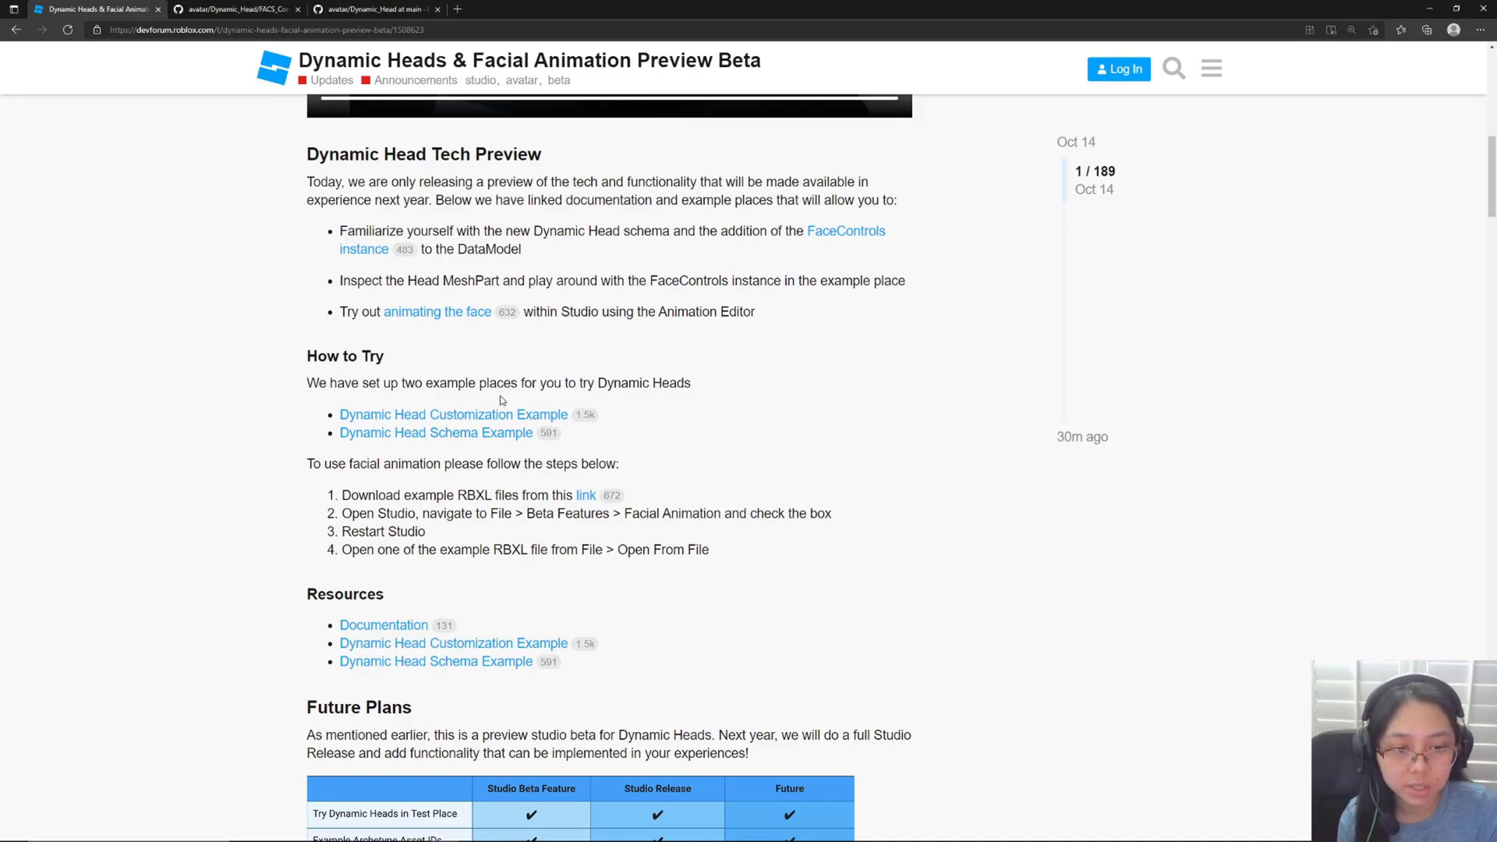
left_click(452, 414)
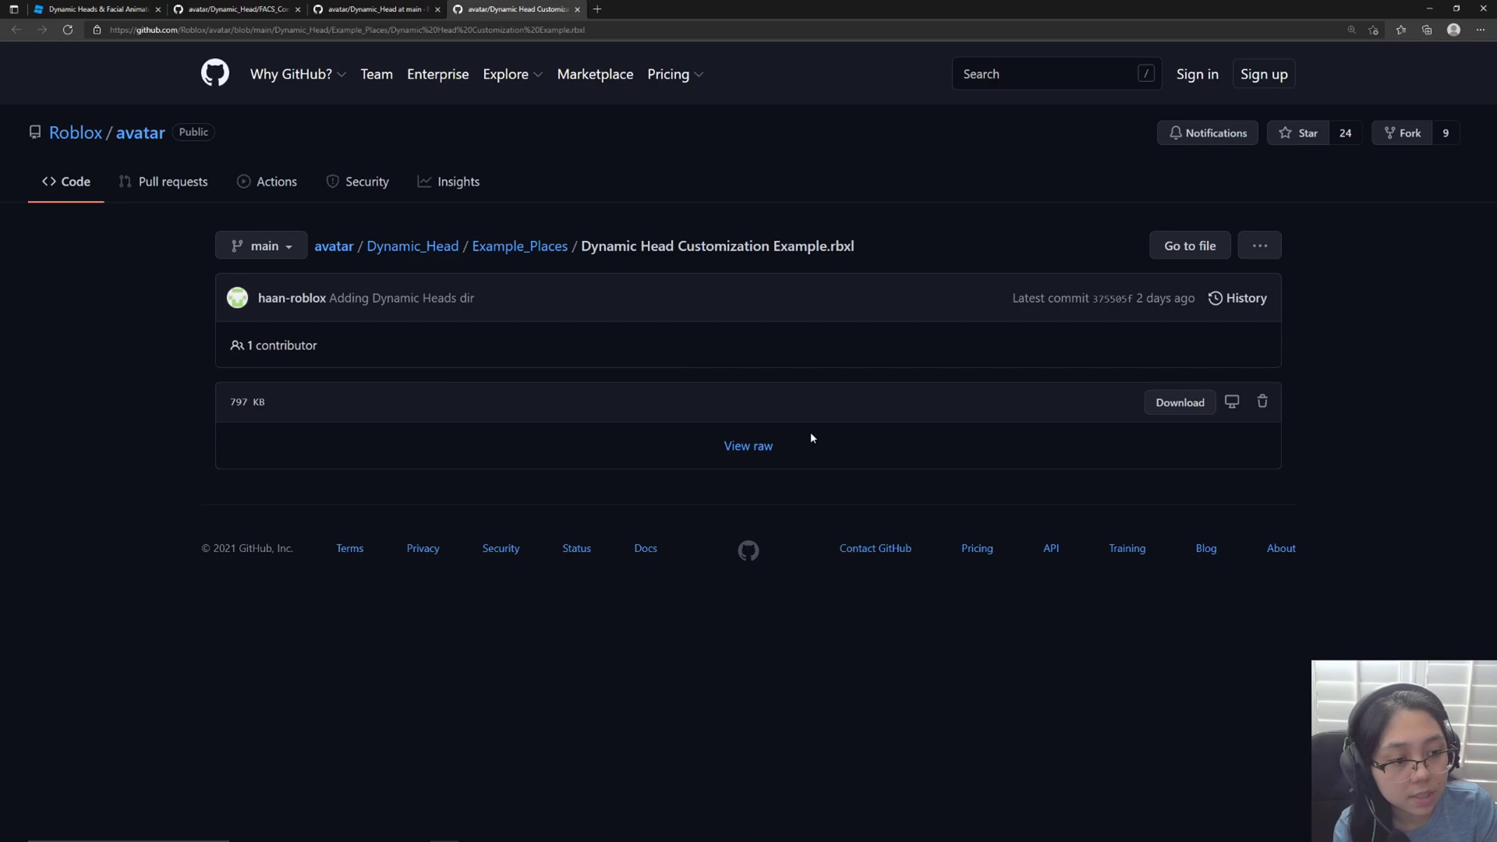
left_click(1179, 402)
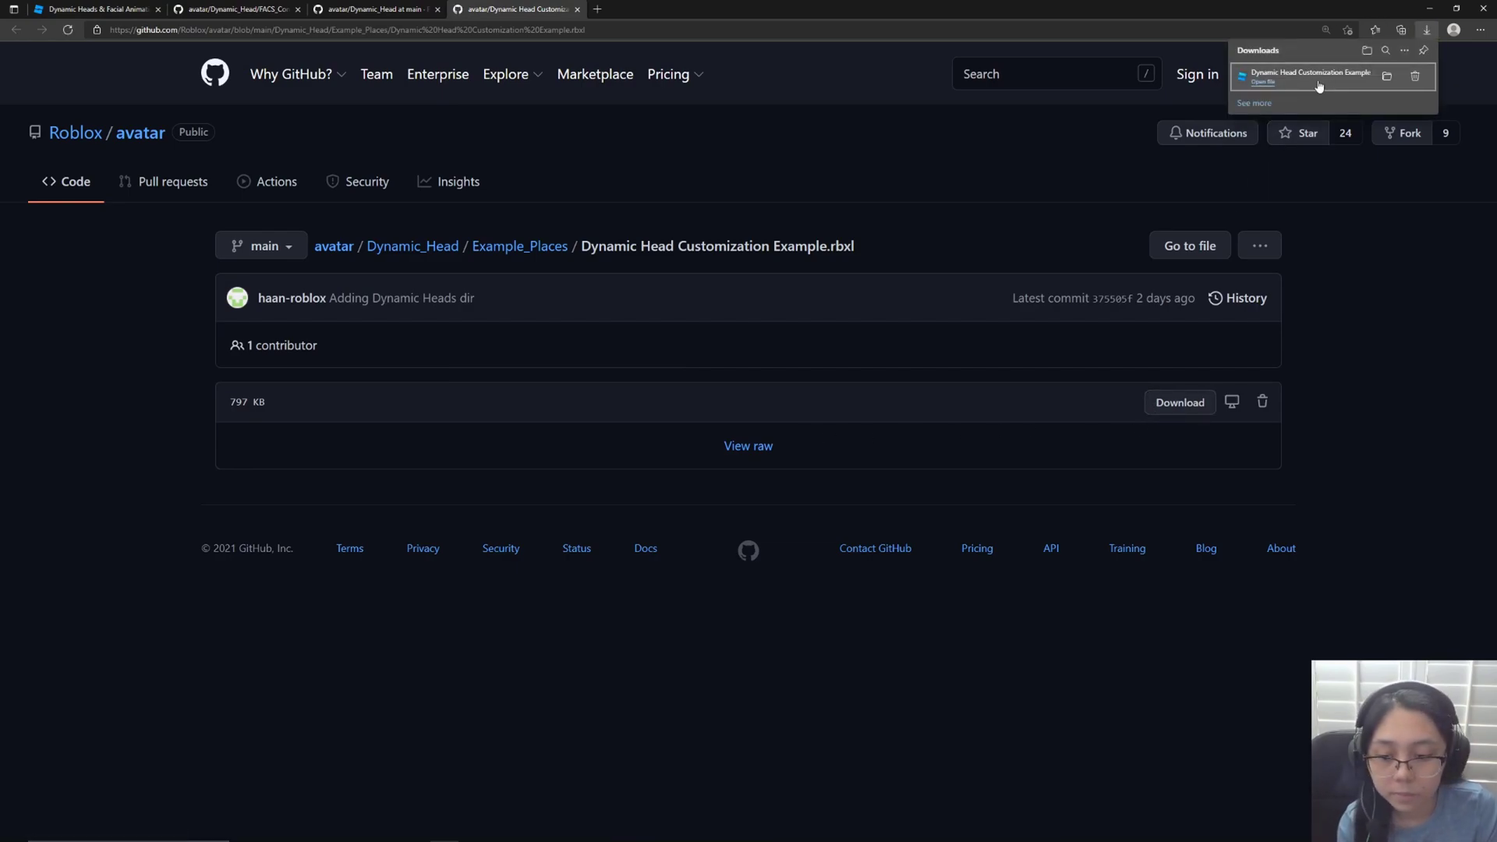
left_click(1309, 77)
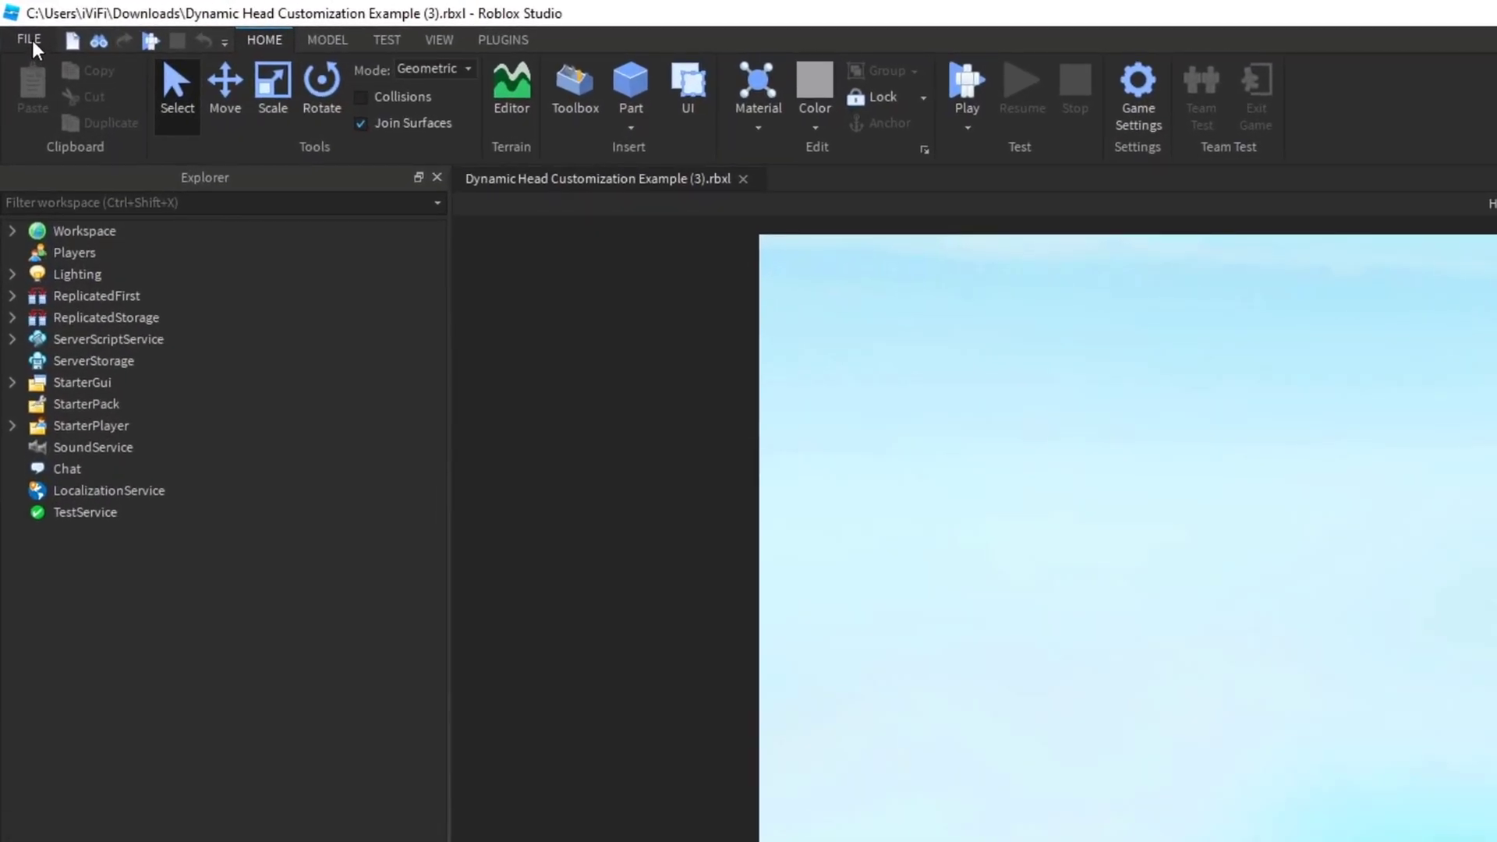
Pick an option from Studio's File menu to reach the Customization Example scene.
left_click(28, 39)
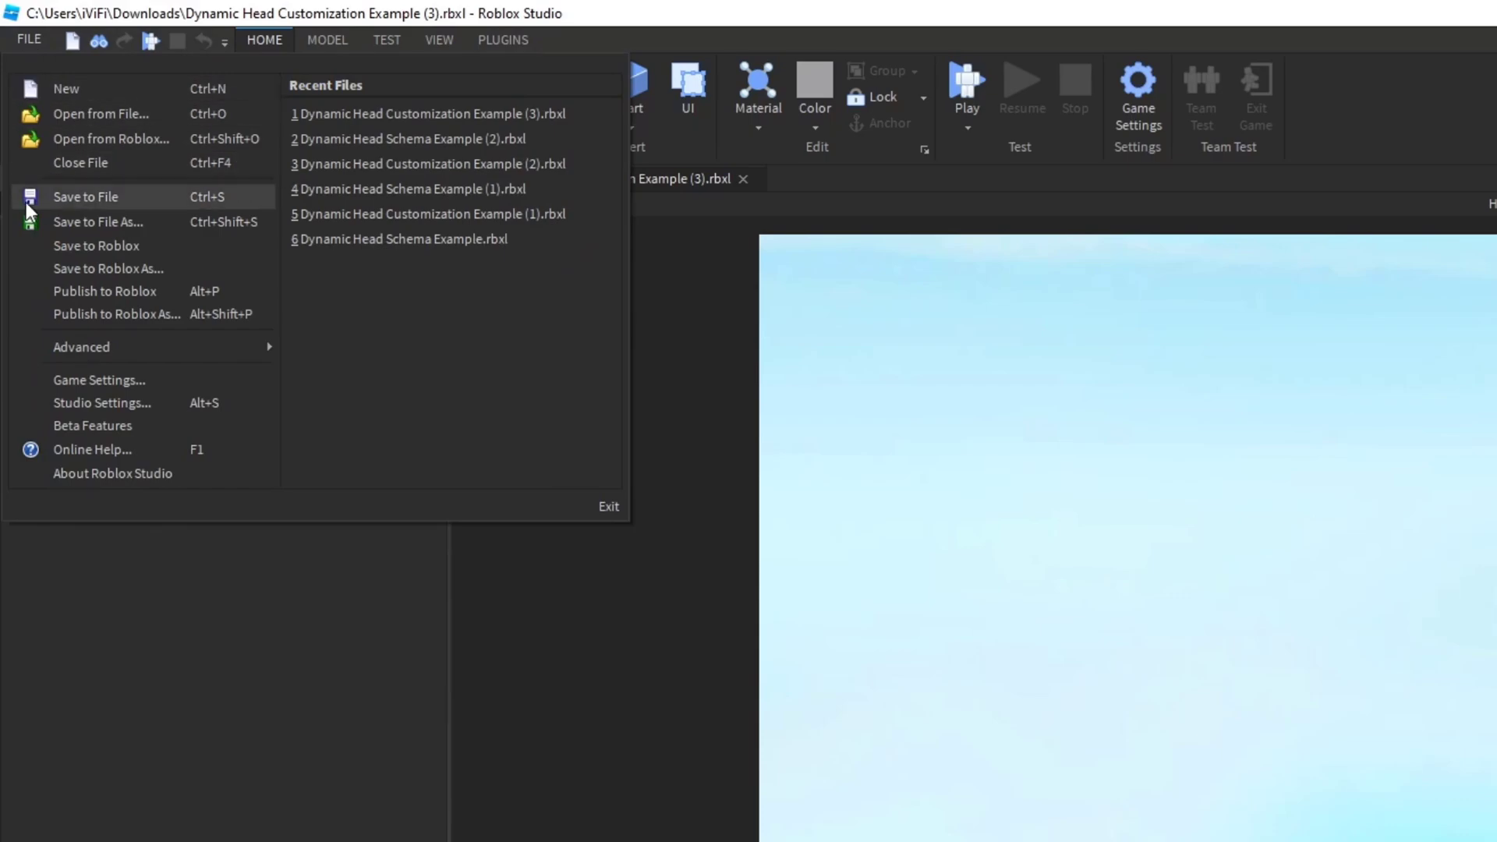
left_click(93, 425)
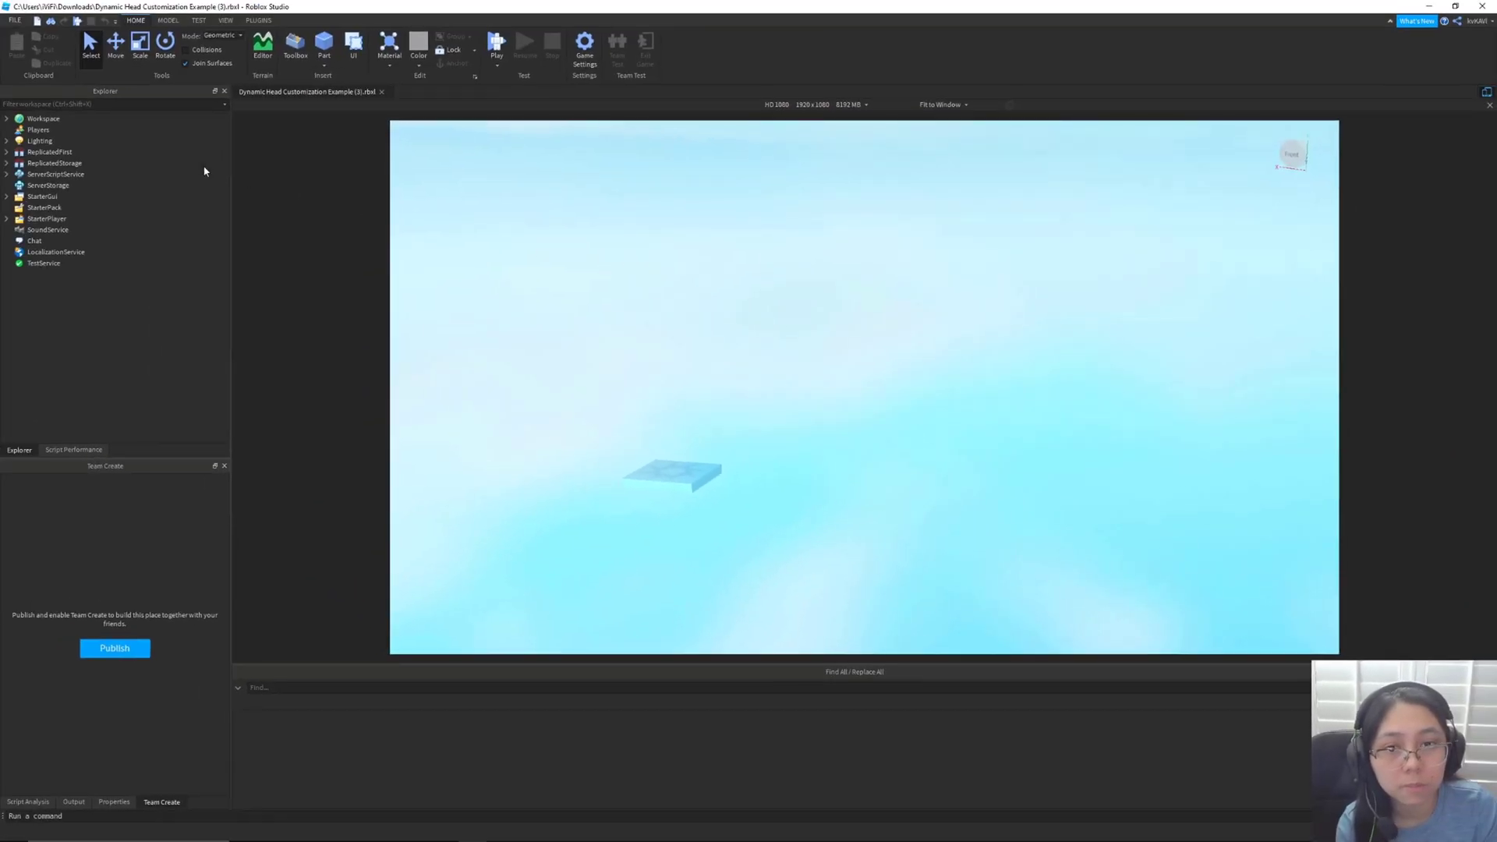
Start a test run and try a blocky head, then one with large expressive eyes.
left_click(496, 45)
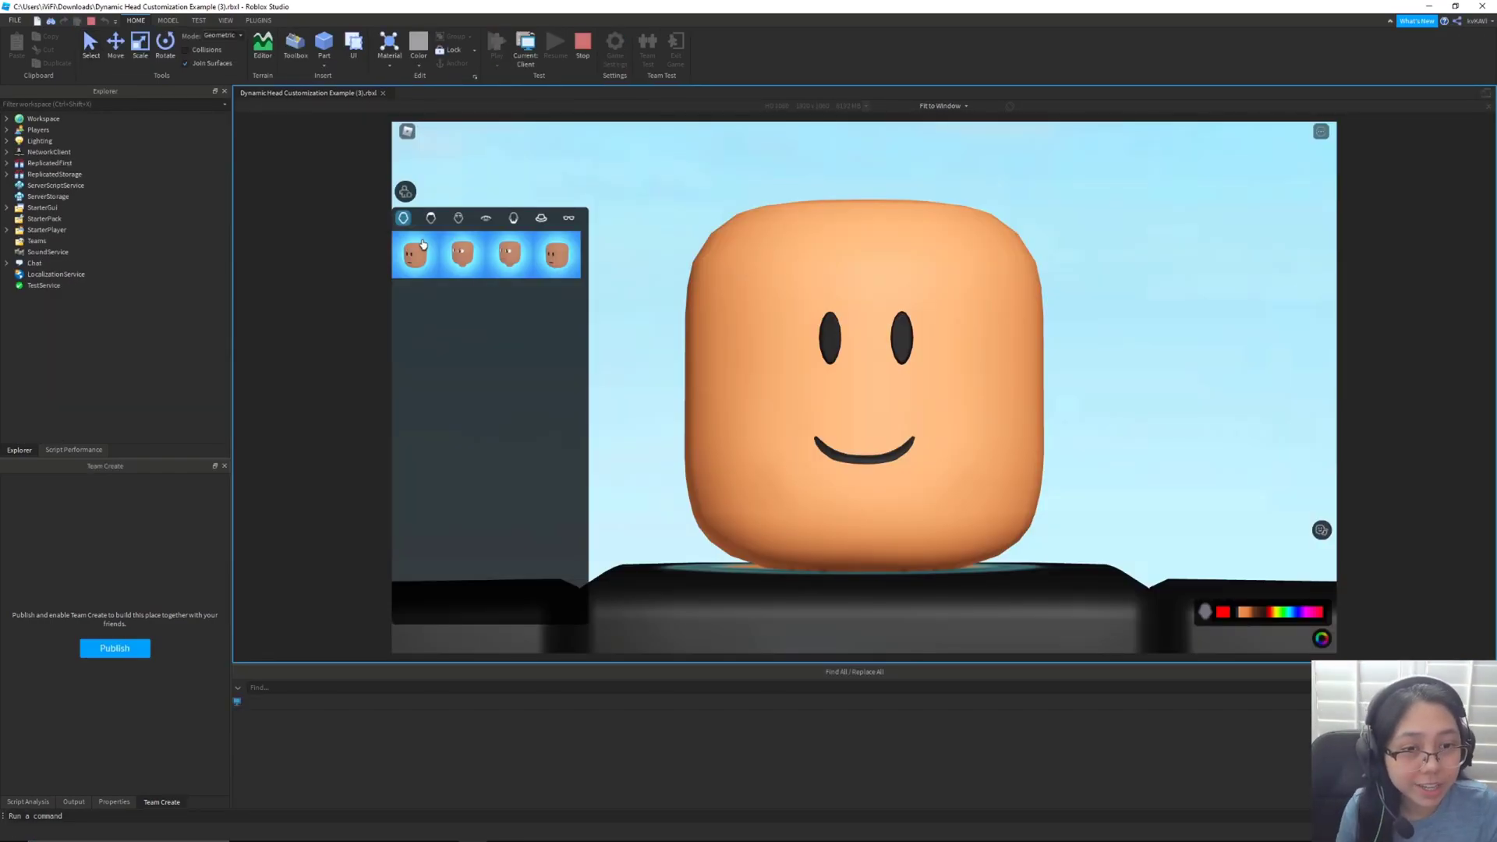
left_click(461, 252)
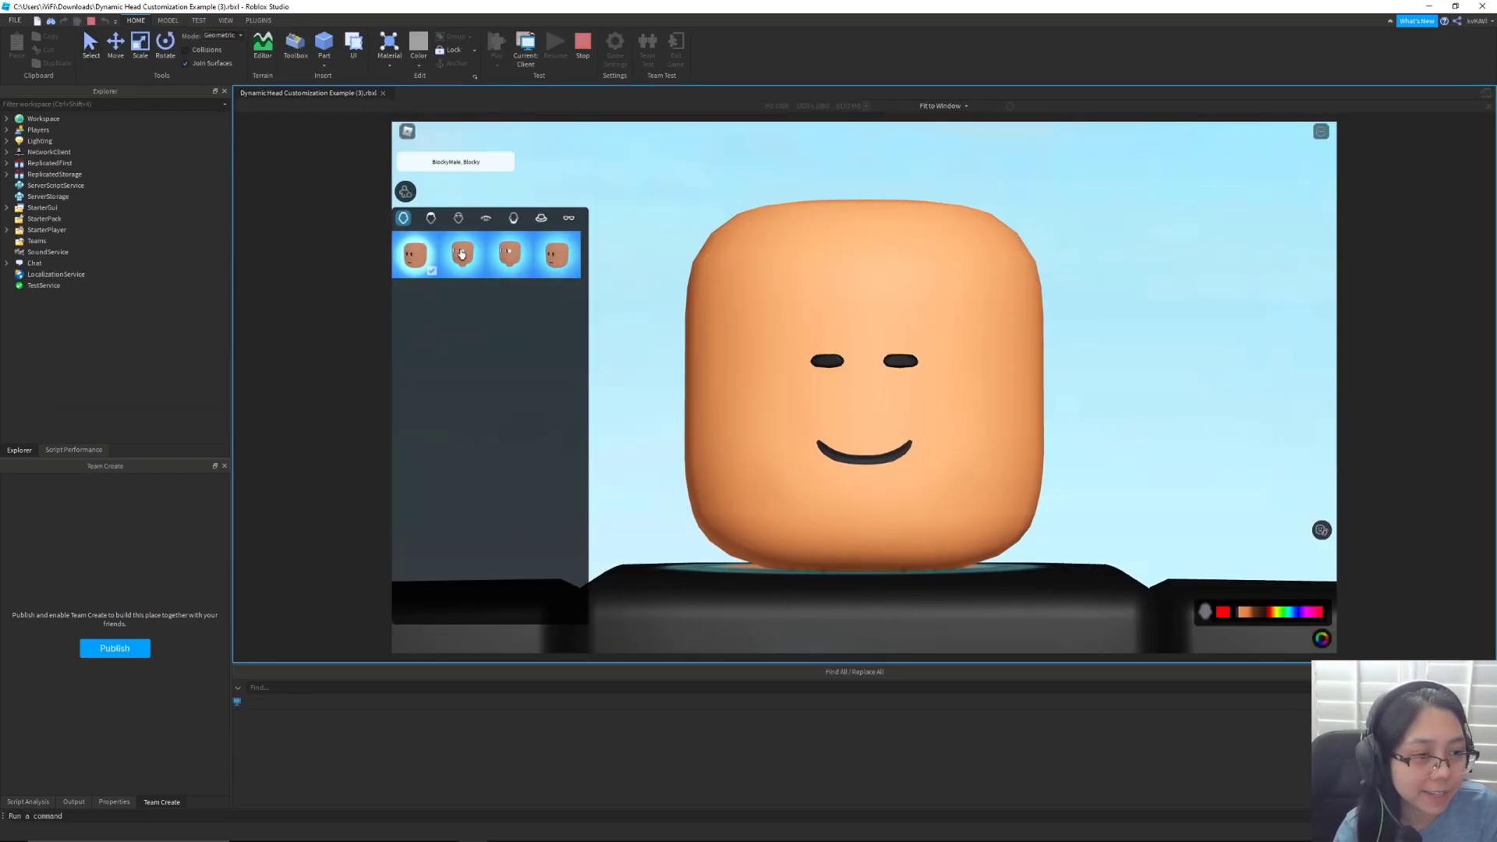
left_click(463, 253)
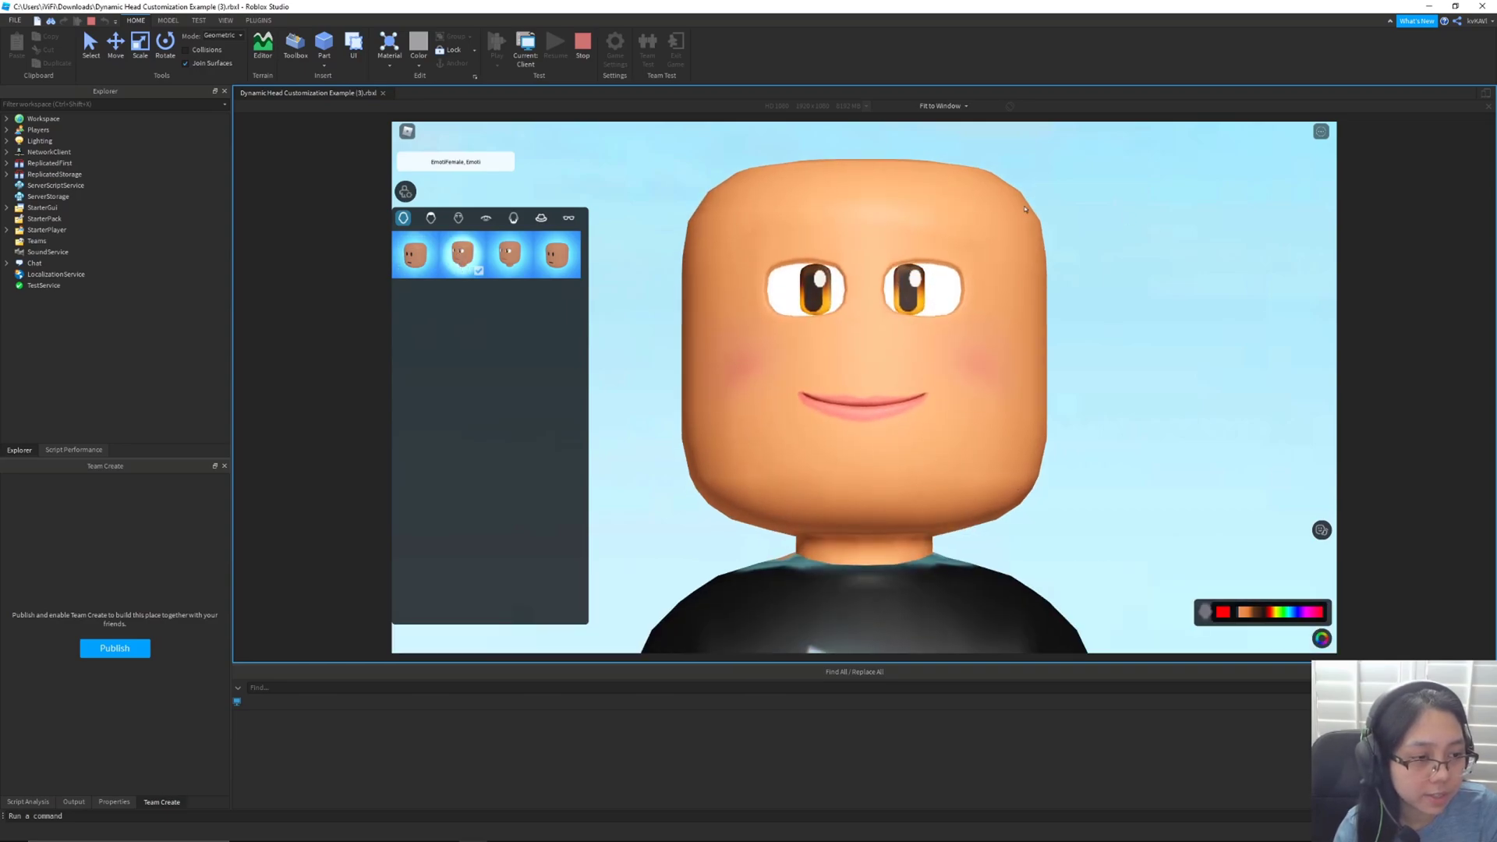
Try a different hairstyle and another hat on the avatar.
left_click(430, 218)
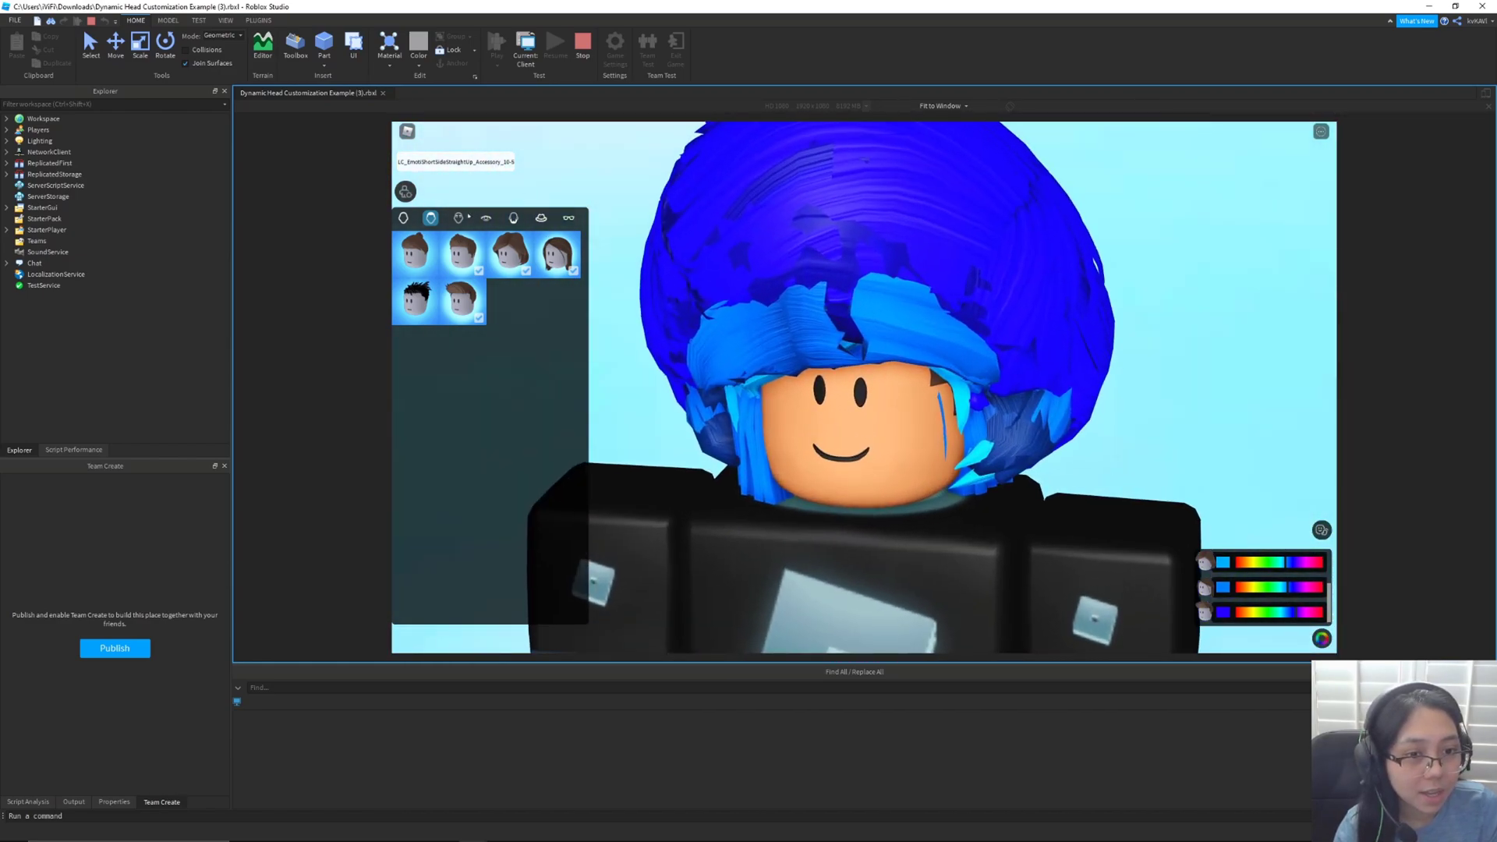
left_click(457, 218)
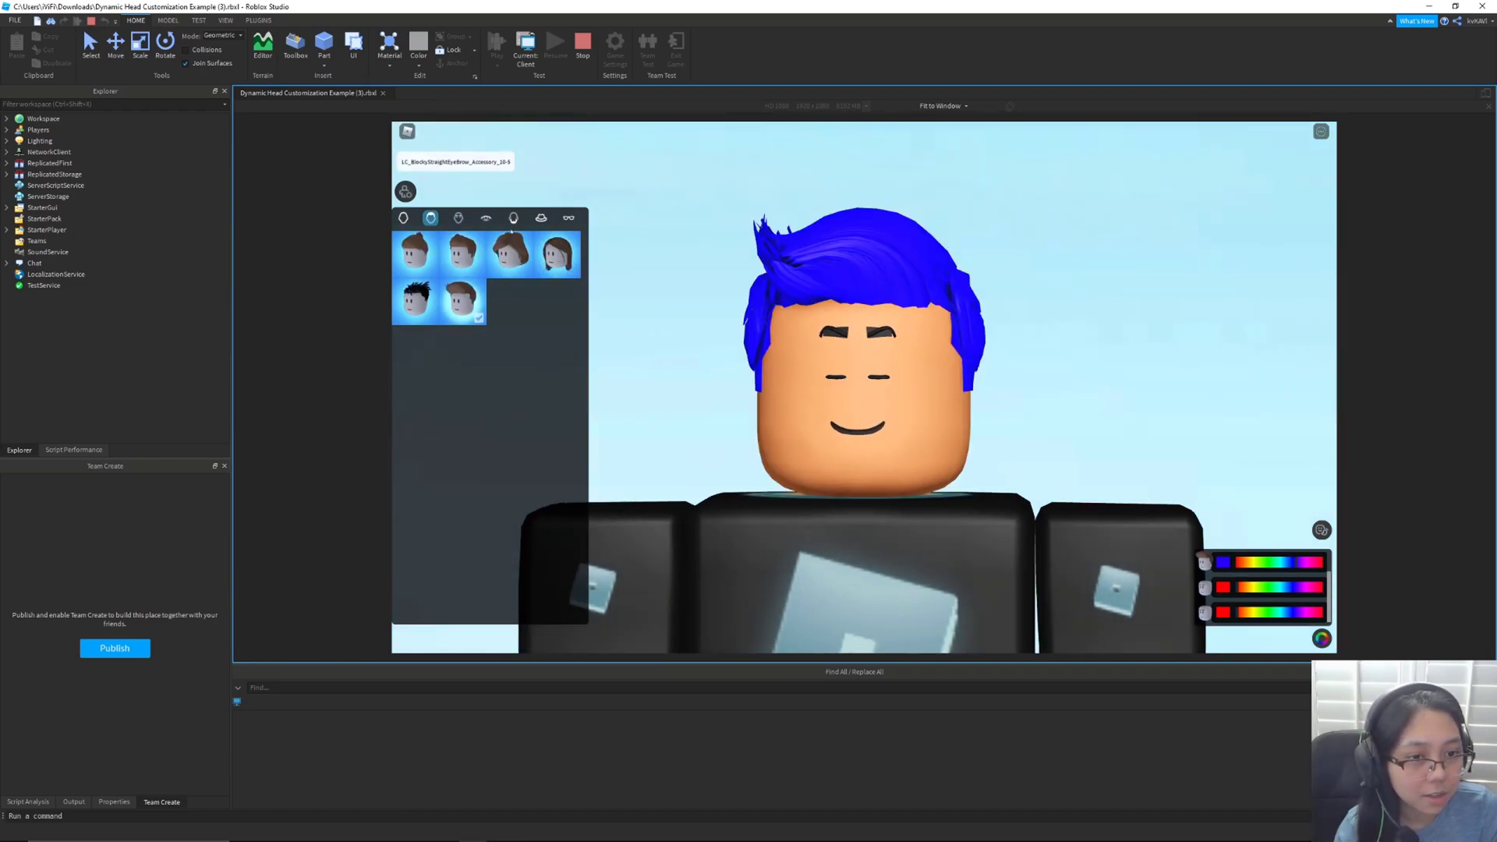
left_click(513, 218)
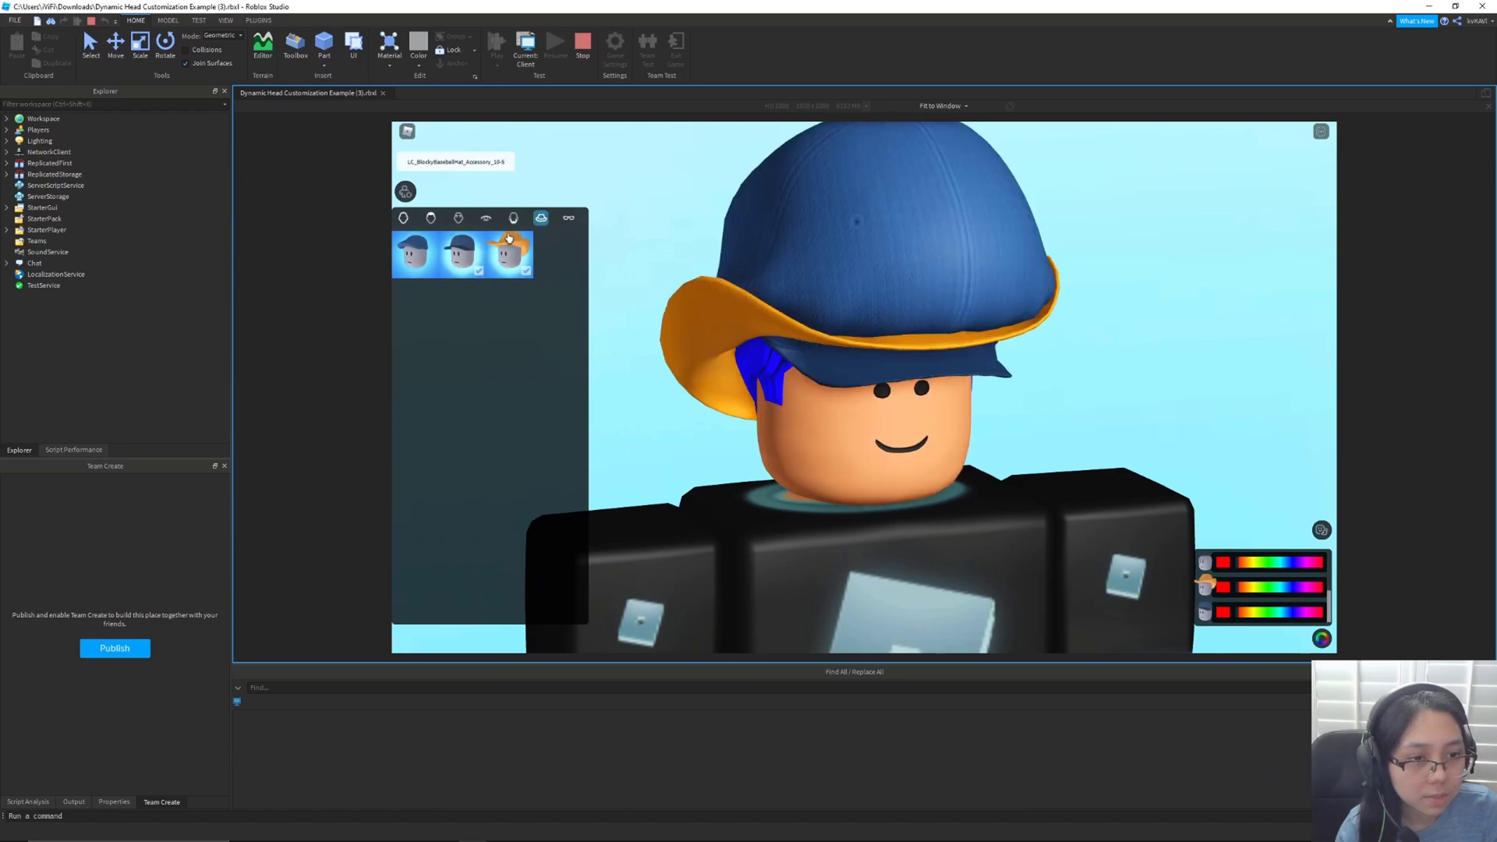
left_click(568, 217)
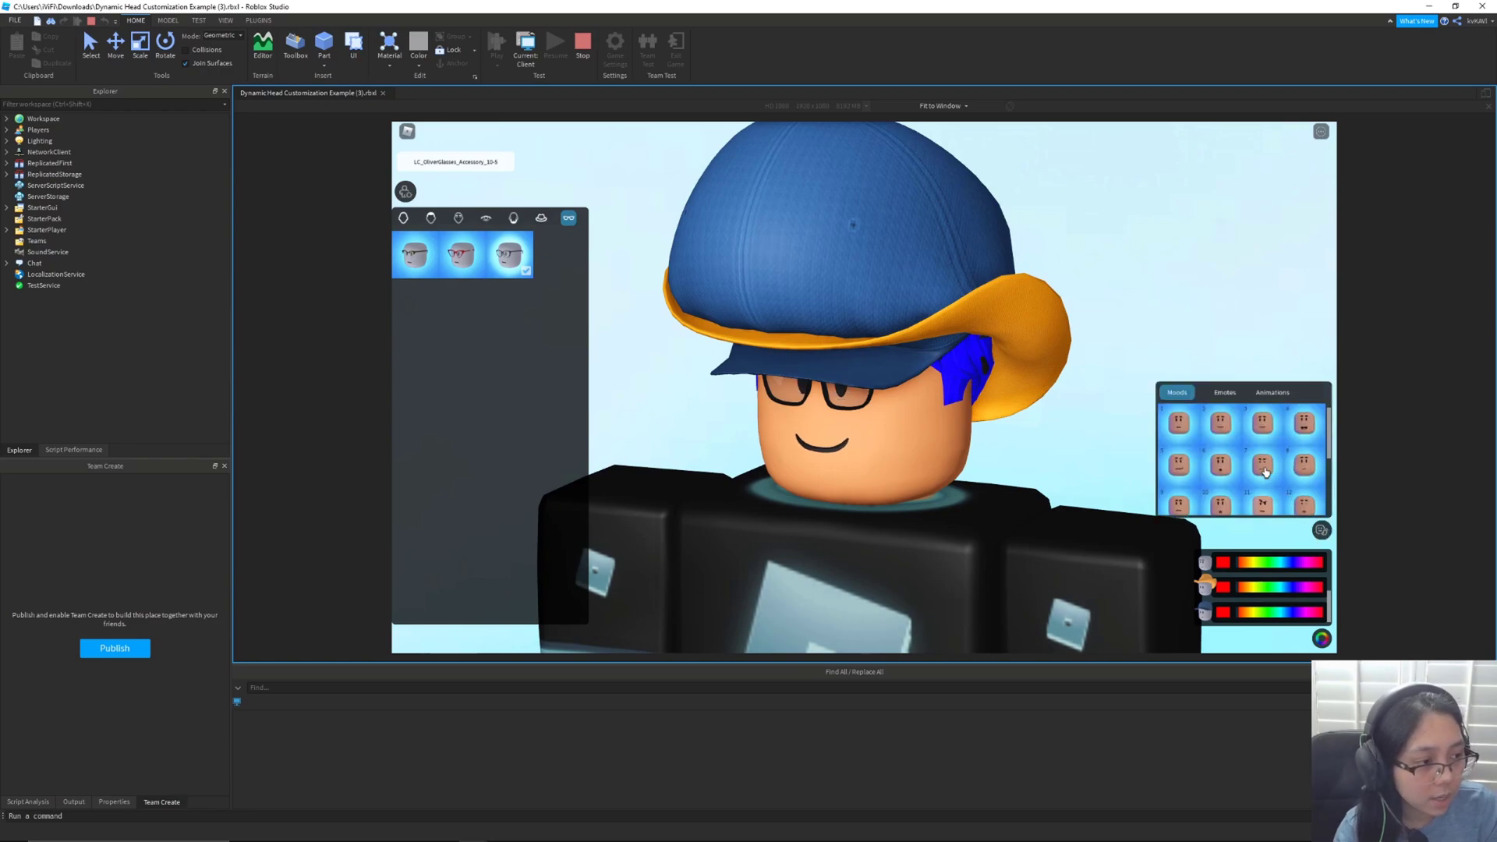
Try two facial moods, a dance emote and an idle animation on the avatar.
left_click(1220, 467)
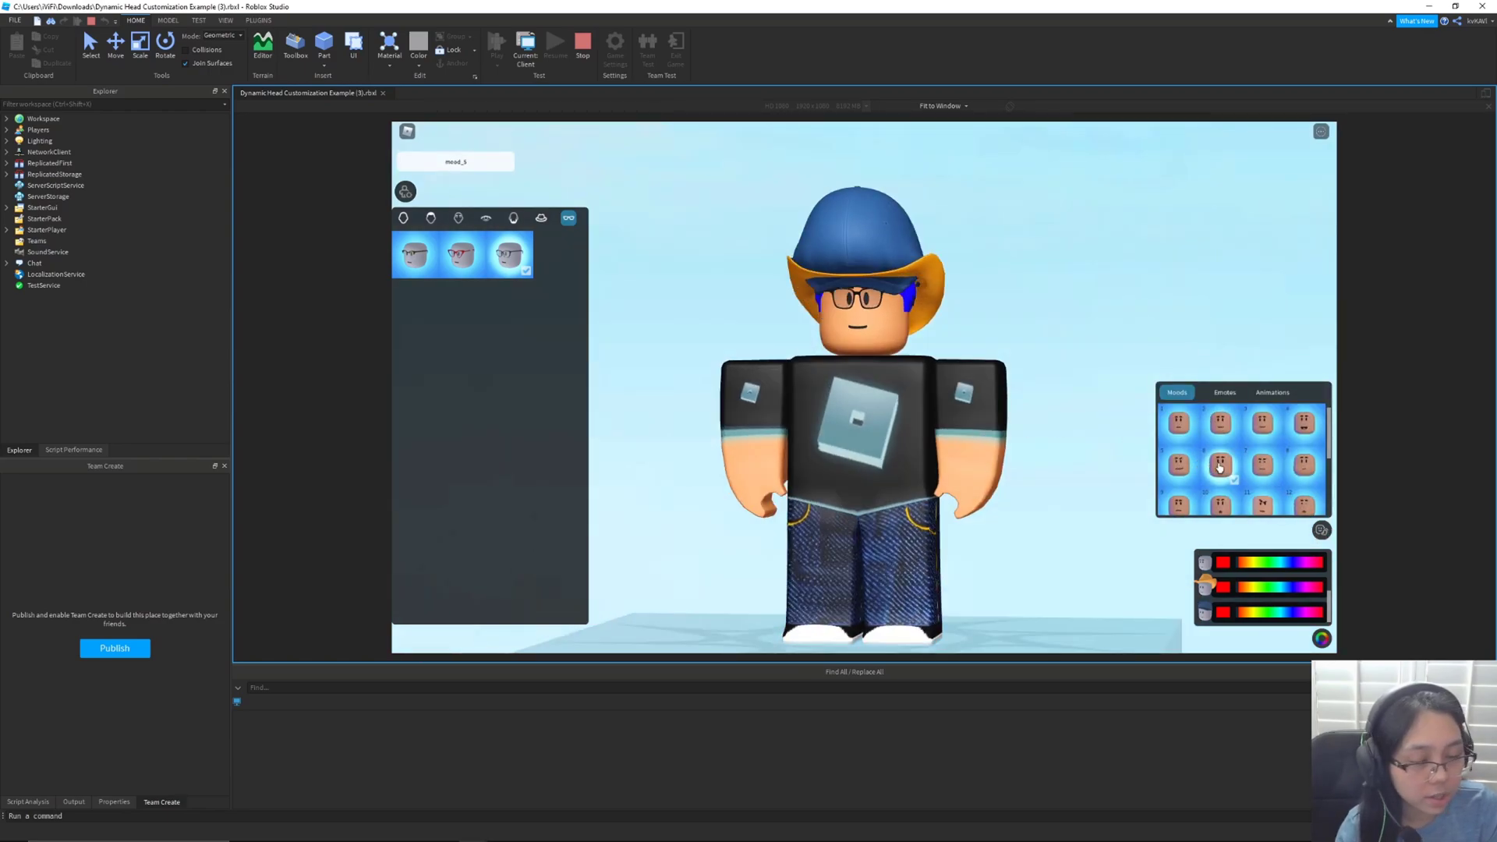
left_click(1177, 464)
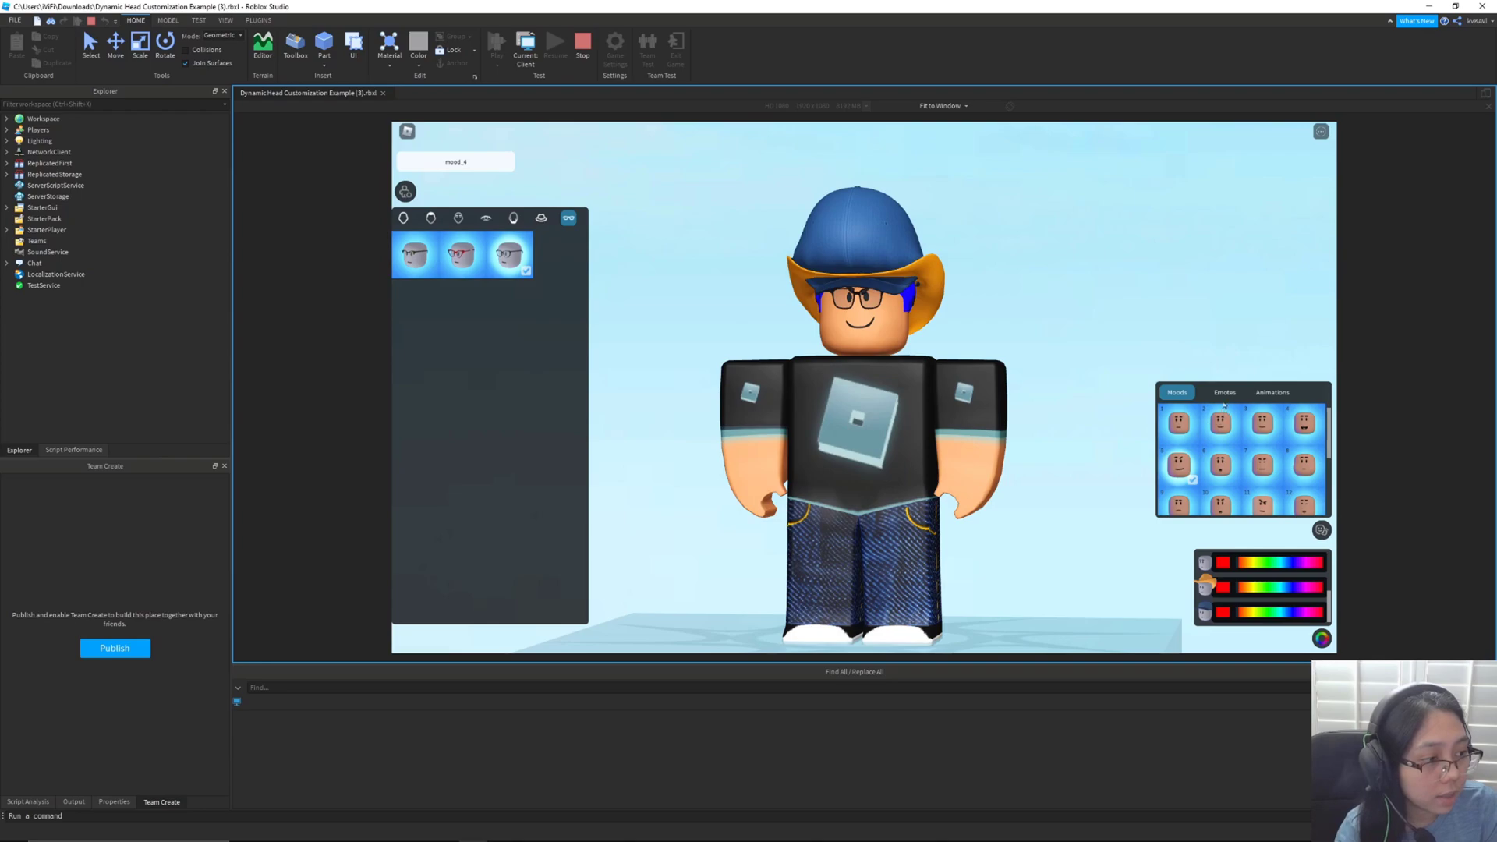
left_click(1223, 393)
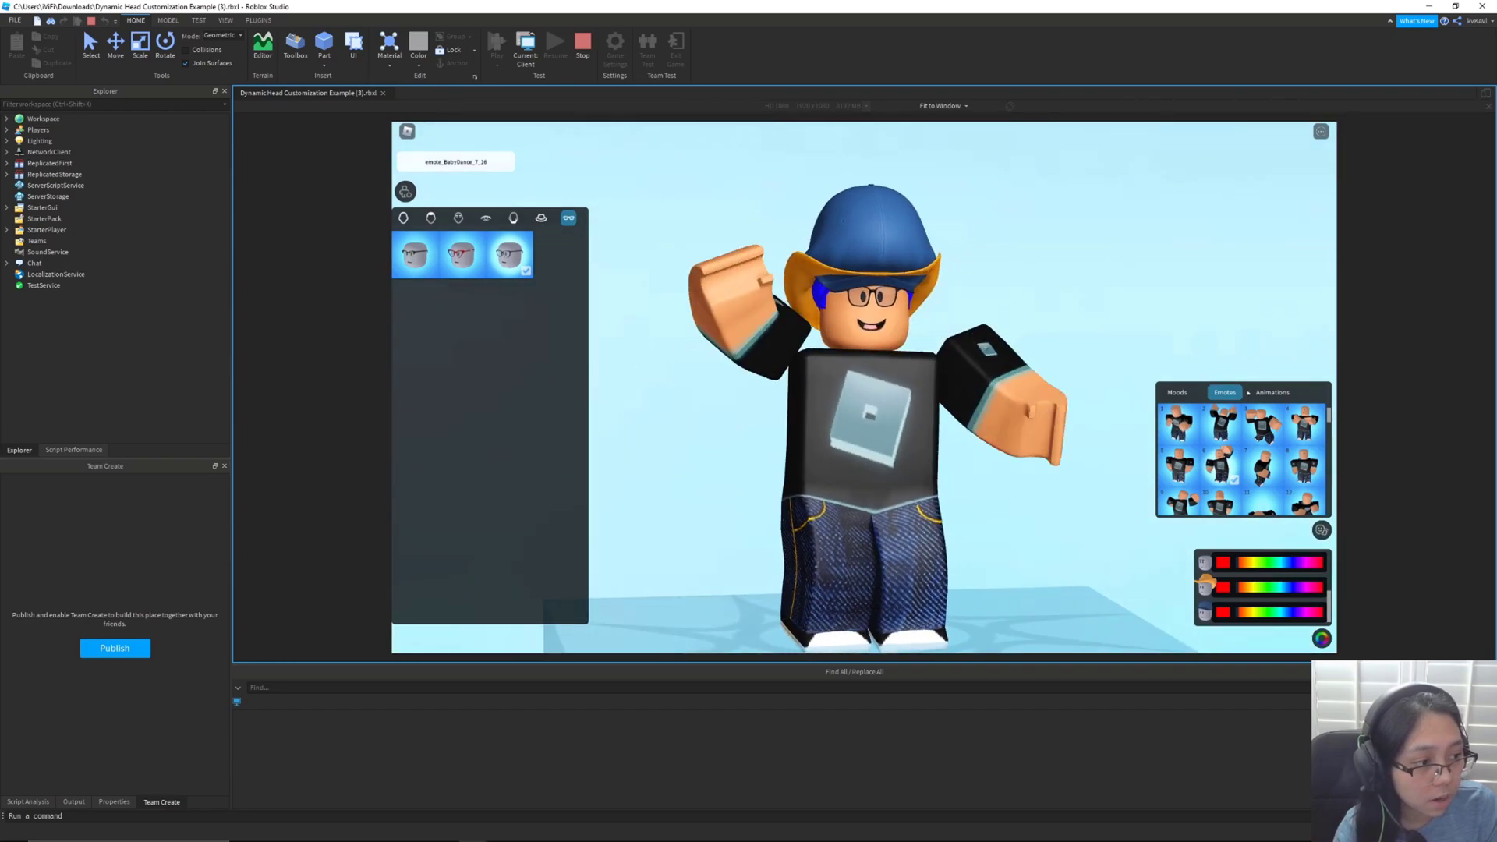
left_click(1272, 392)
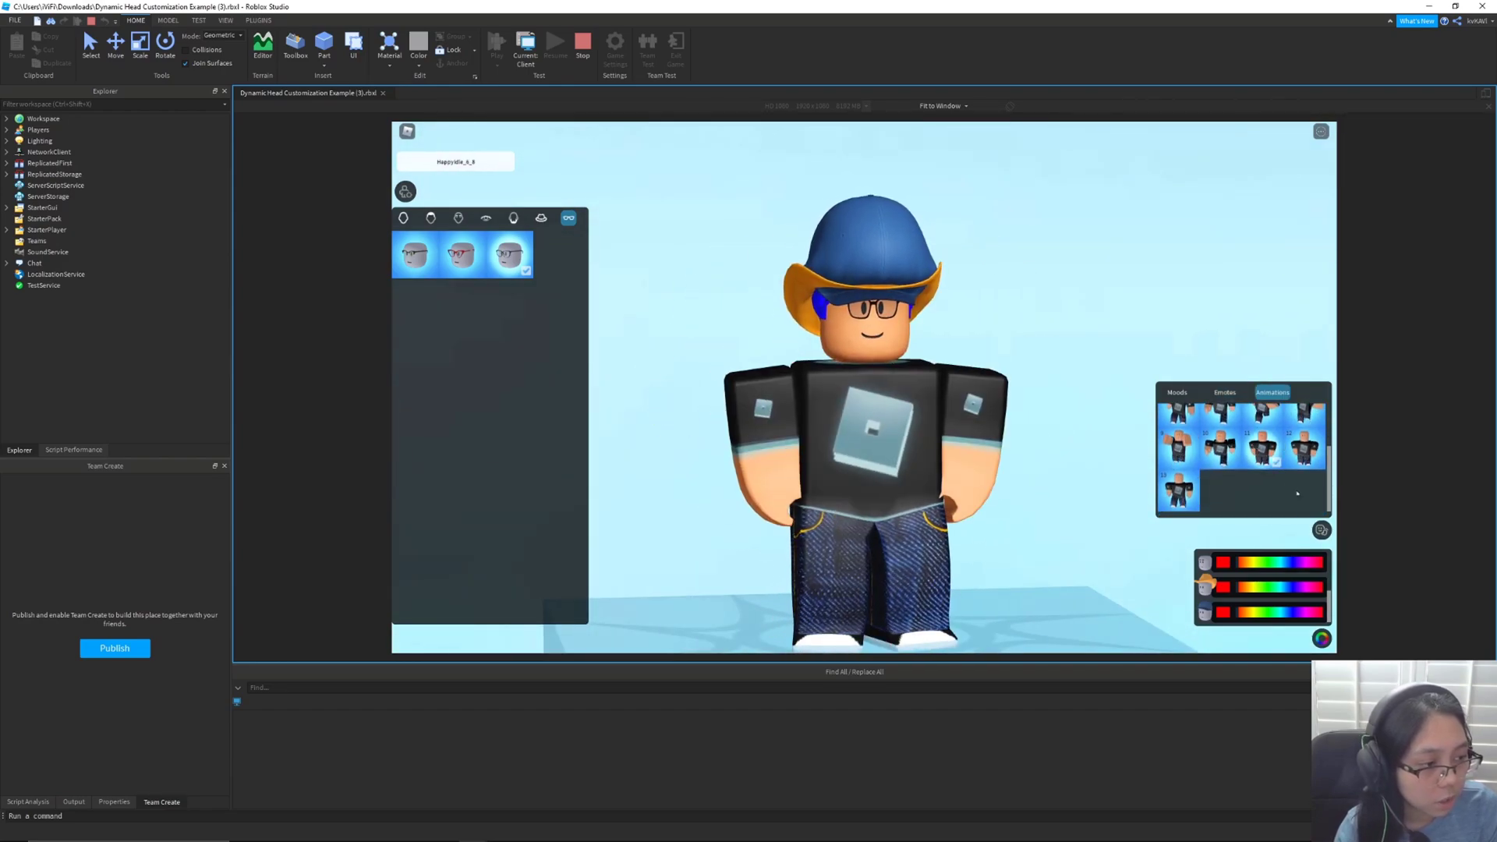
left_click(1230, 439)
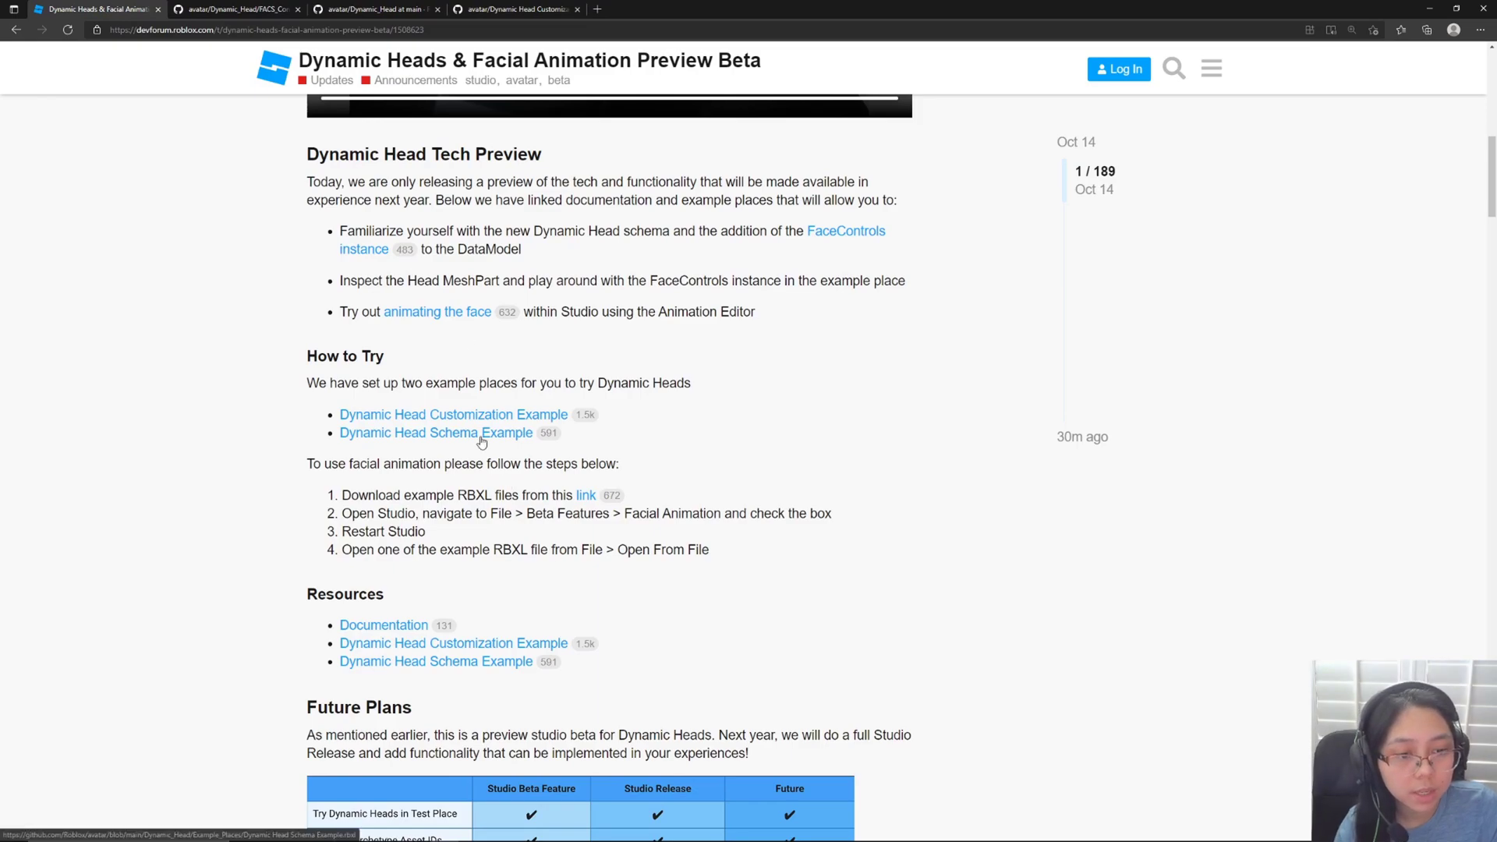
Follow the Schema Example link, download the place from GitHub and open it.
left_click(435, 432)
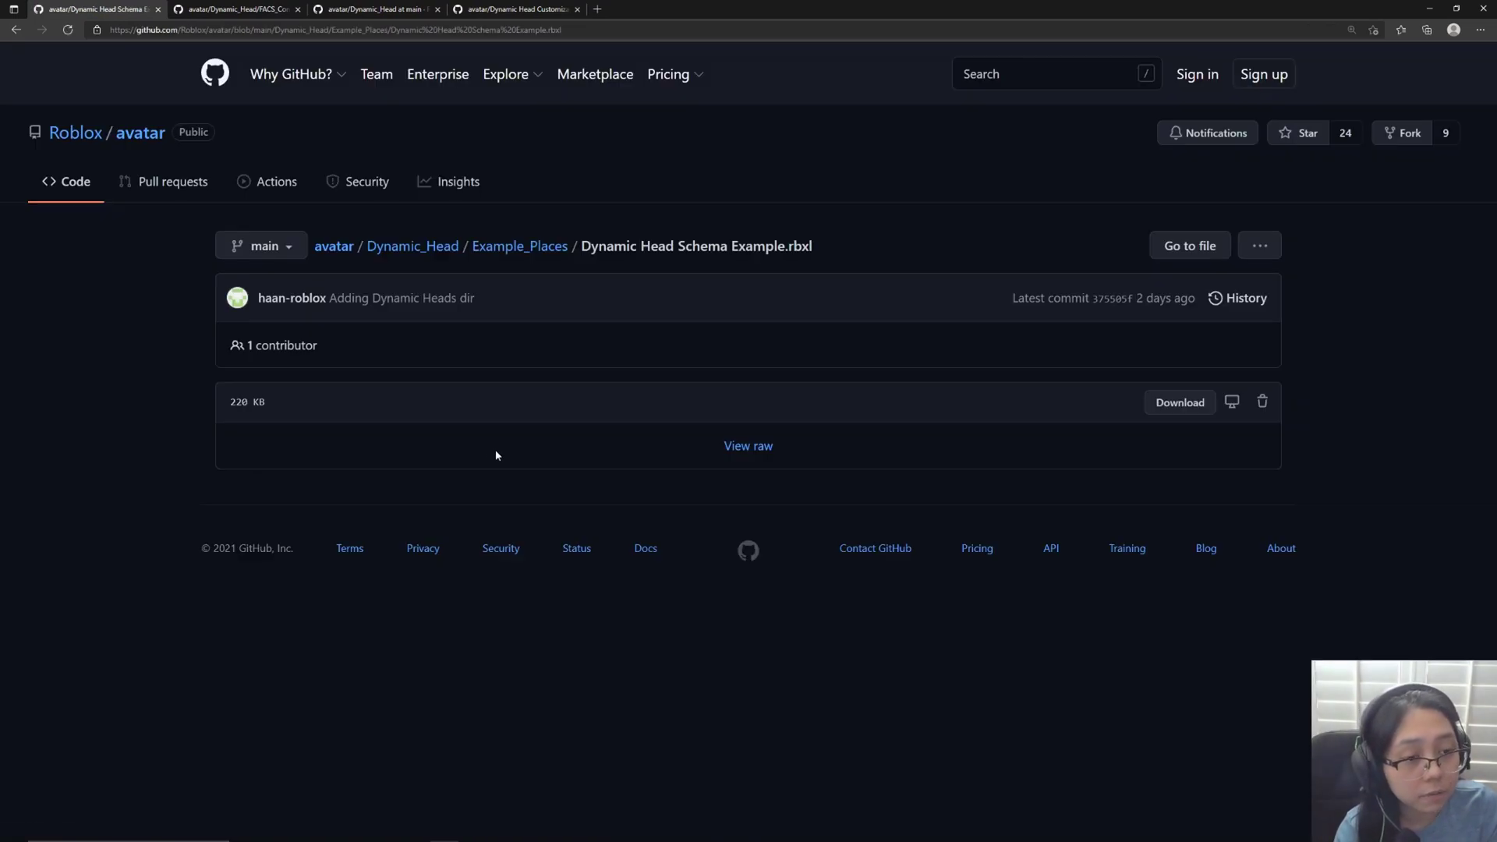
mouse_move(1179, 402)
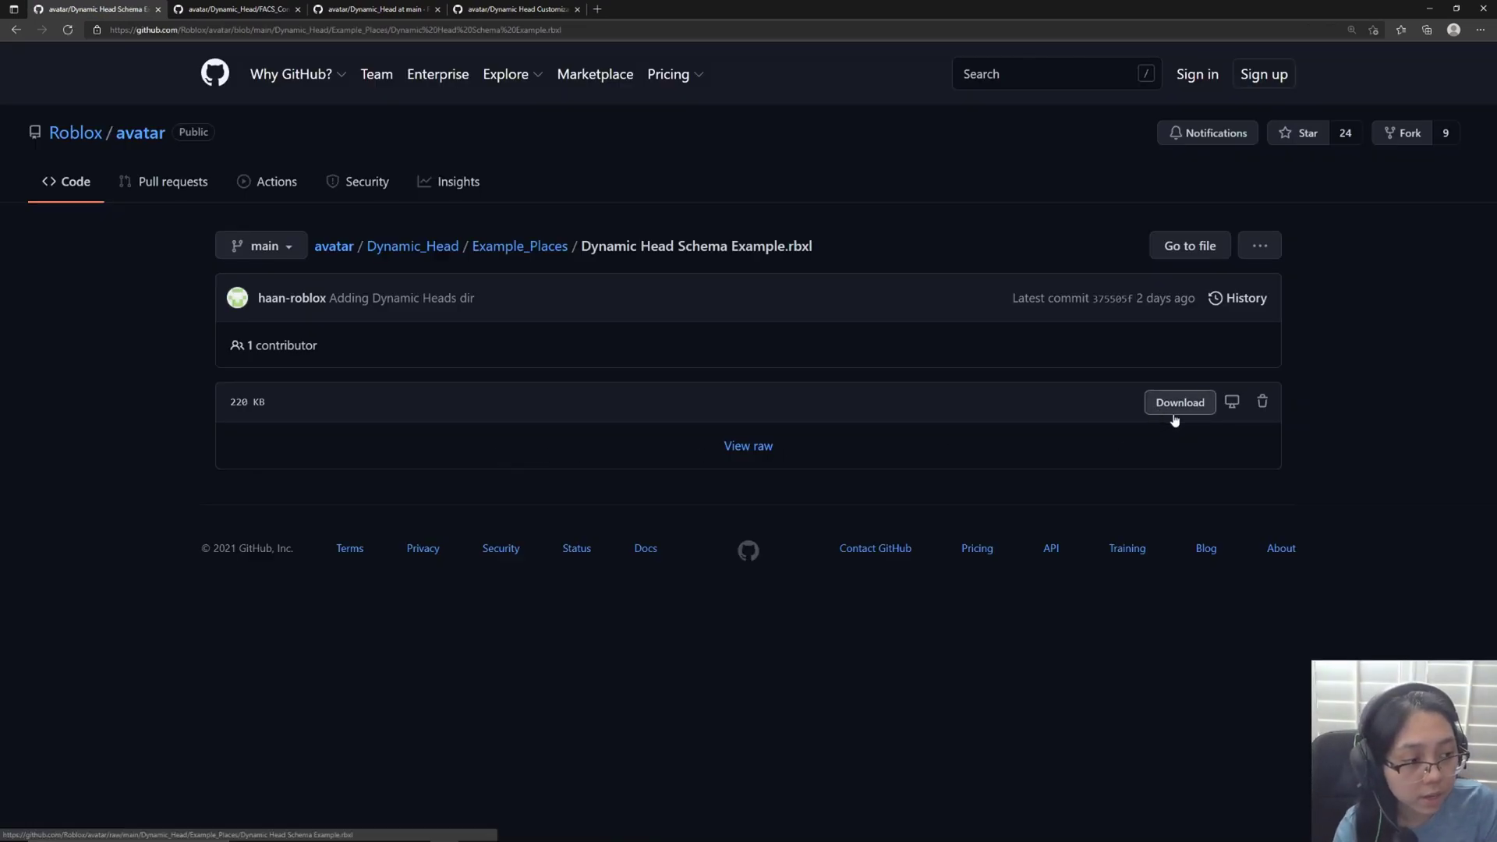
left_click(1179, 402)
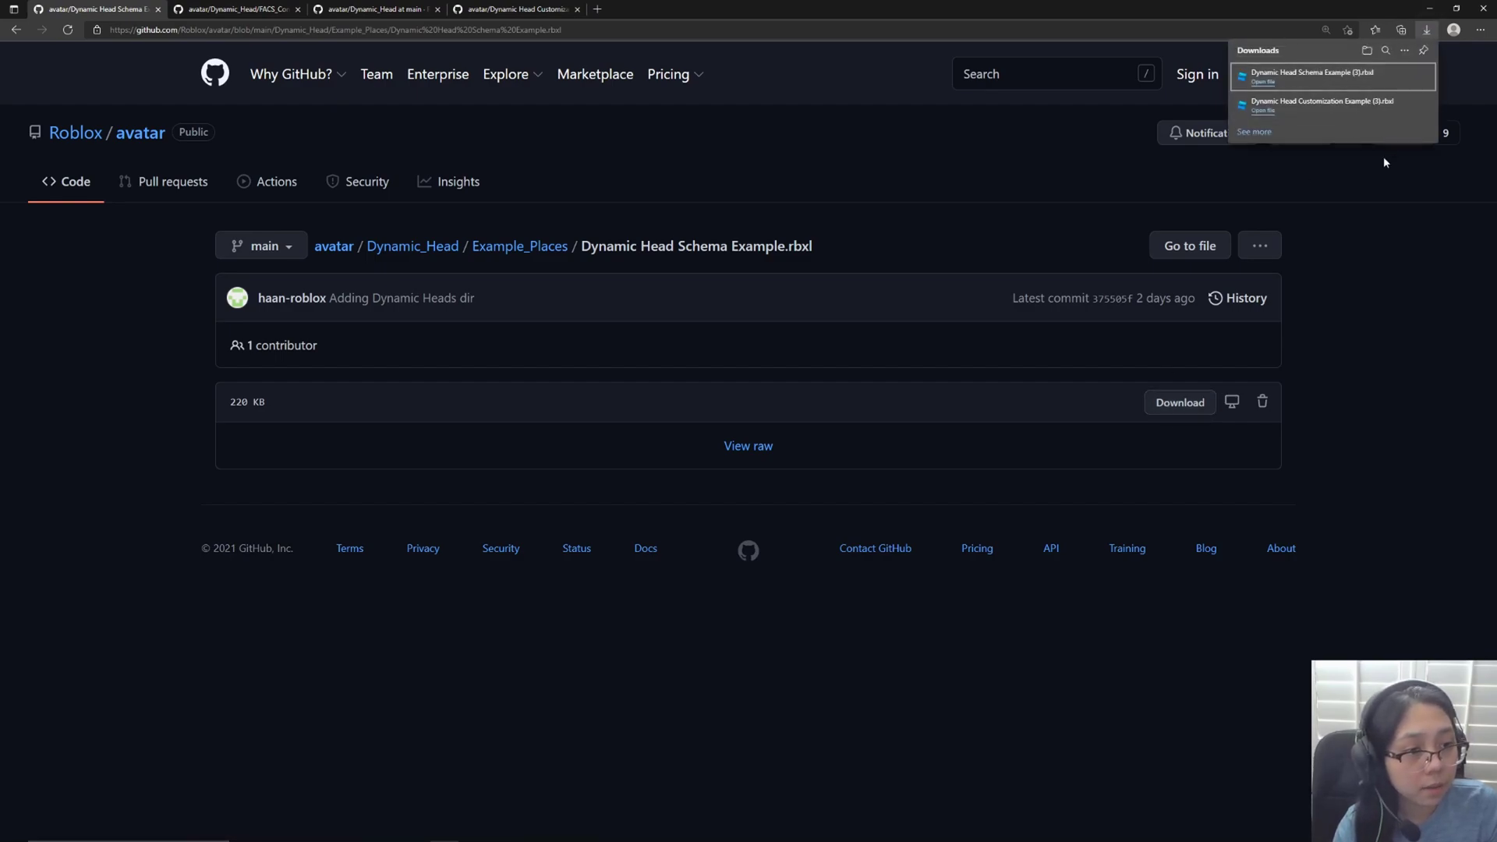
left_click(1259, 81)
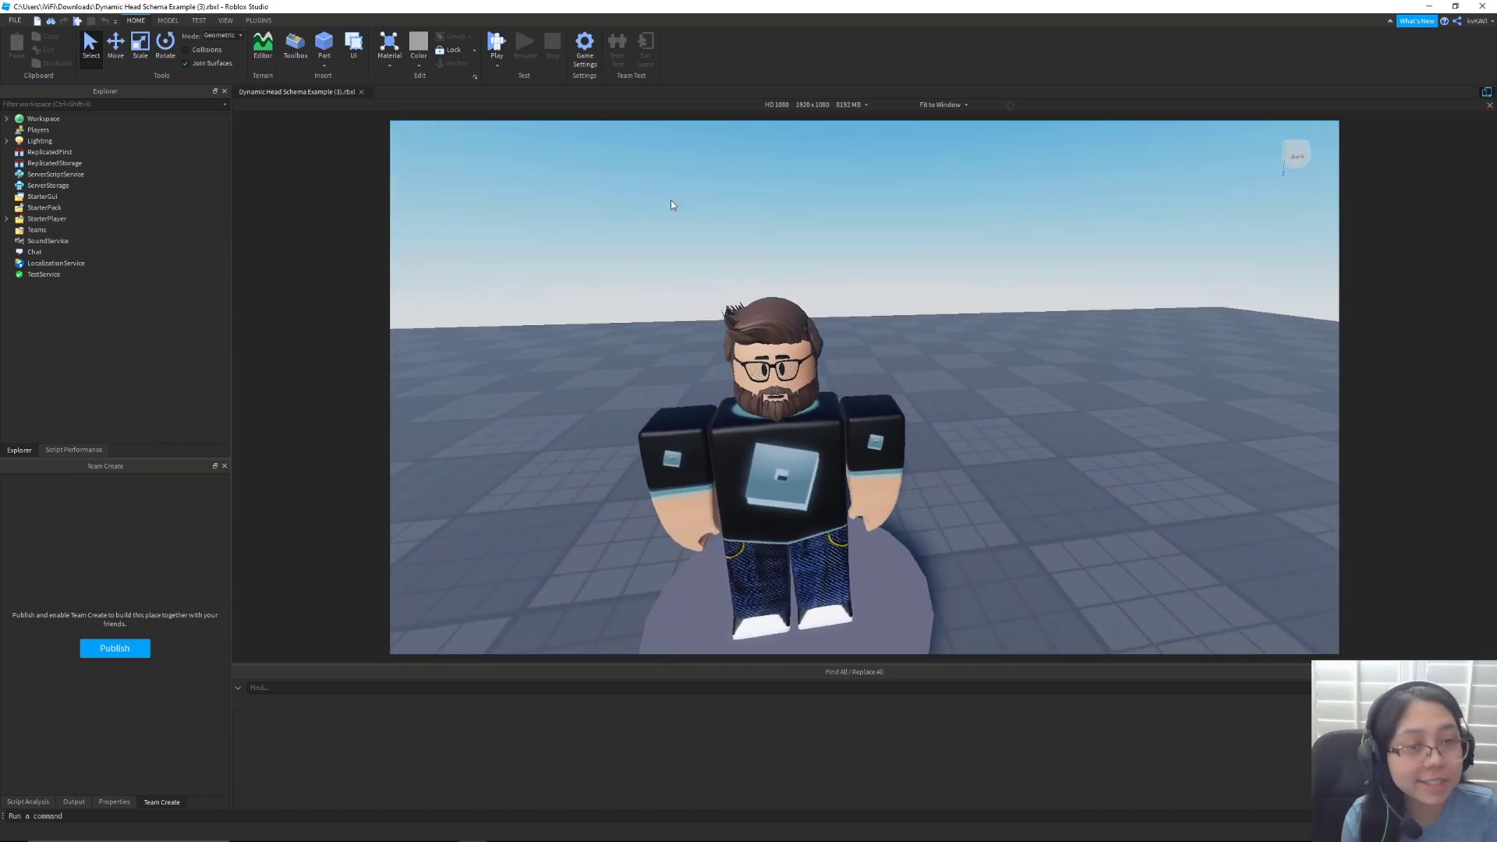
Launch the Animation Editor plugin and select the bearded BlockyMale rig to animate.
left_click(258, 20)
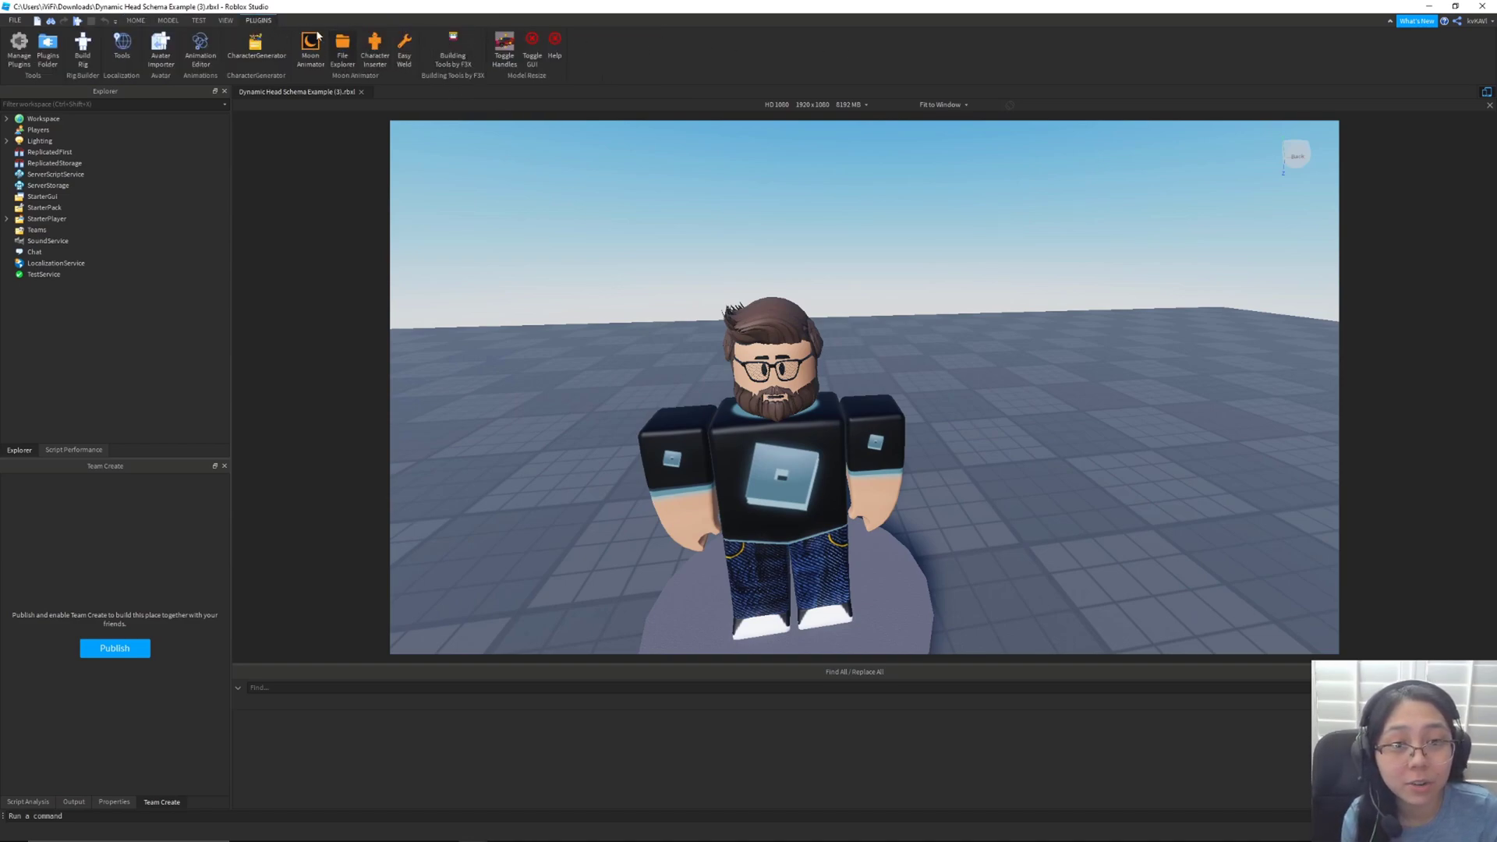
left_click(200, 50)
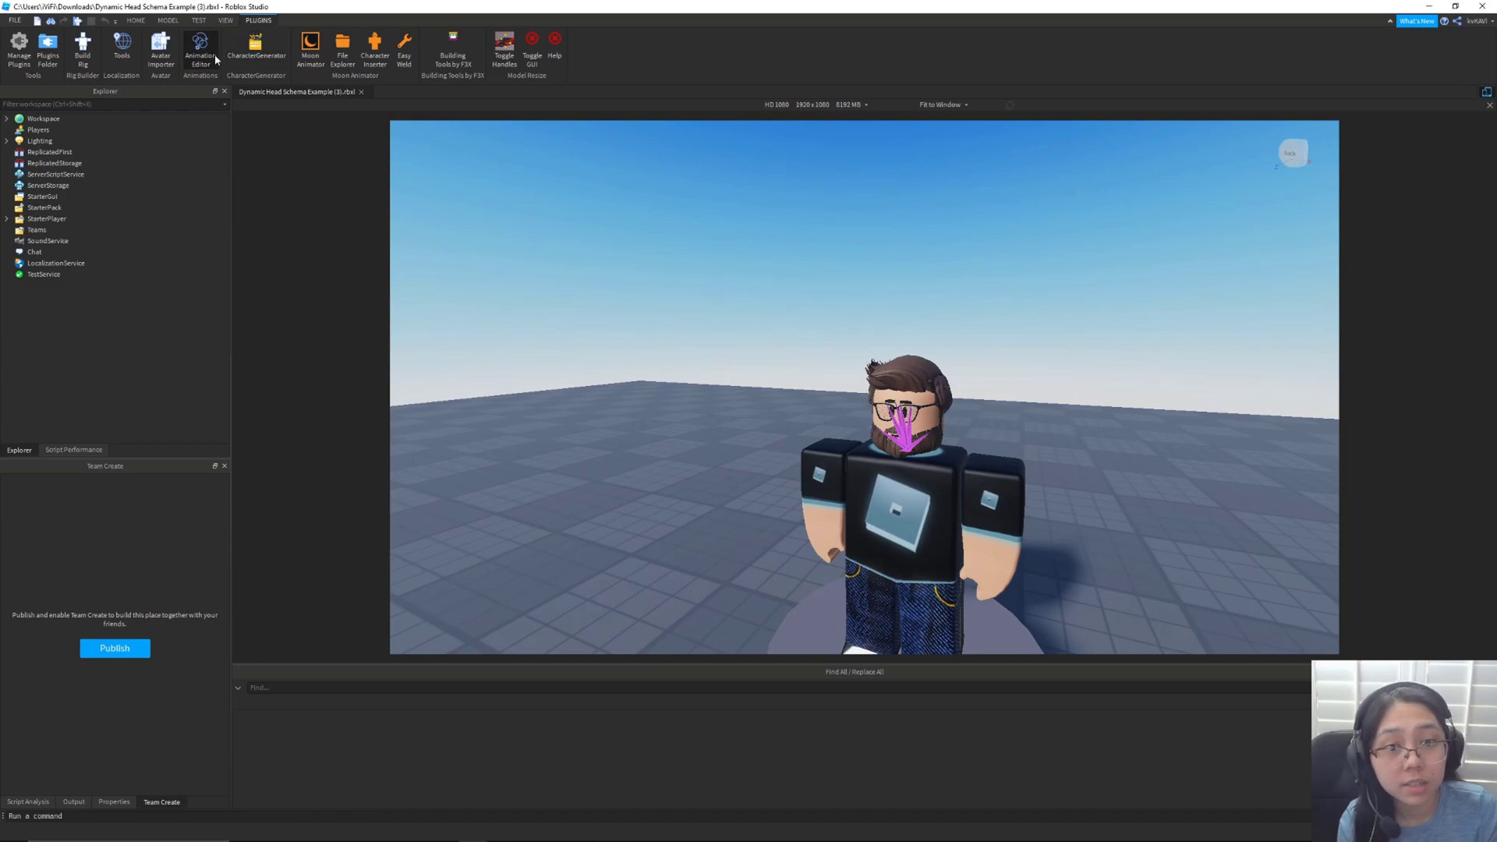
left_click(201, 48)
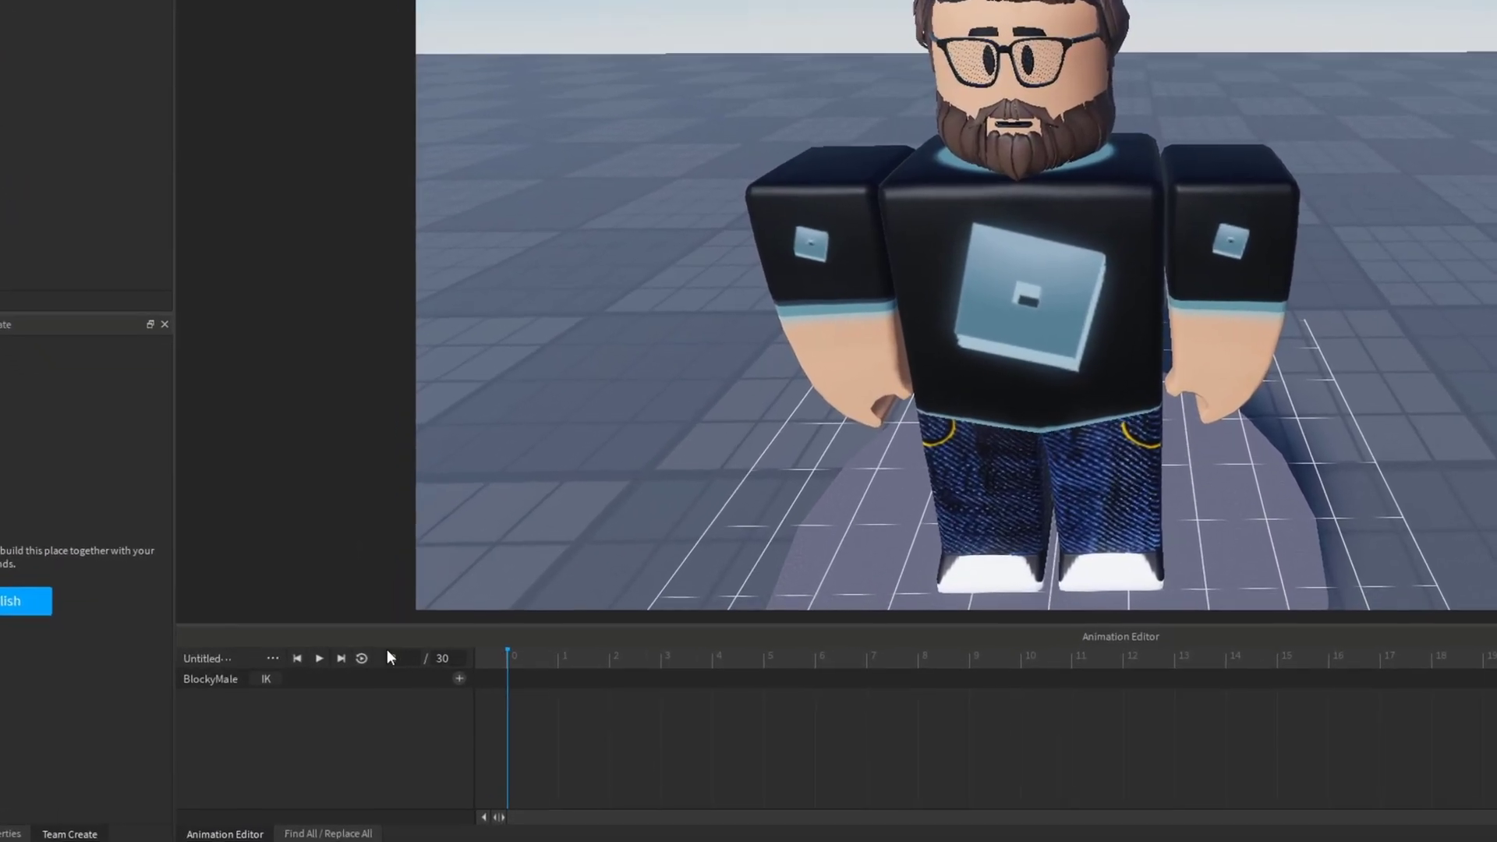
Add a LeftEyeClosed facial track and key it to 50 at frame 5.
left_click(458, 679)
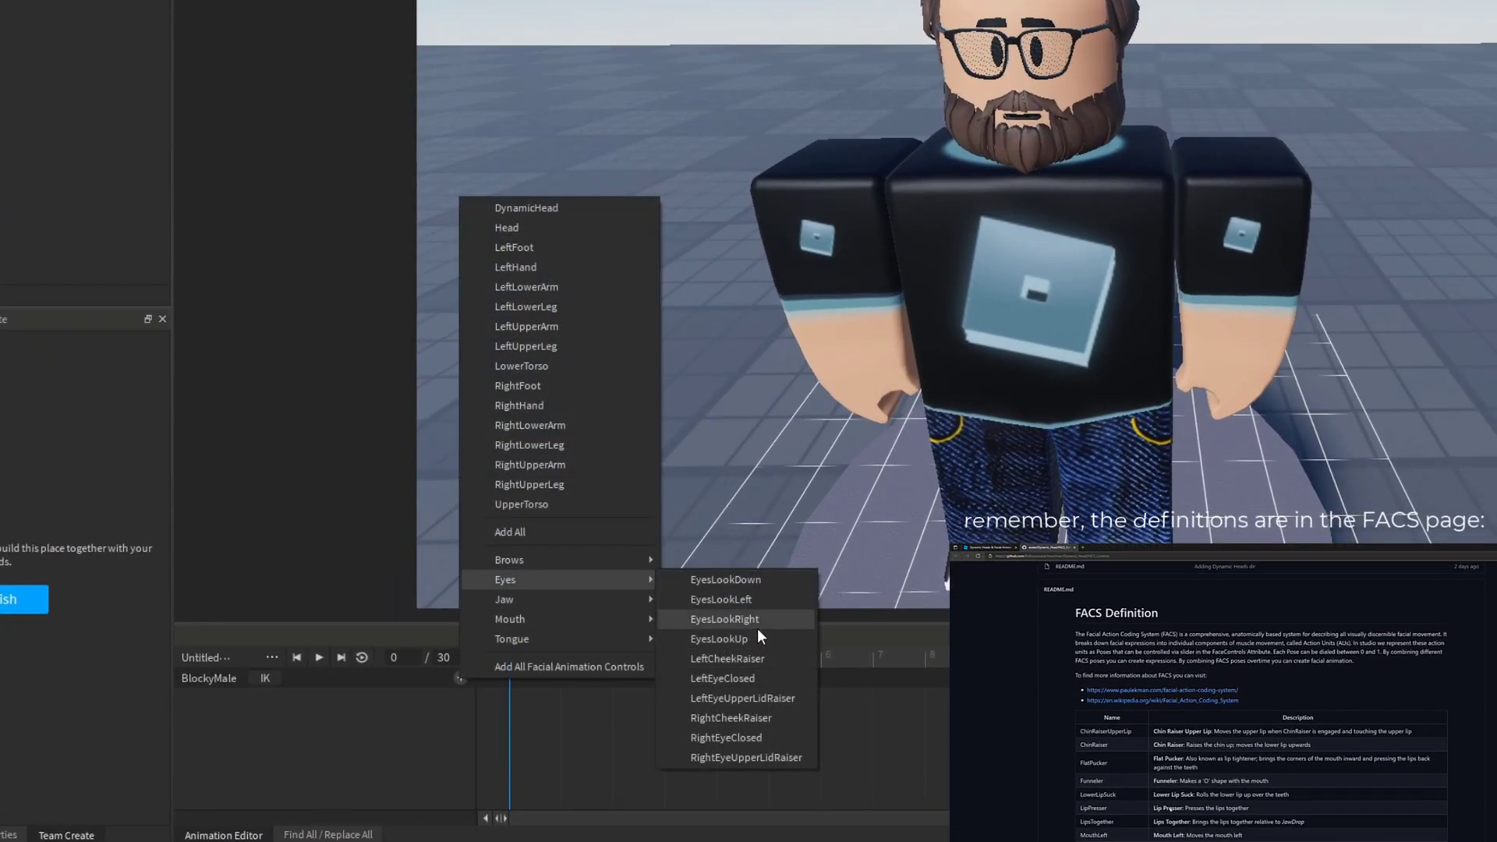
left_click(722, 677)
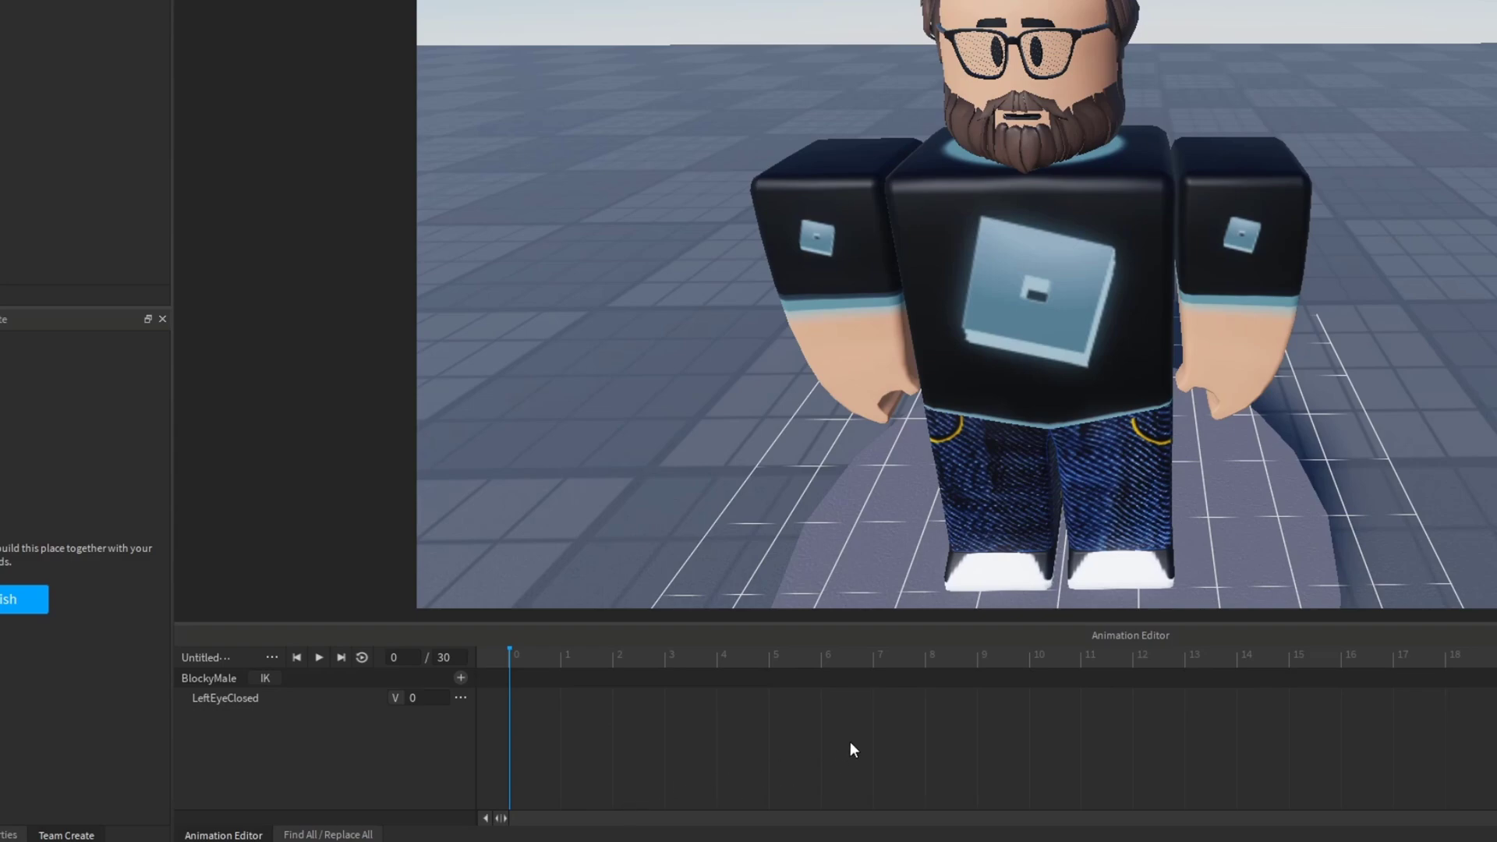
left_click(771, 655)
type("100")
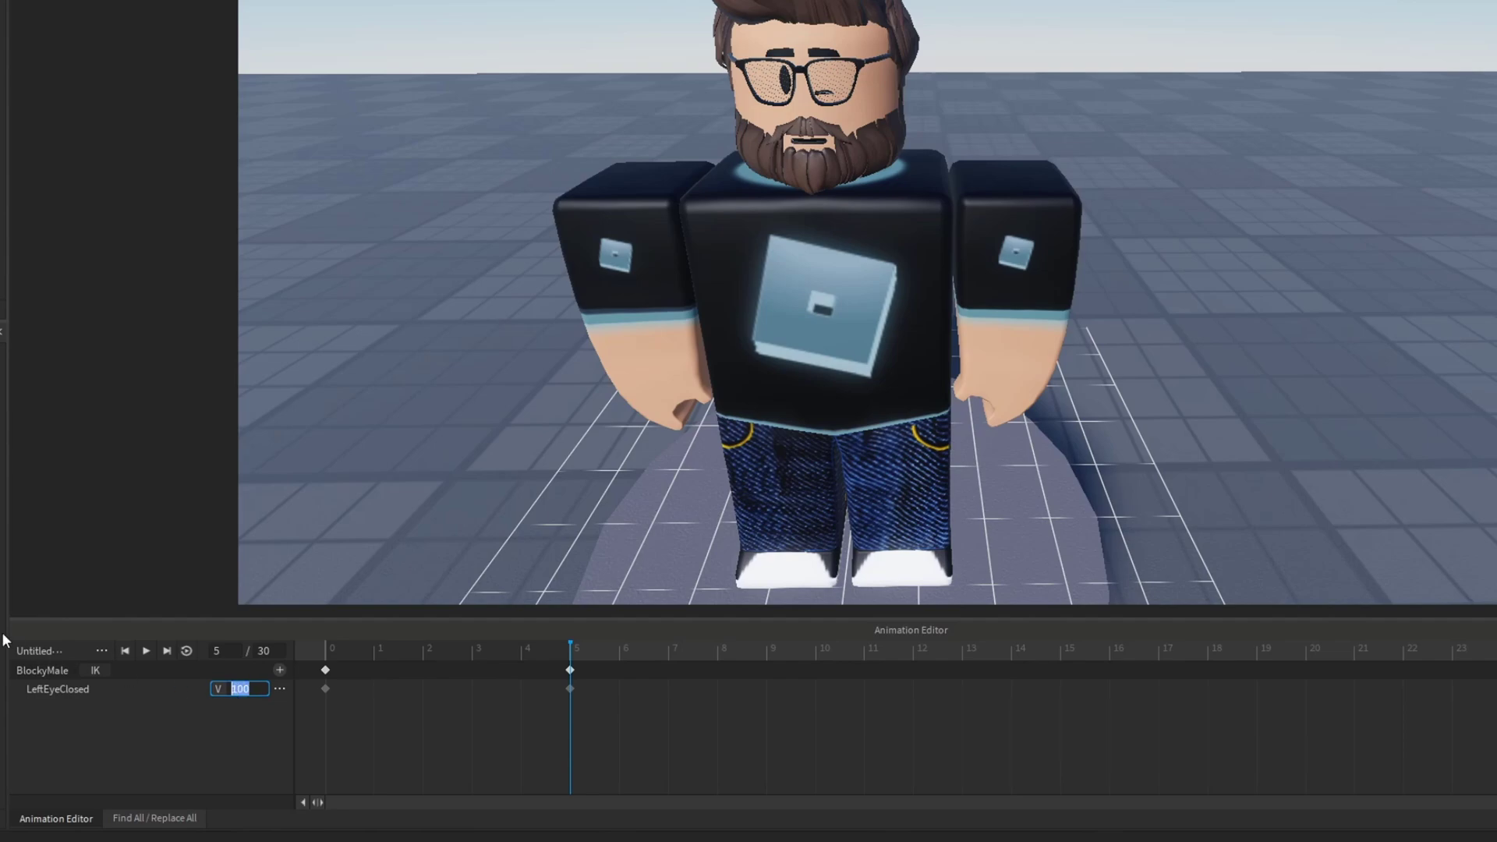
type("50")
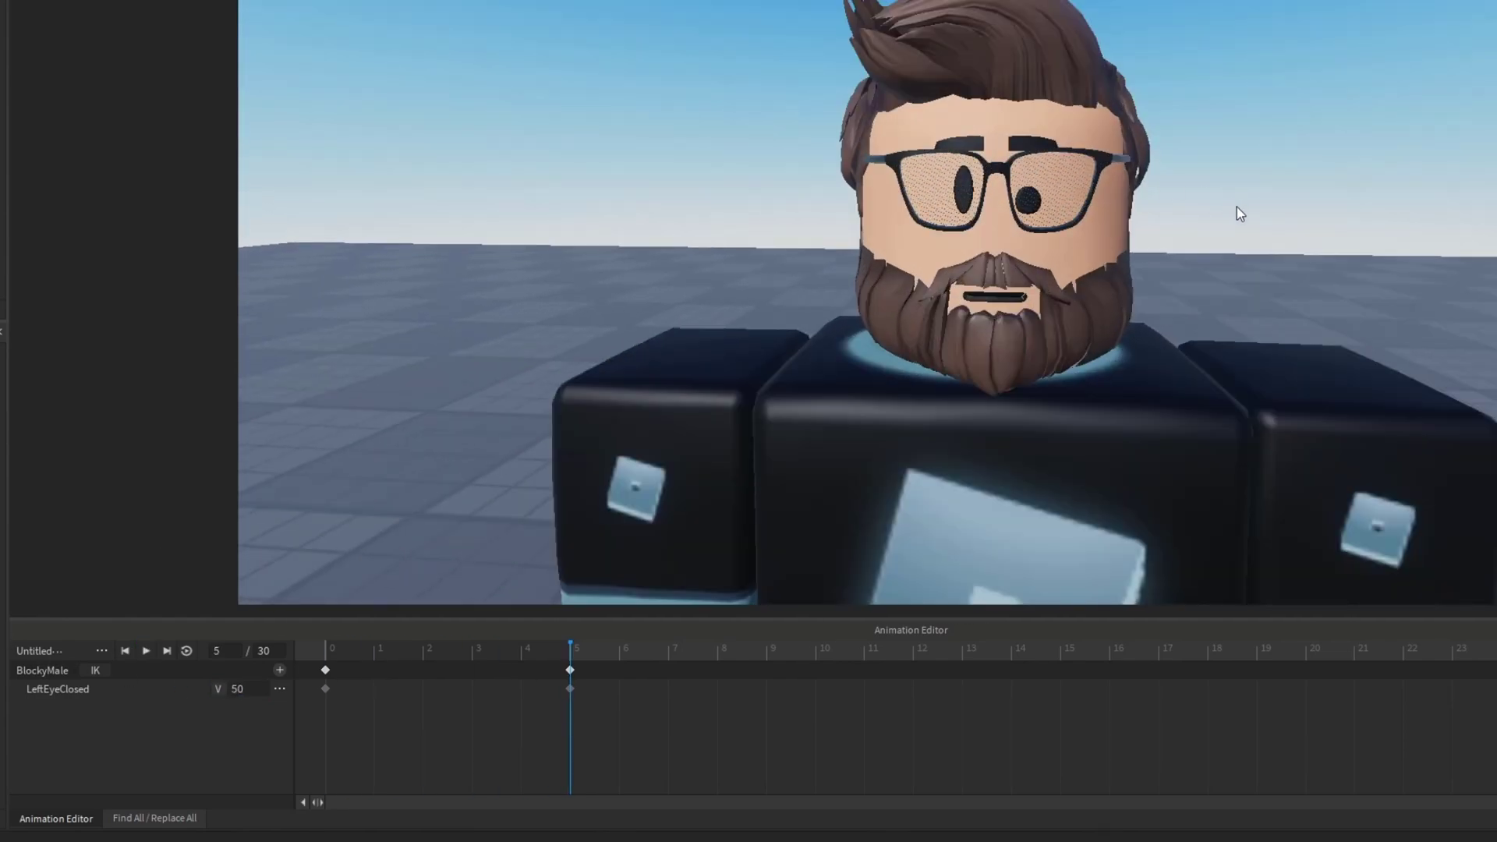
Add a LeftCheekRaiser facial track and set its strength to 100.
left_click(279, 669)
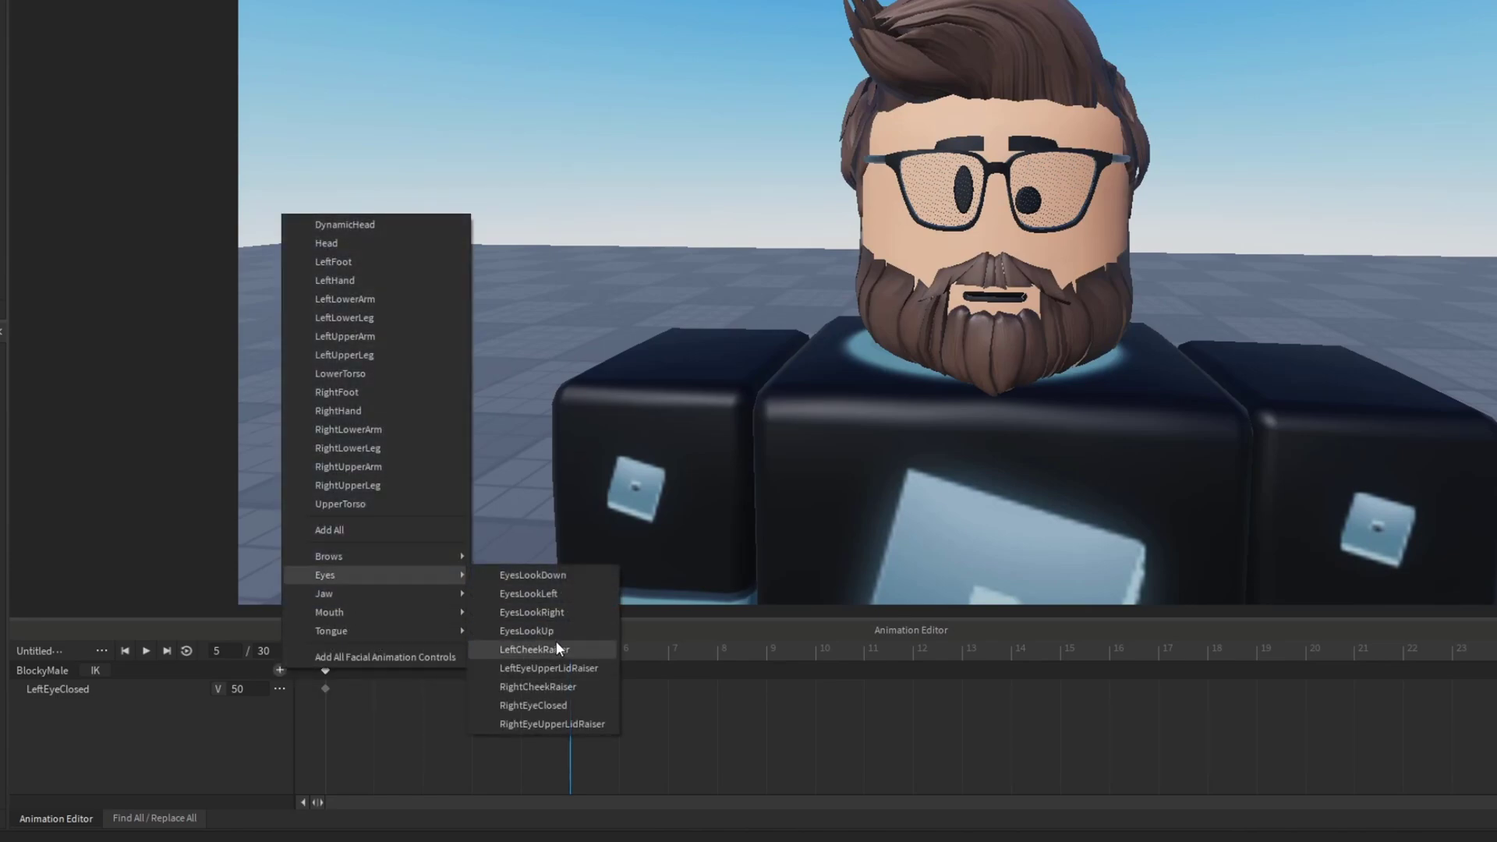
left_click(535, 649)
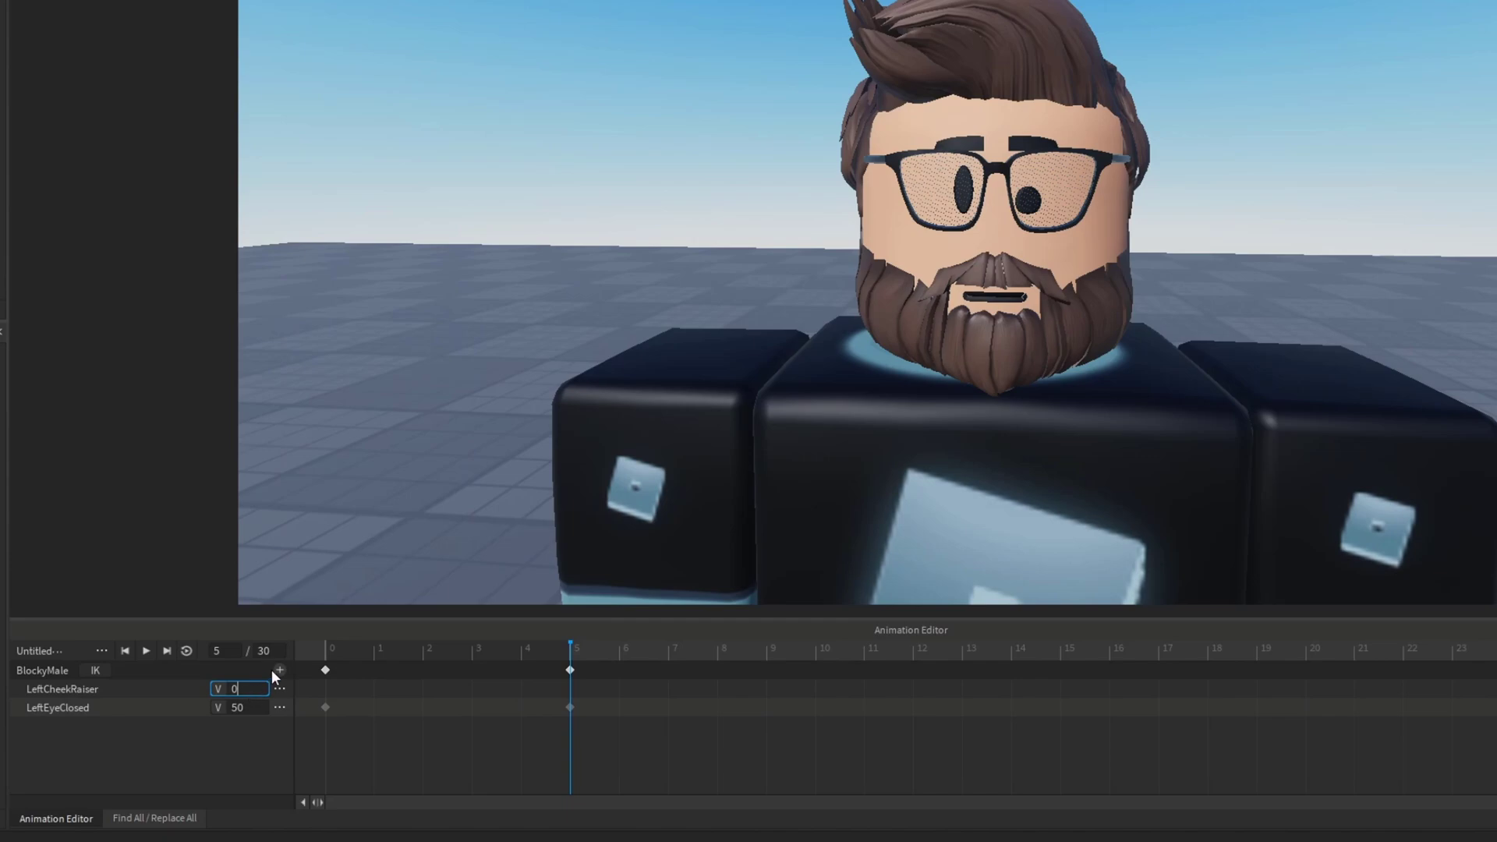
left_click(145, 650)
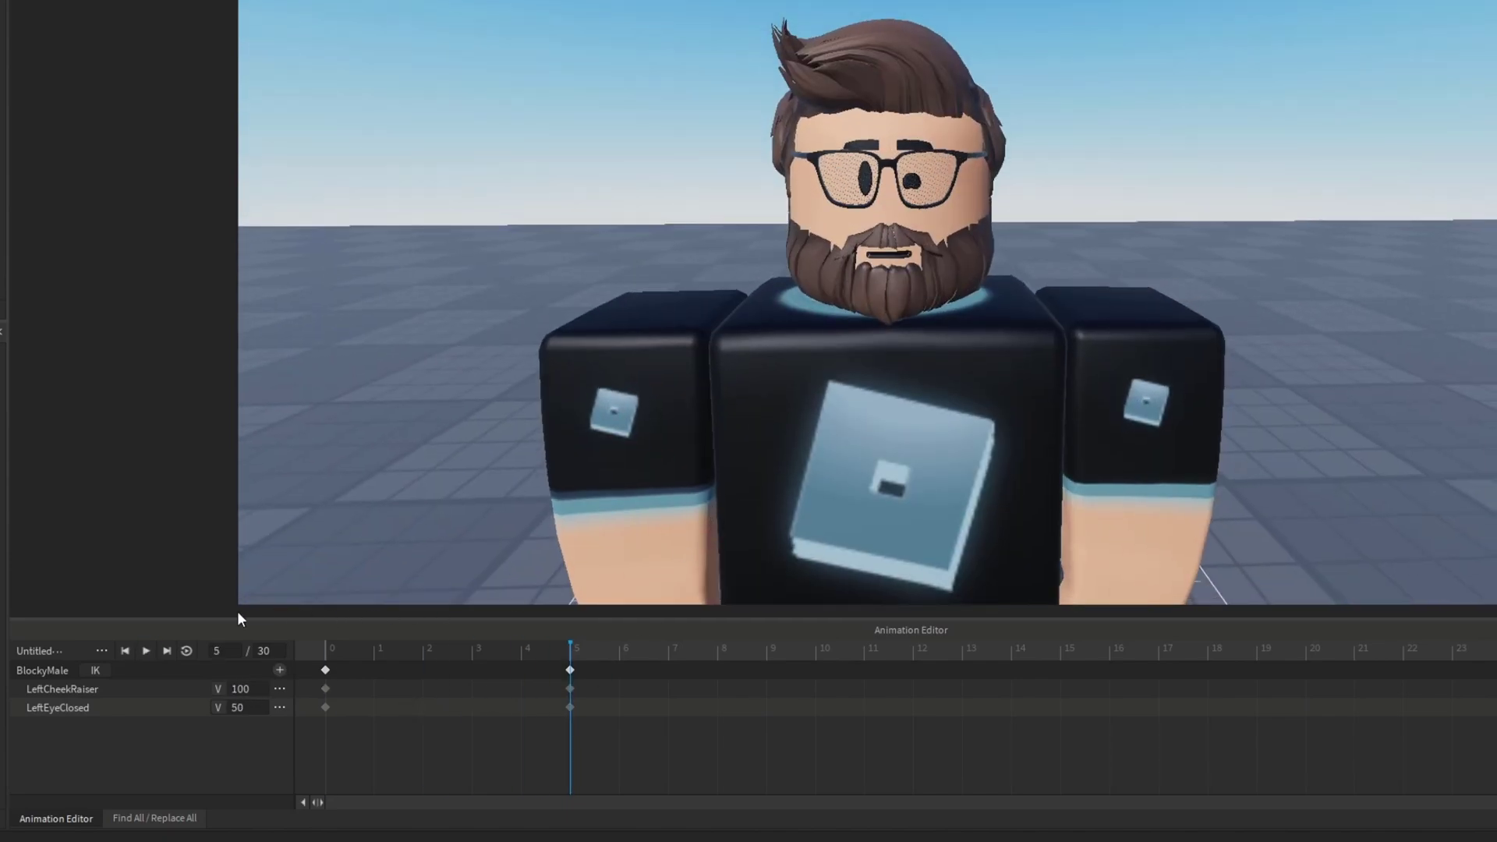
left_click(101, 650)
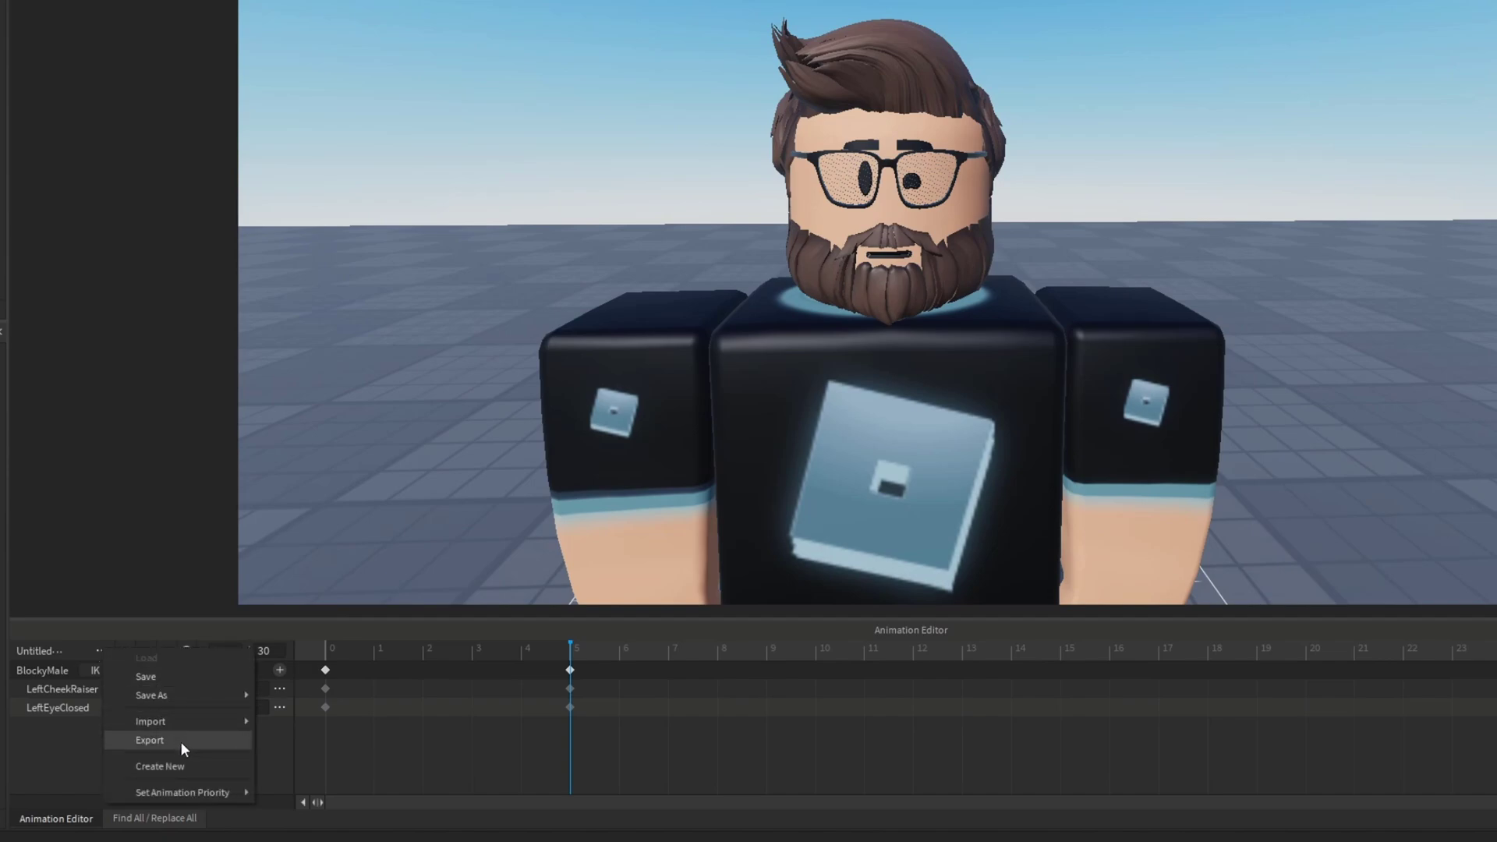
Export the facial animation to AnimSaves and cancel the Asset Configuration upload.
left_click(149, 740)
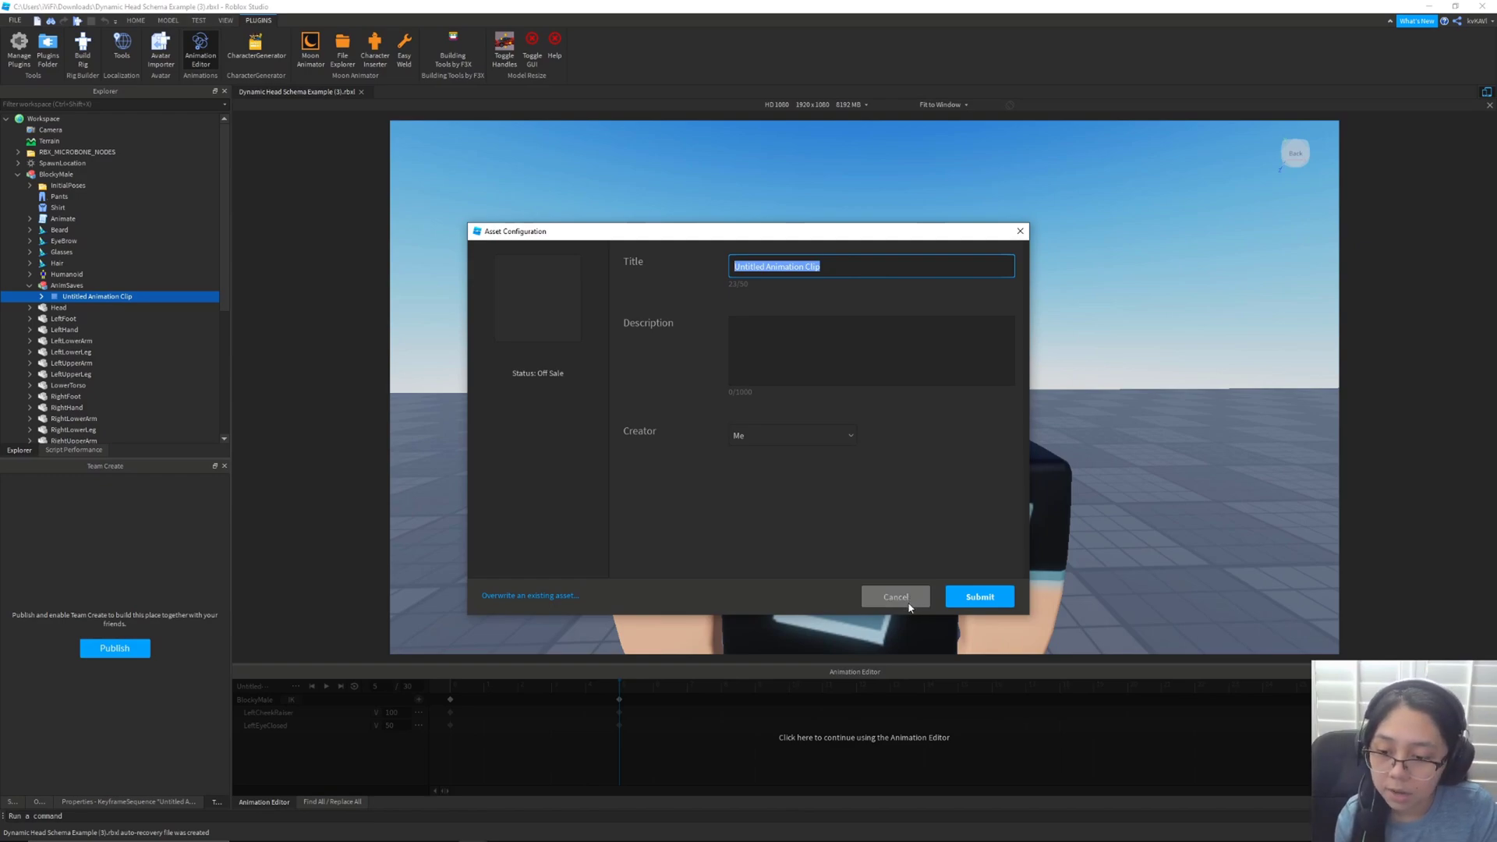
left_click(894, 597)
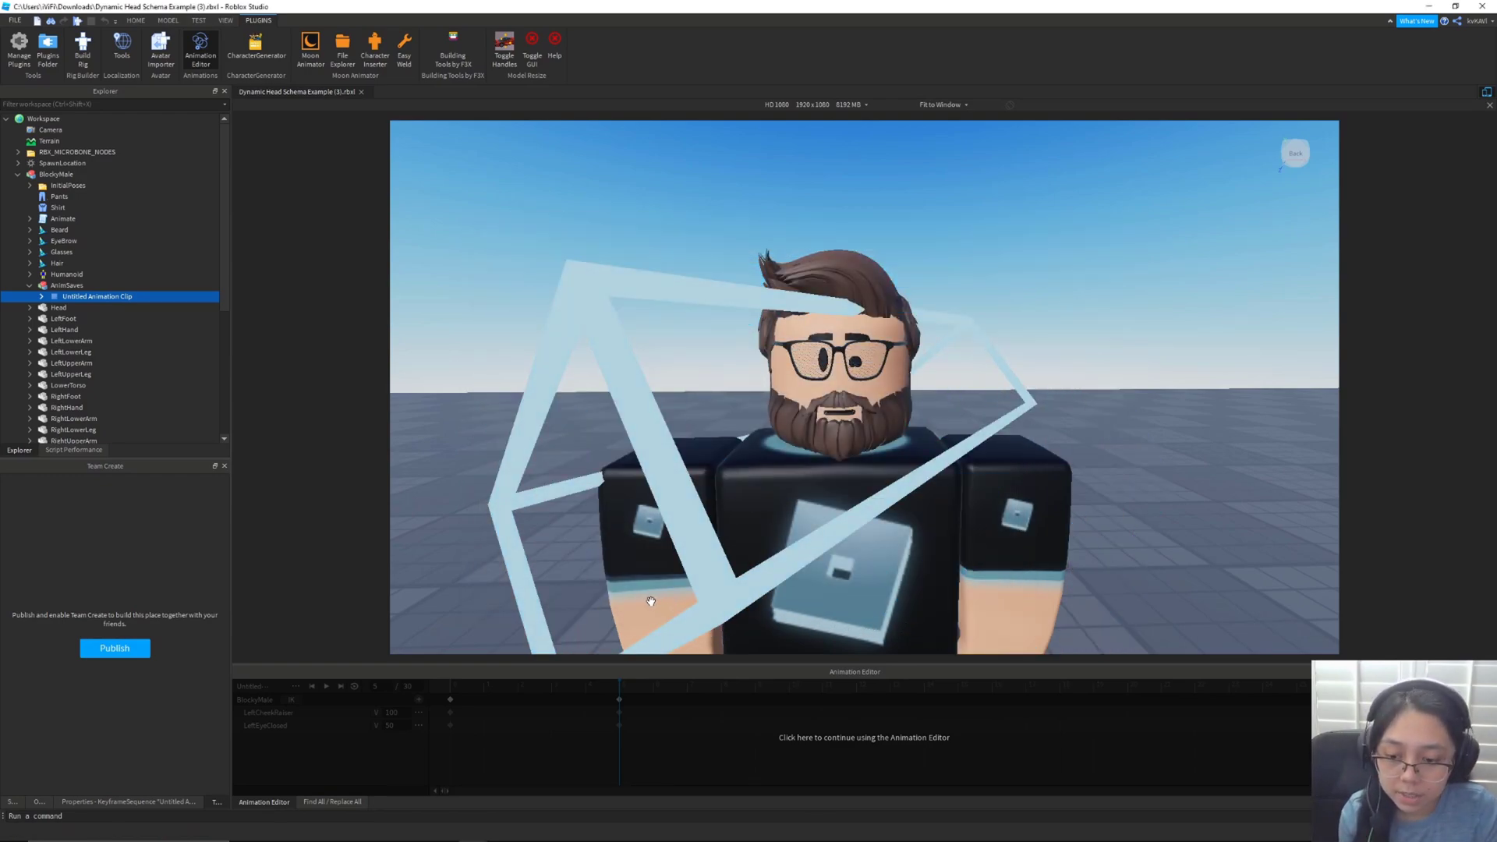